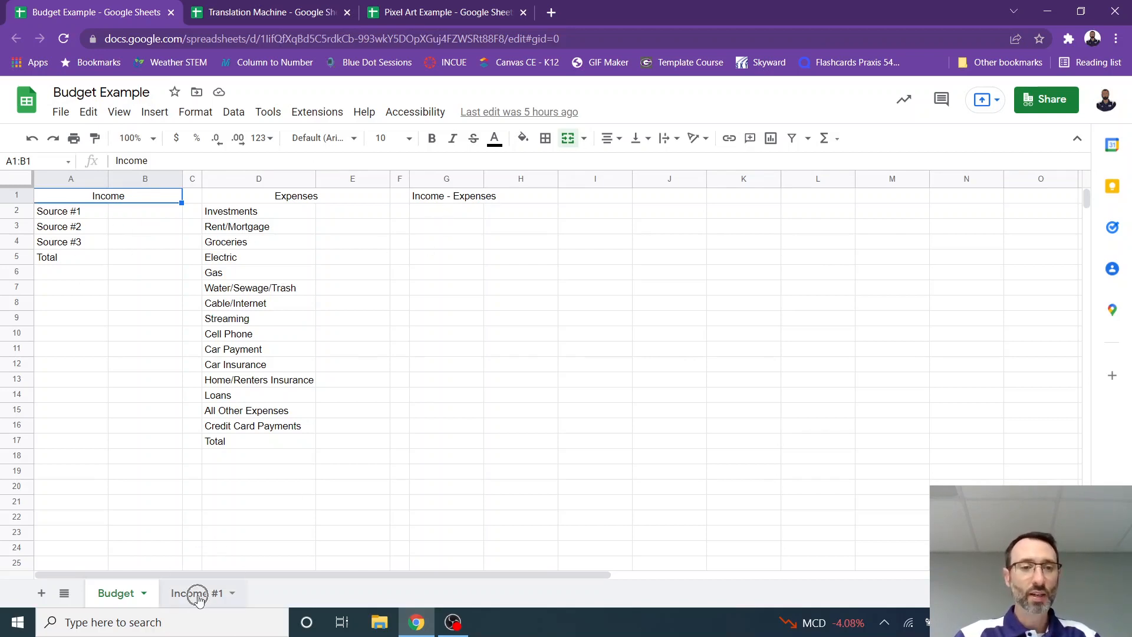
On the Income #1 sheet, enter 900 for January's Payment #1 and 600 for Payment #2
click(196, 593)
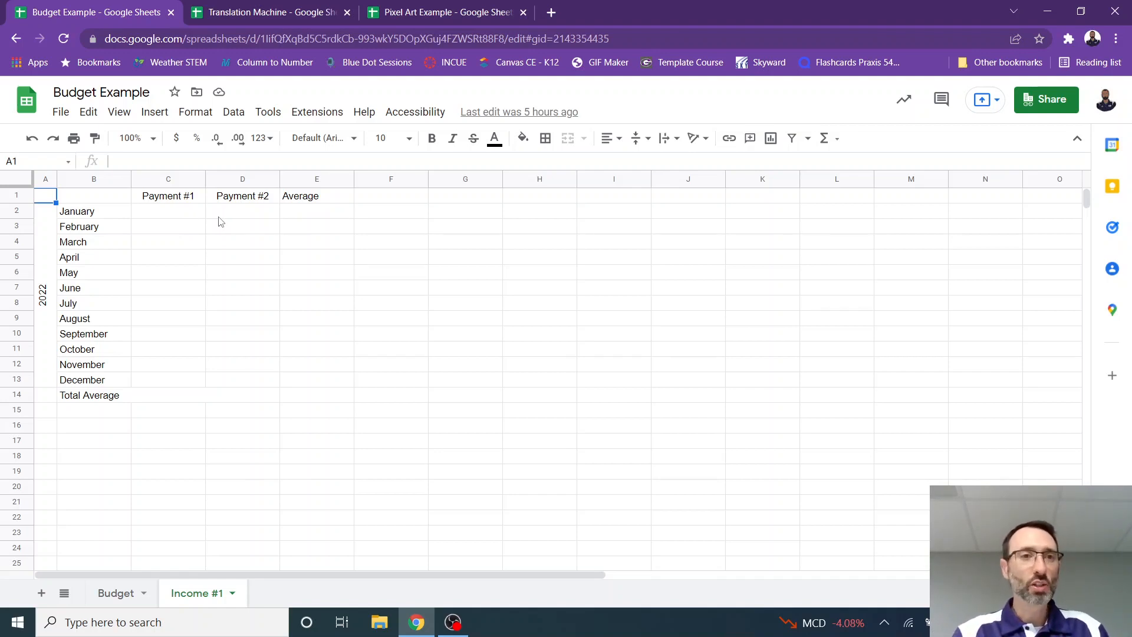
text(90)
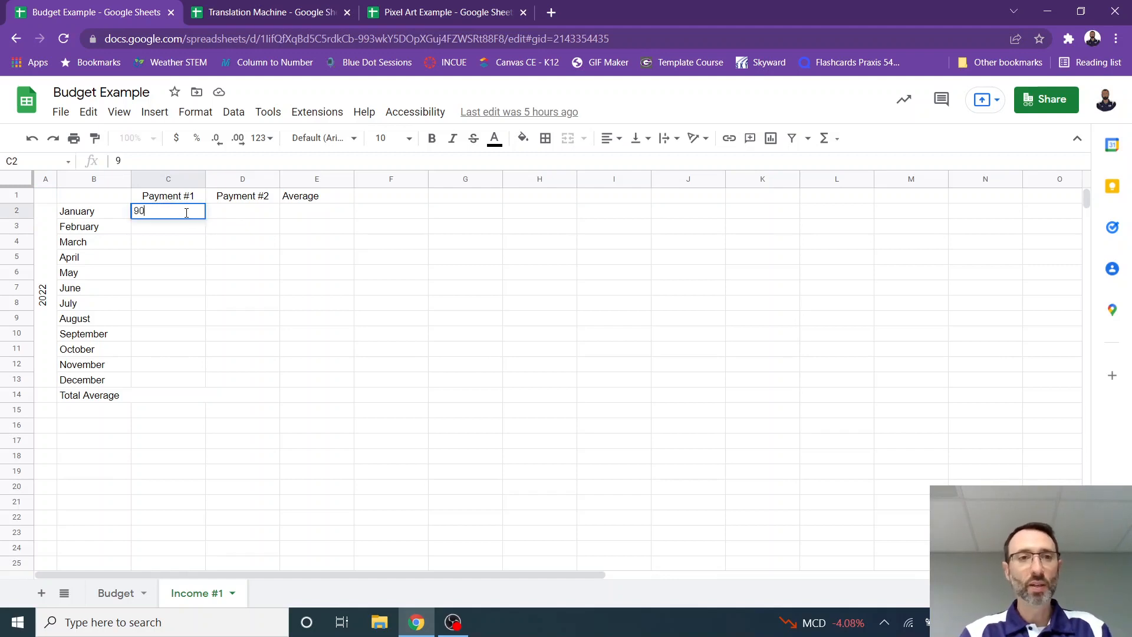
key(Tab)
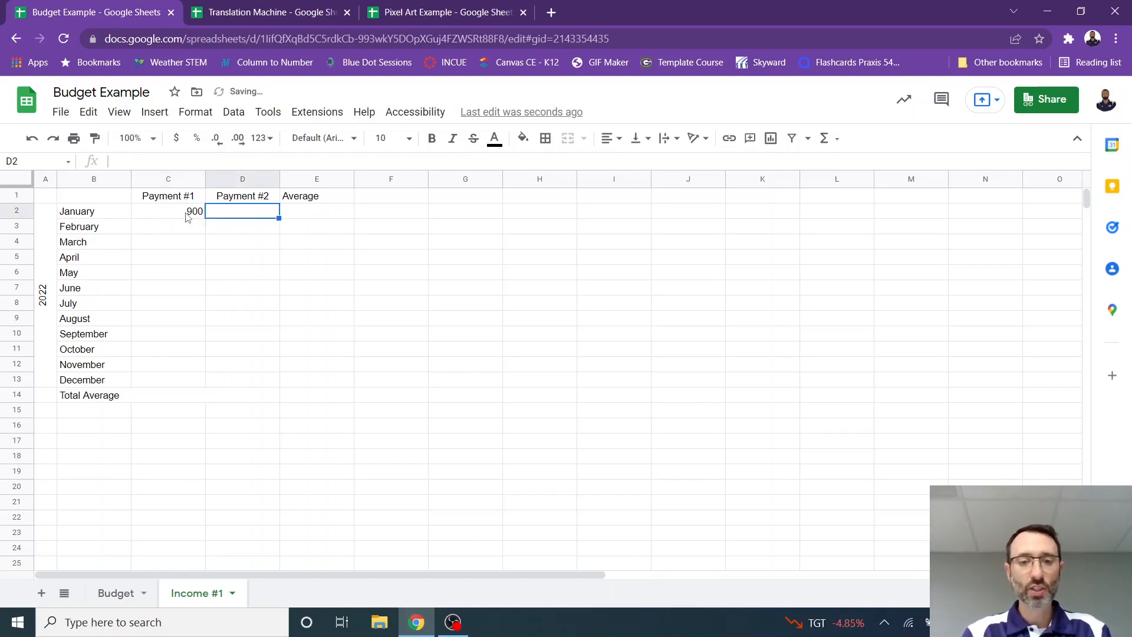
text(600)
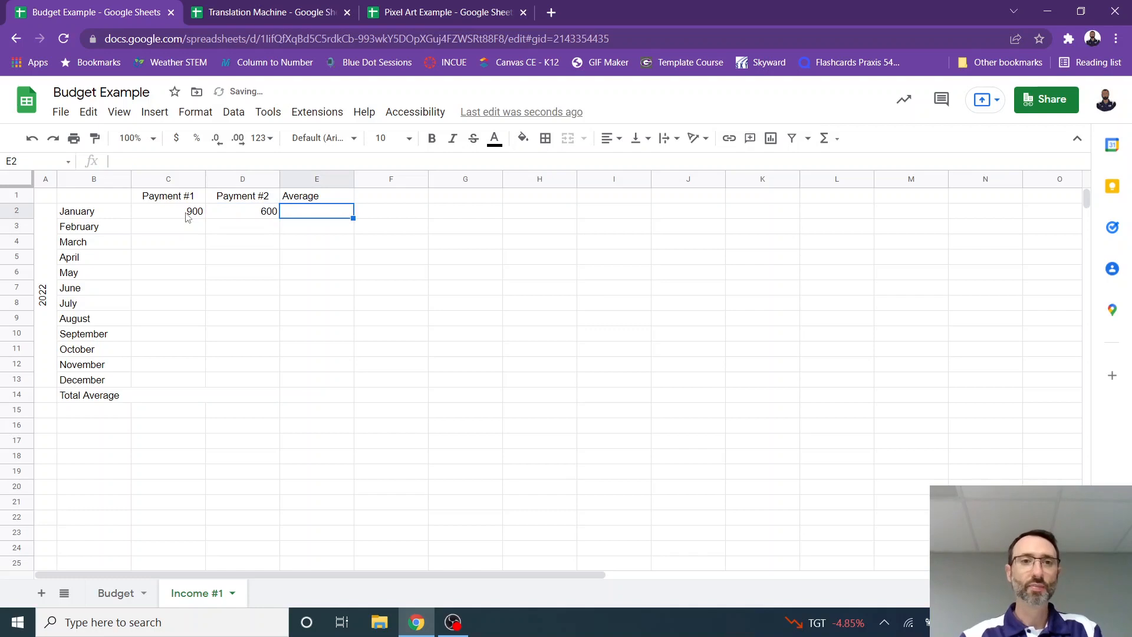
Make January's Average in E2 the AVERAGE of C2:D2, giving $750.00
click(827, 138)
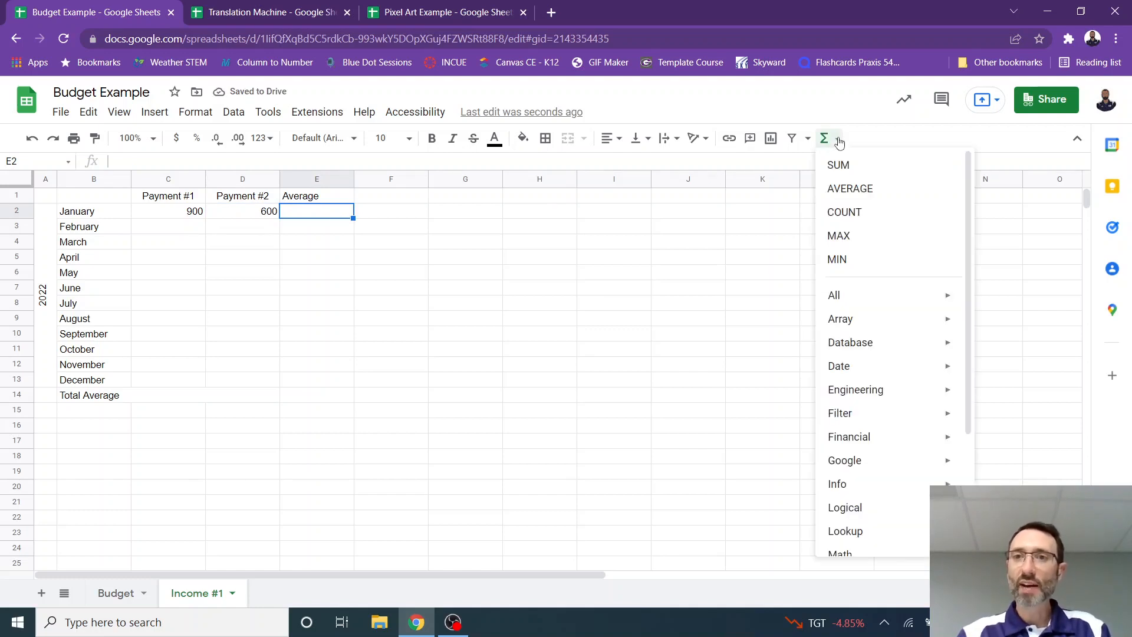
mouse_move(850, 188)
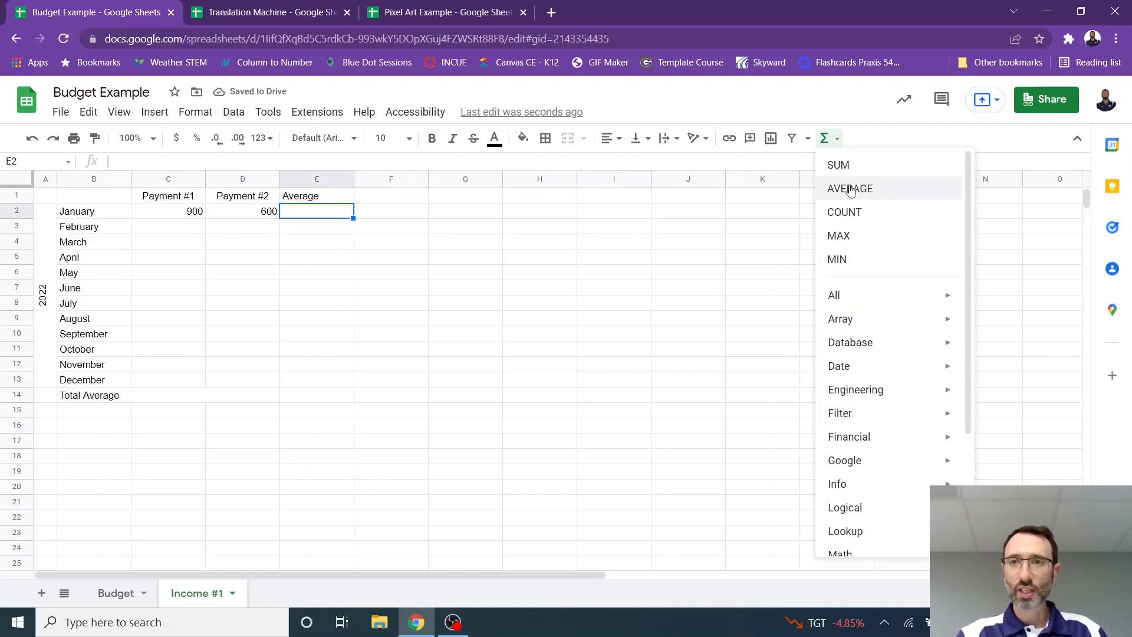
click(849, 188)
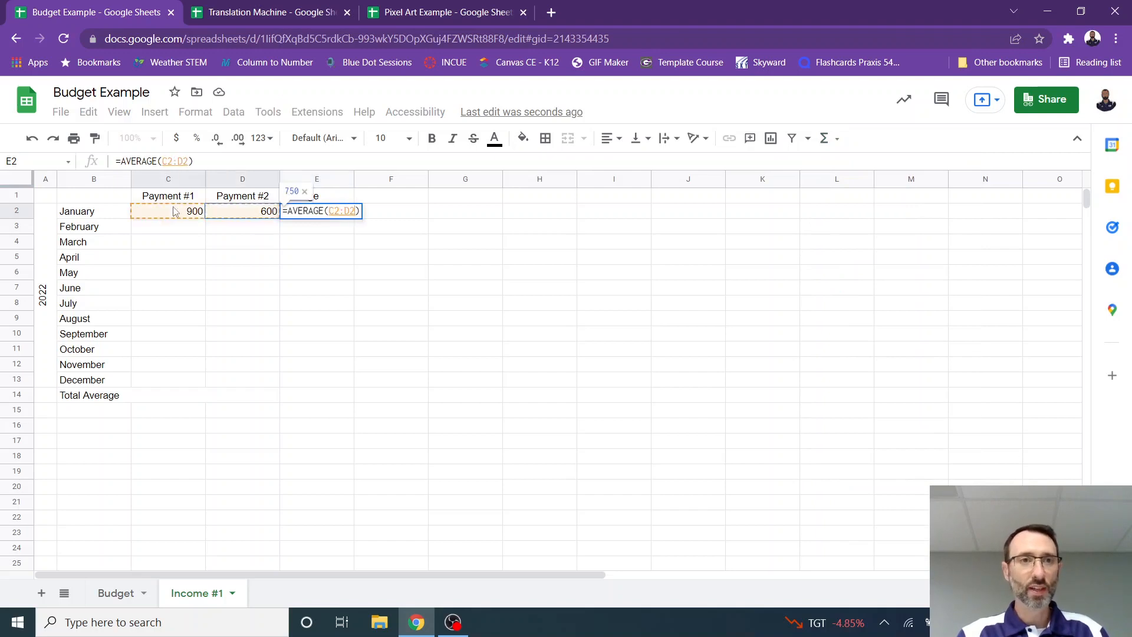
key(Enter)
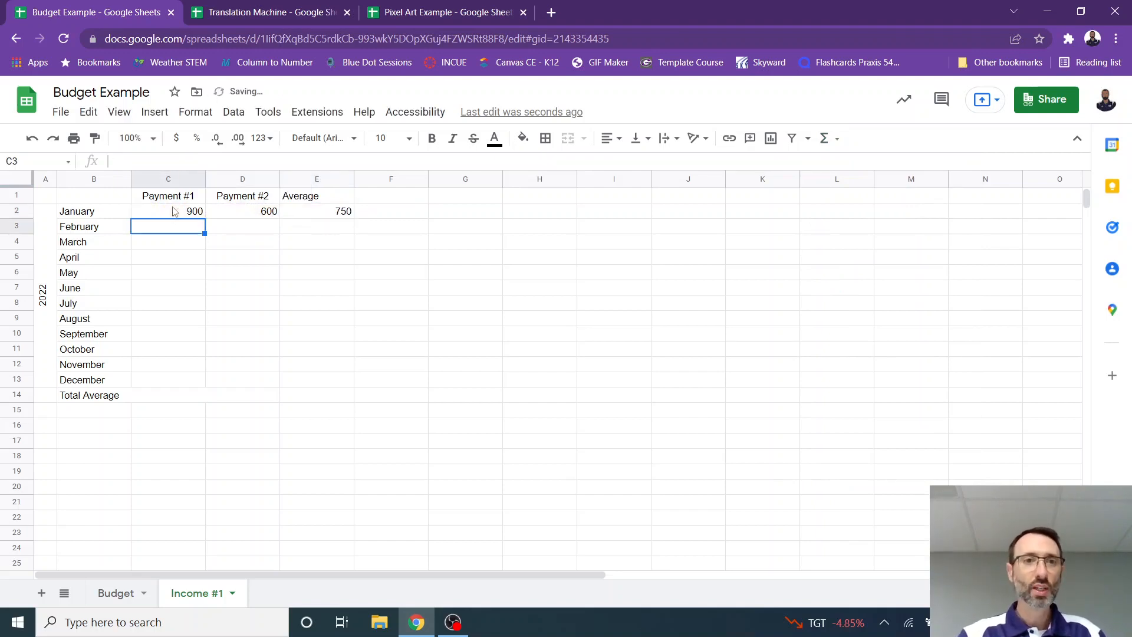
Format January's C2:E2 figures as currency and copy the average formula down to December
drag(168, 211, 343, 211)
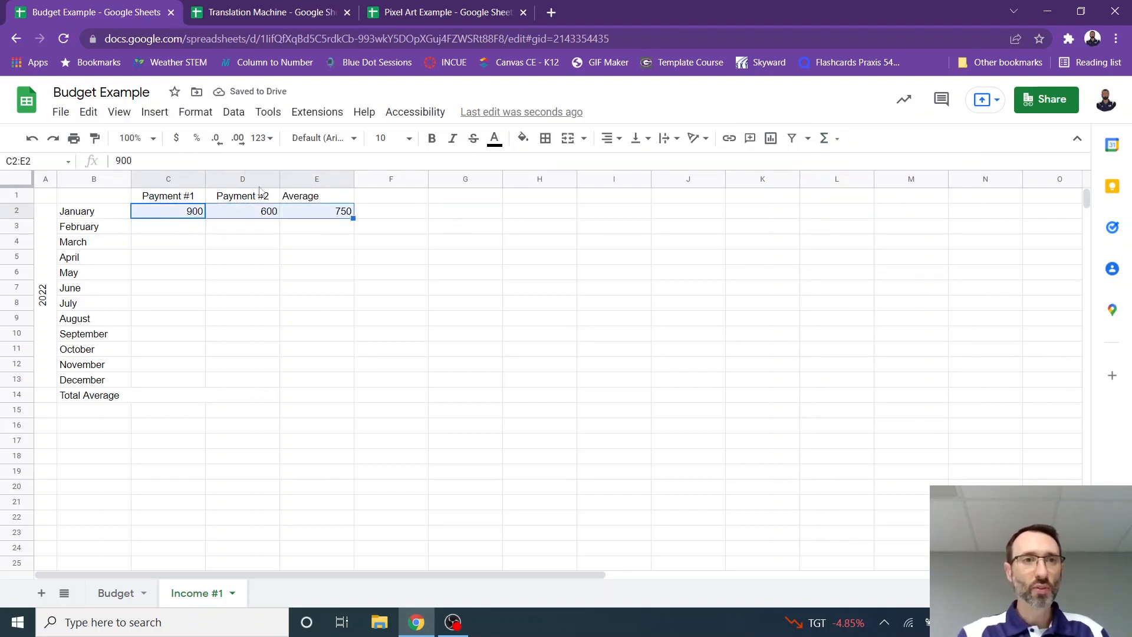
click(176, 138)
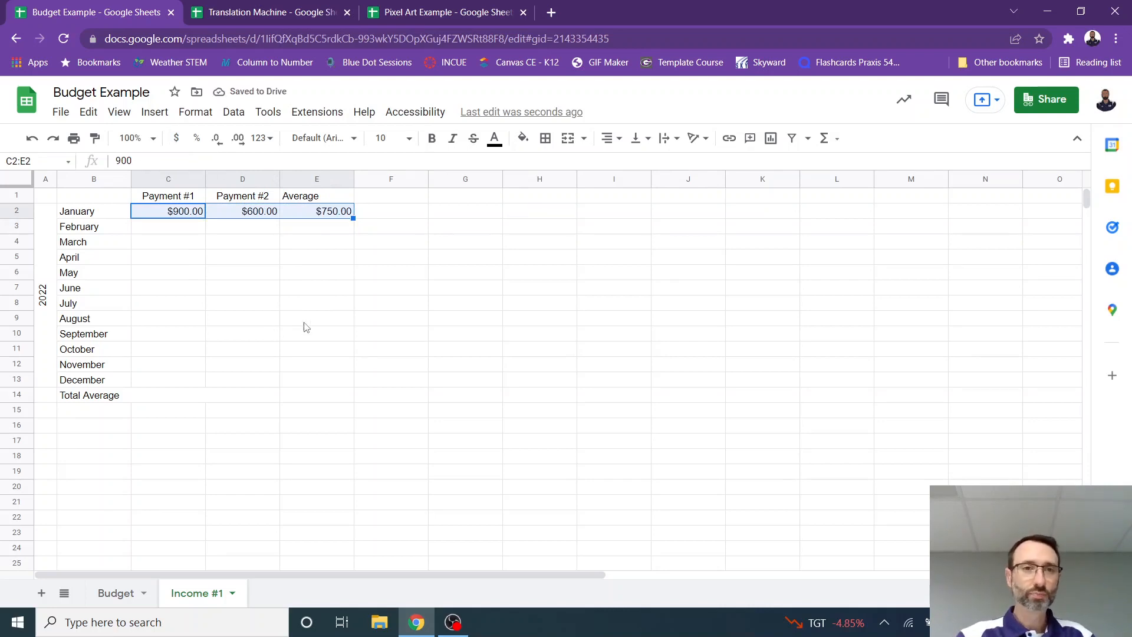
click(315, 212)
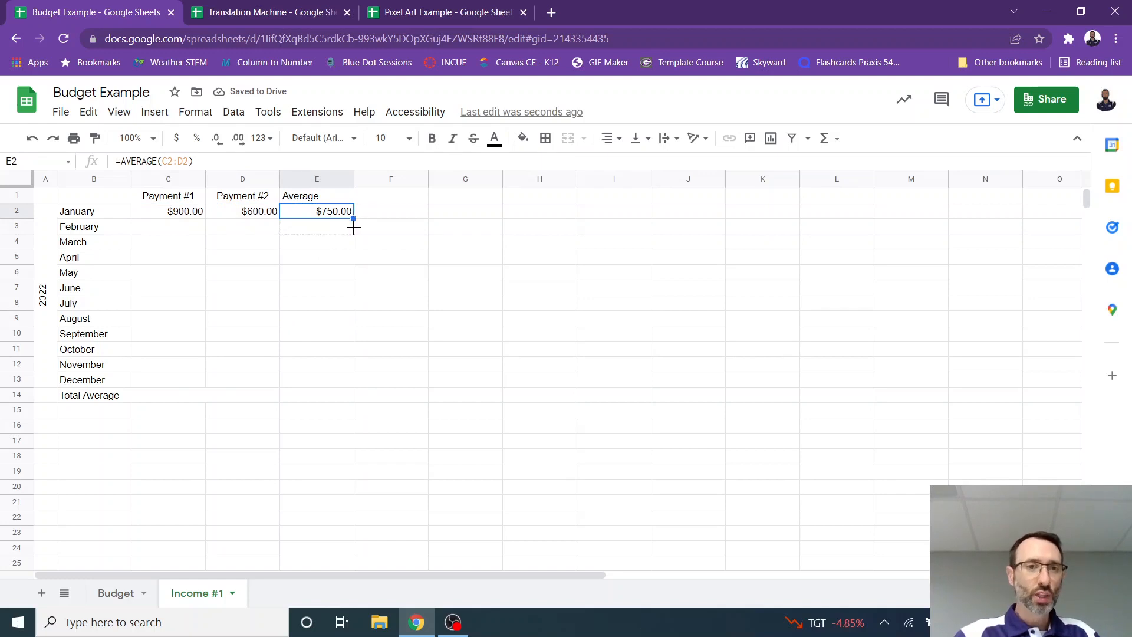
drag(354, 218, 344, 385)
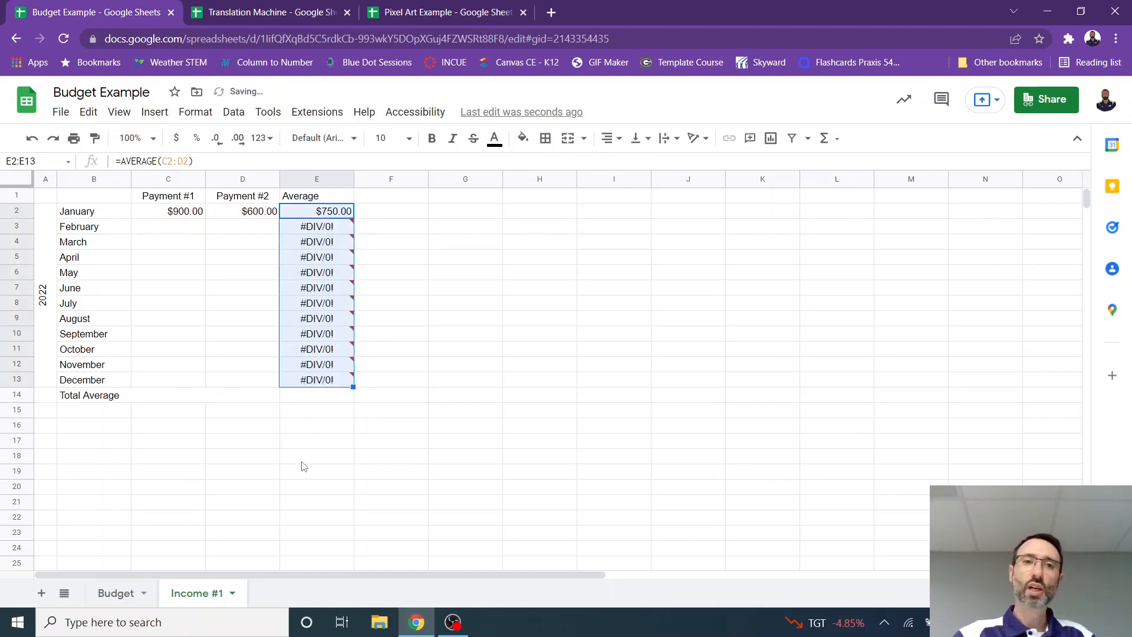
Set Total Average in E14 to AVERAGE the monthly averages and clear the #DIV/0! errors
click(316, 395)
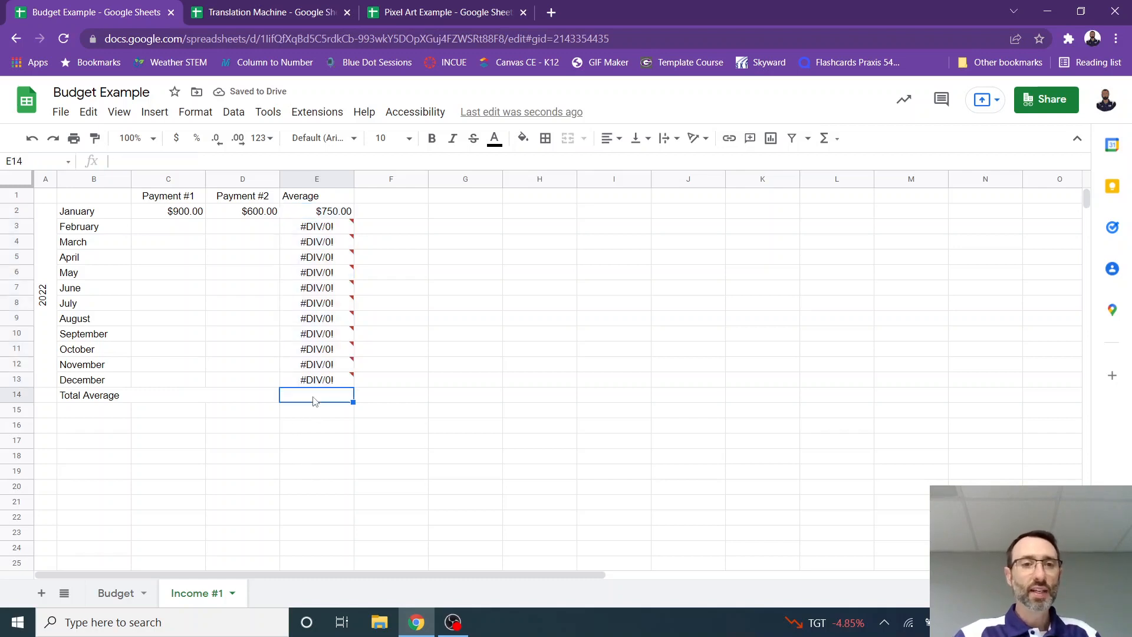
click(827, 138)
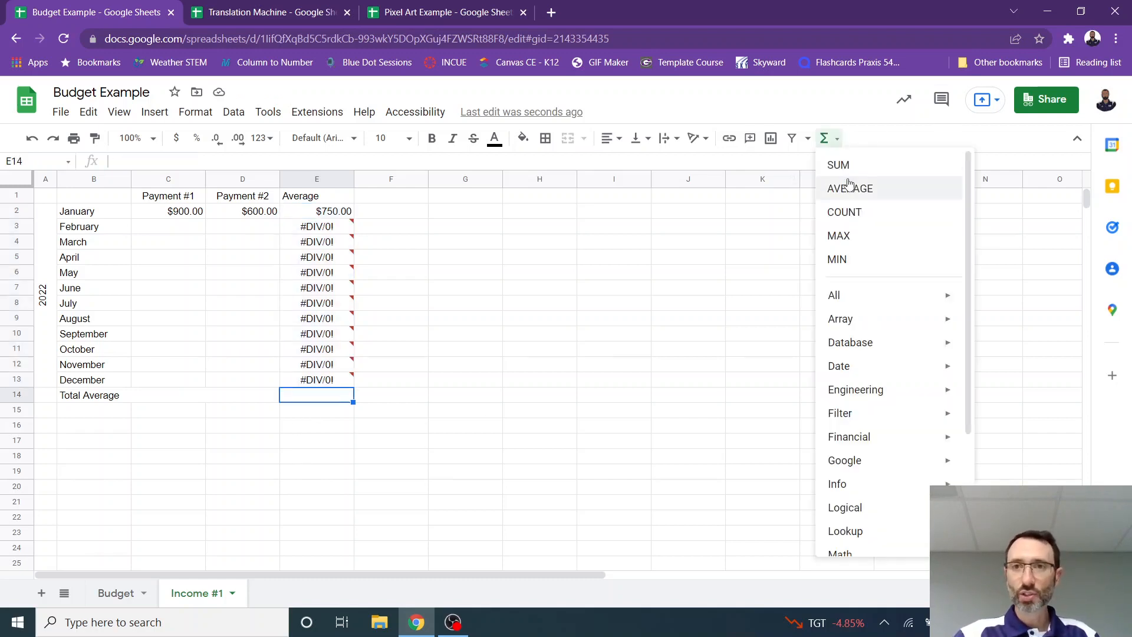
click(849, 187)
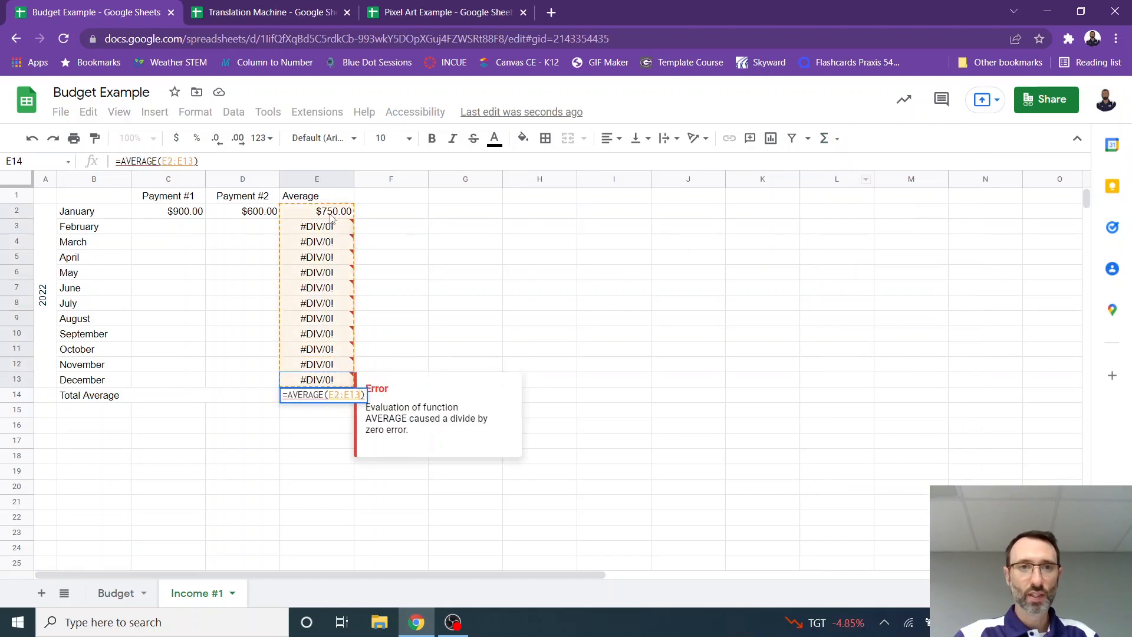
key(enter)
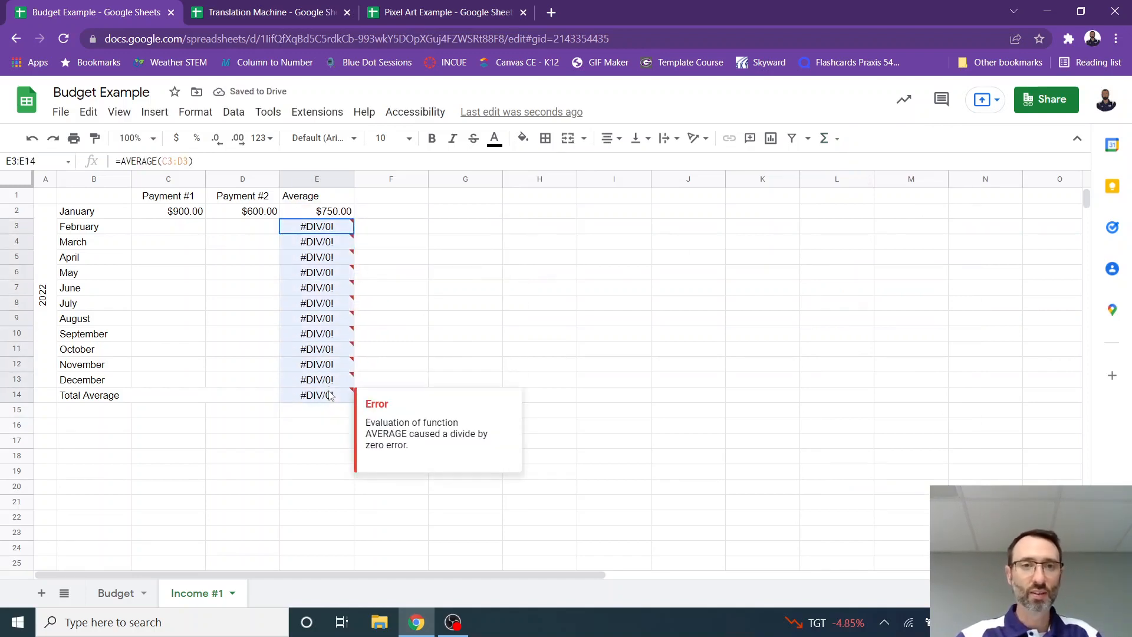
key(Delete)
text(=AVERAGE(E2:E13))
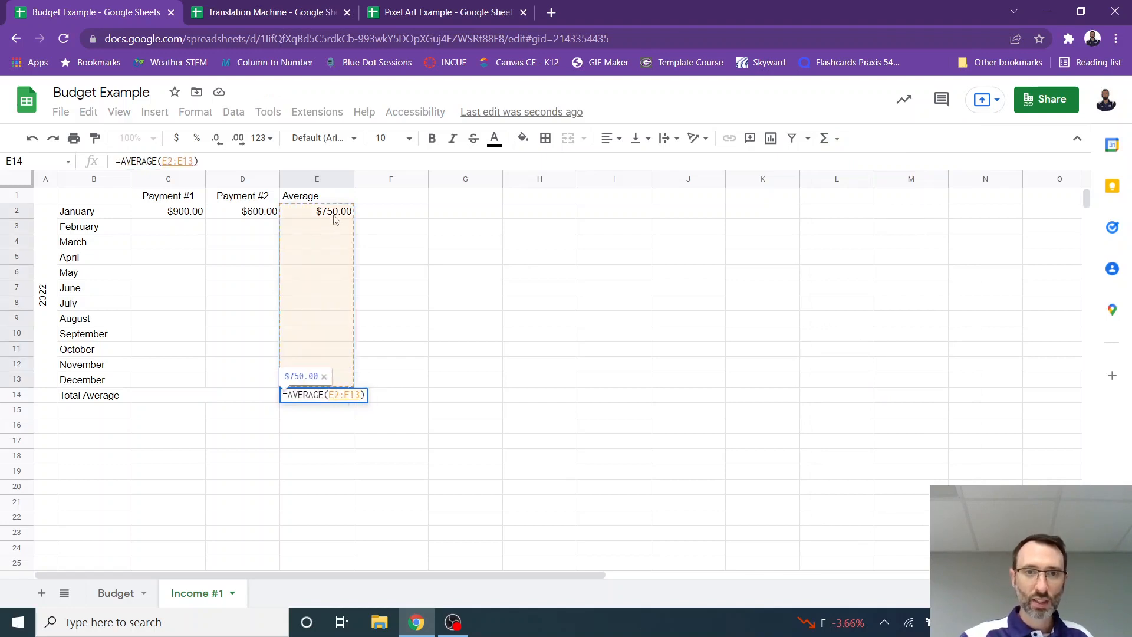
key(Enter)
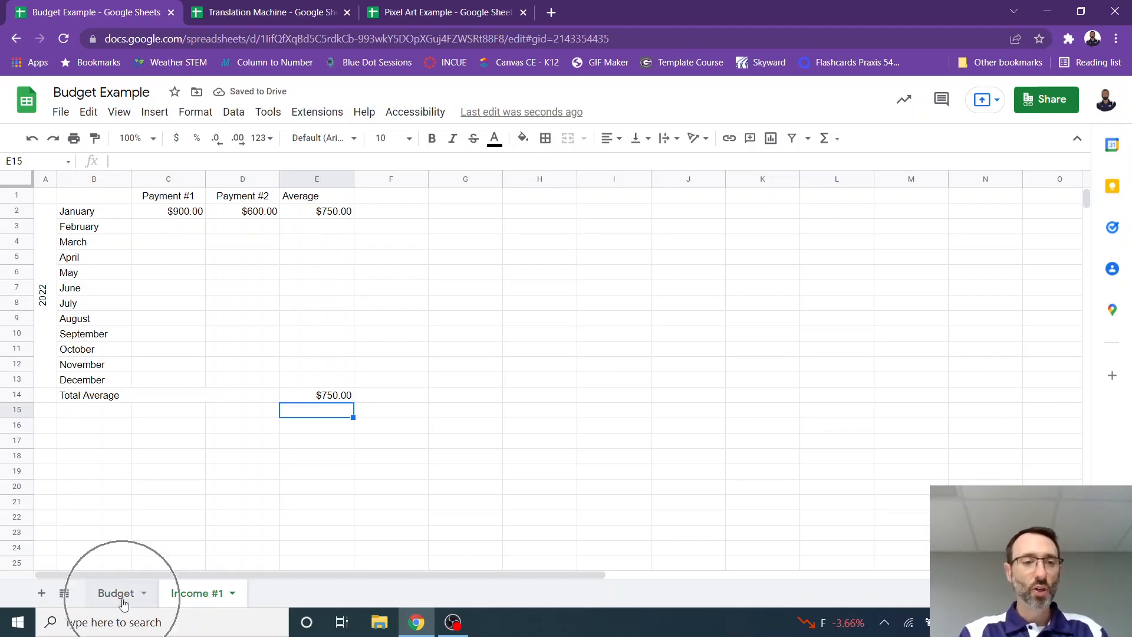
On the Budget sheet, link Source #1 in B2 to Income #1's Total Average E14
click(116, 593)
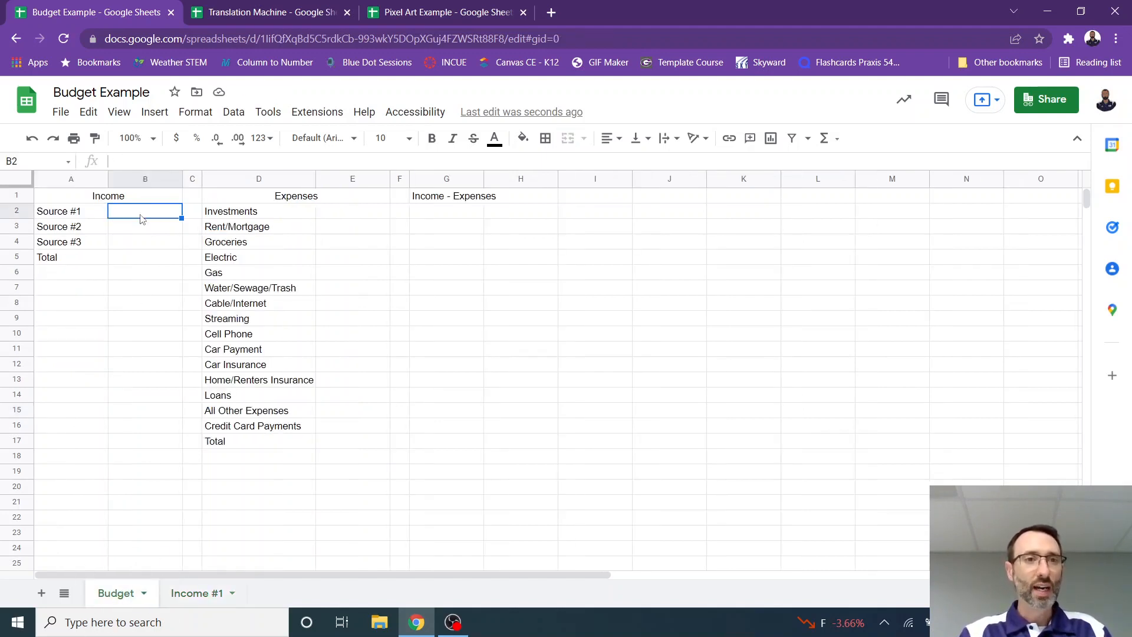
text(=)
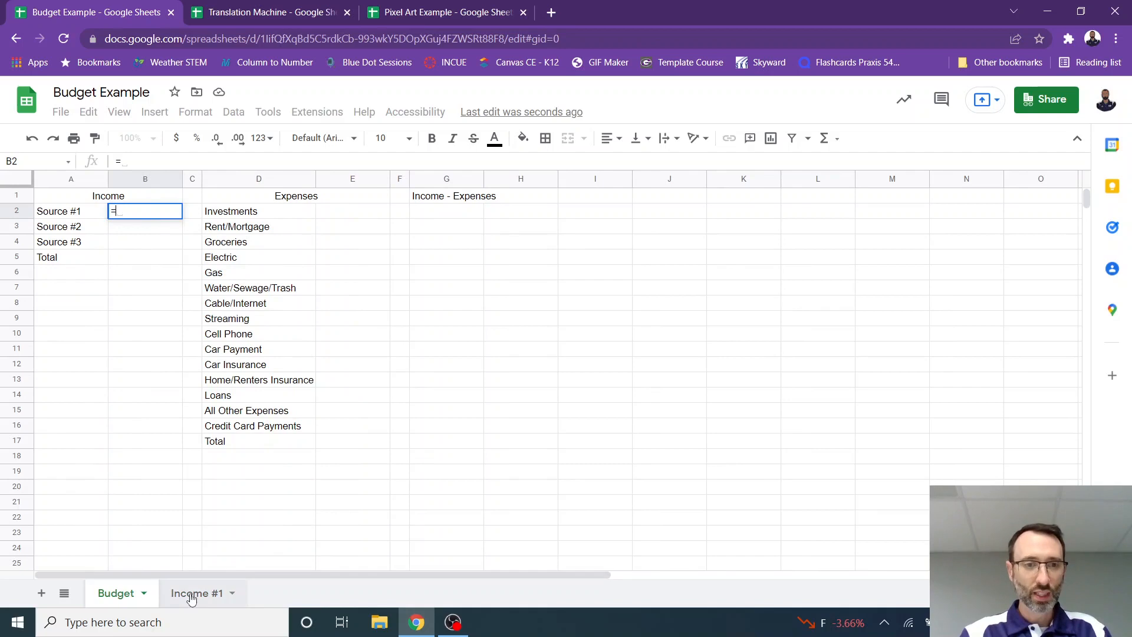
click(195, 592)
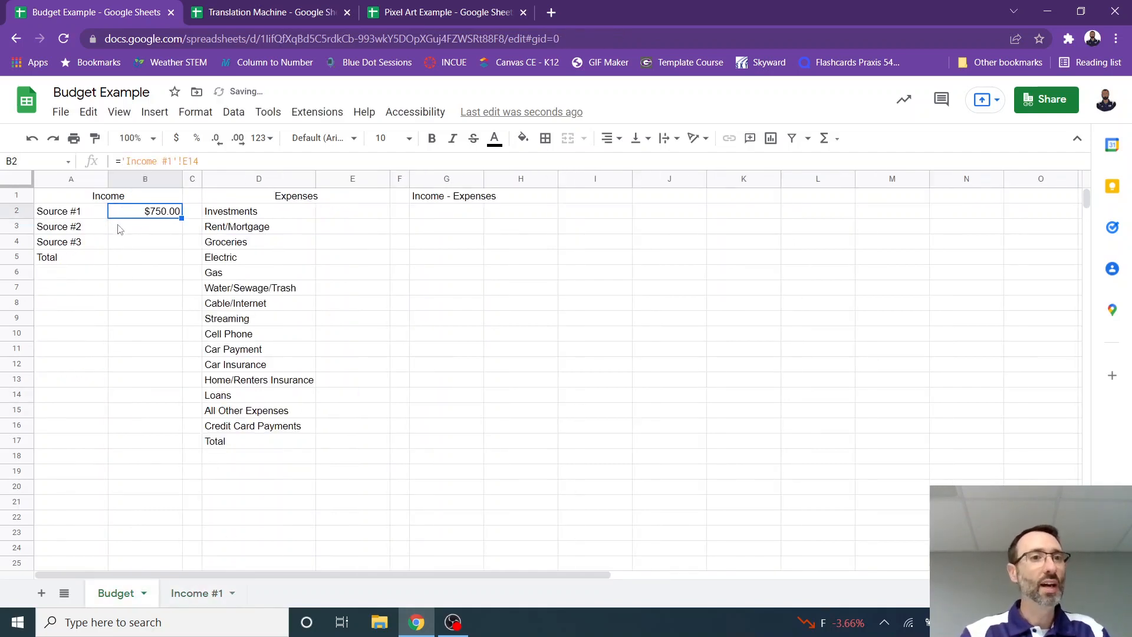
click(144, 226)
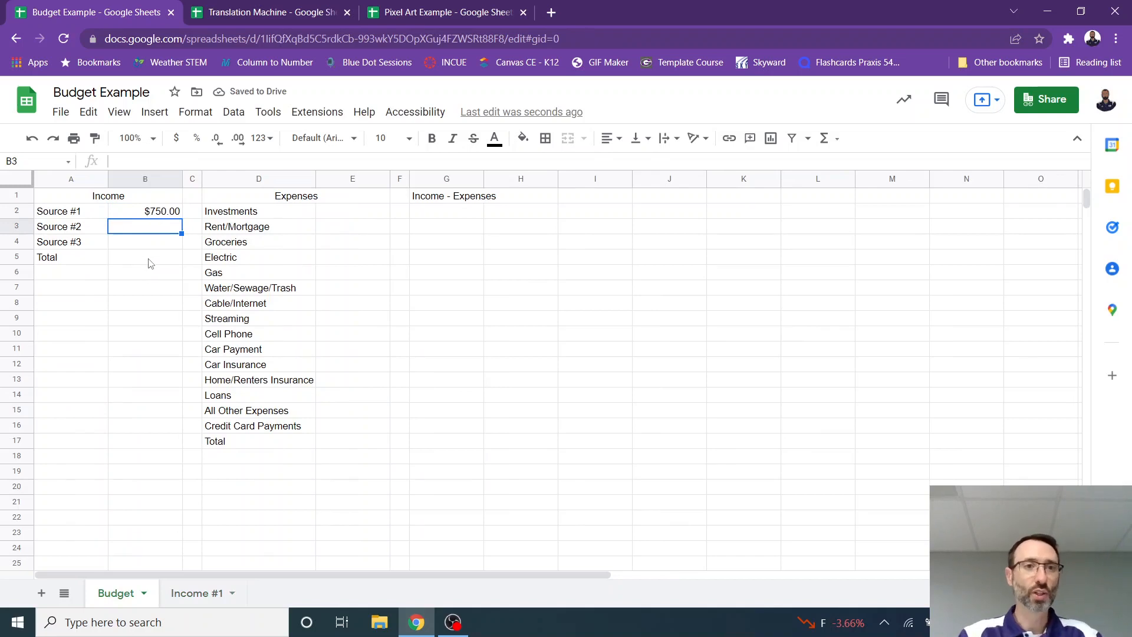
Total the income sources in B5 with SUM, showing $750.00
click(145, 257)
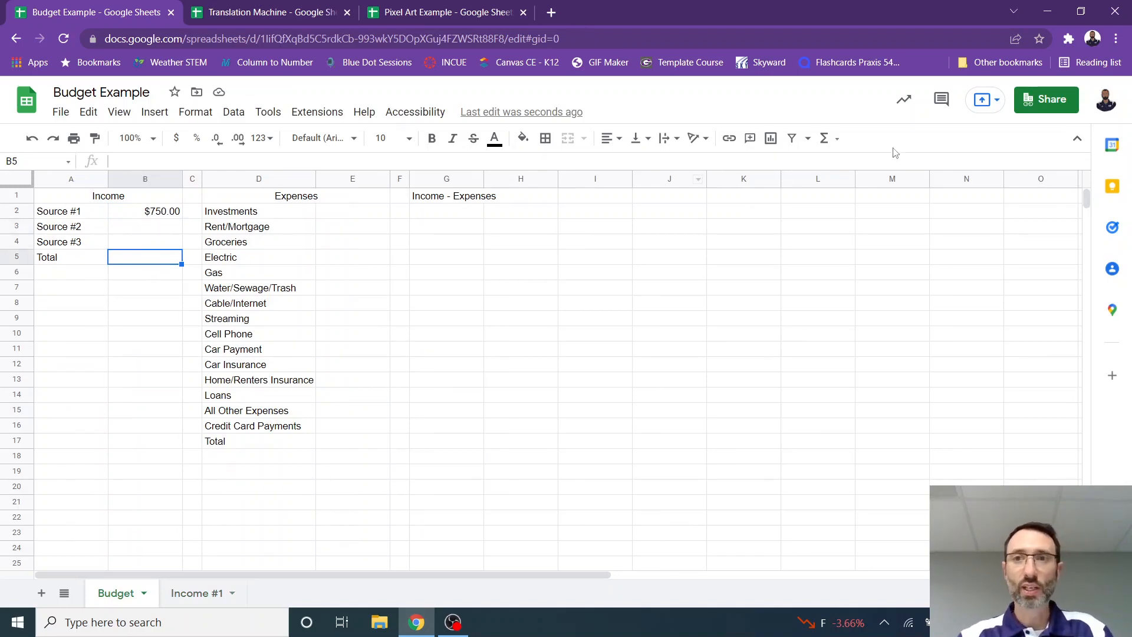
click(824, 138)
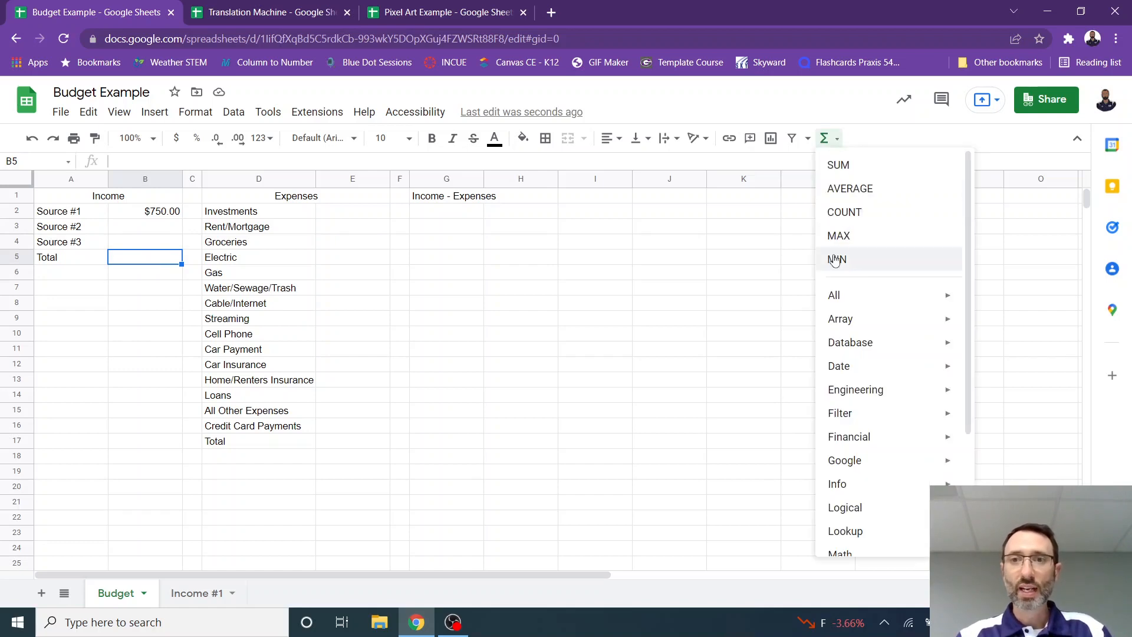
click(837, 164)
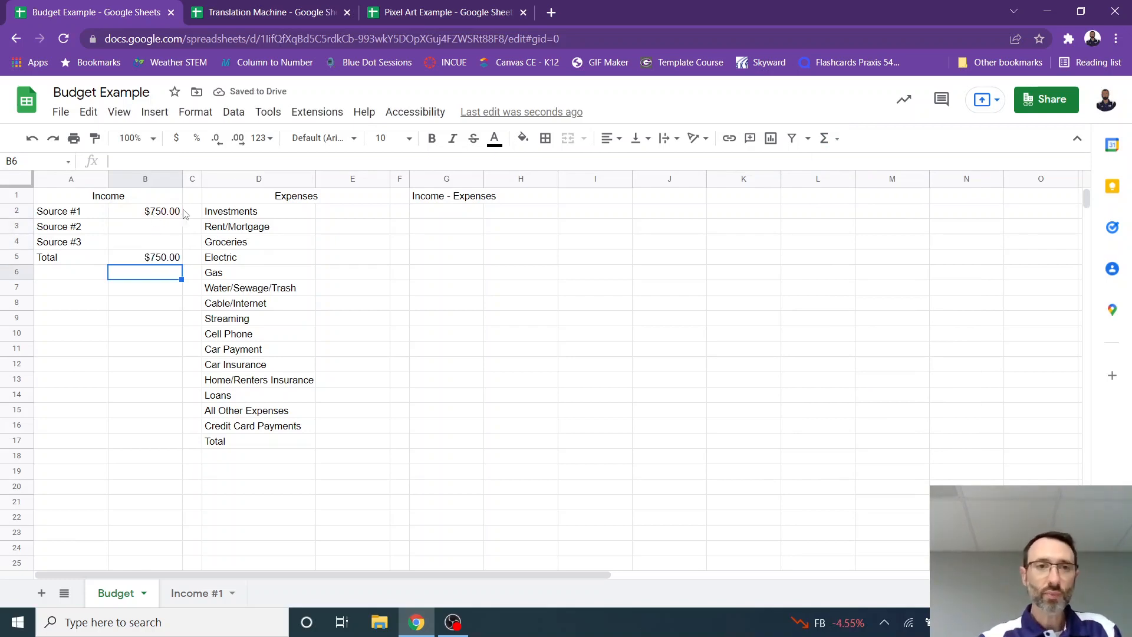
mouse_move(259, 447)
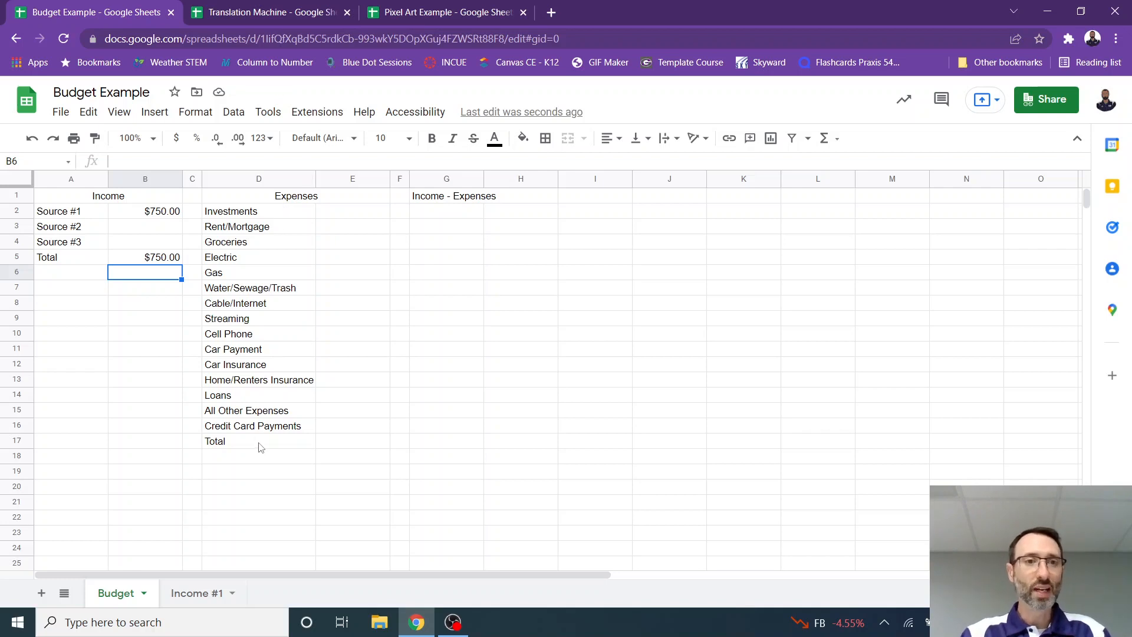
mouse_move(303, 309)
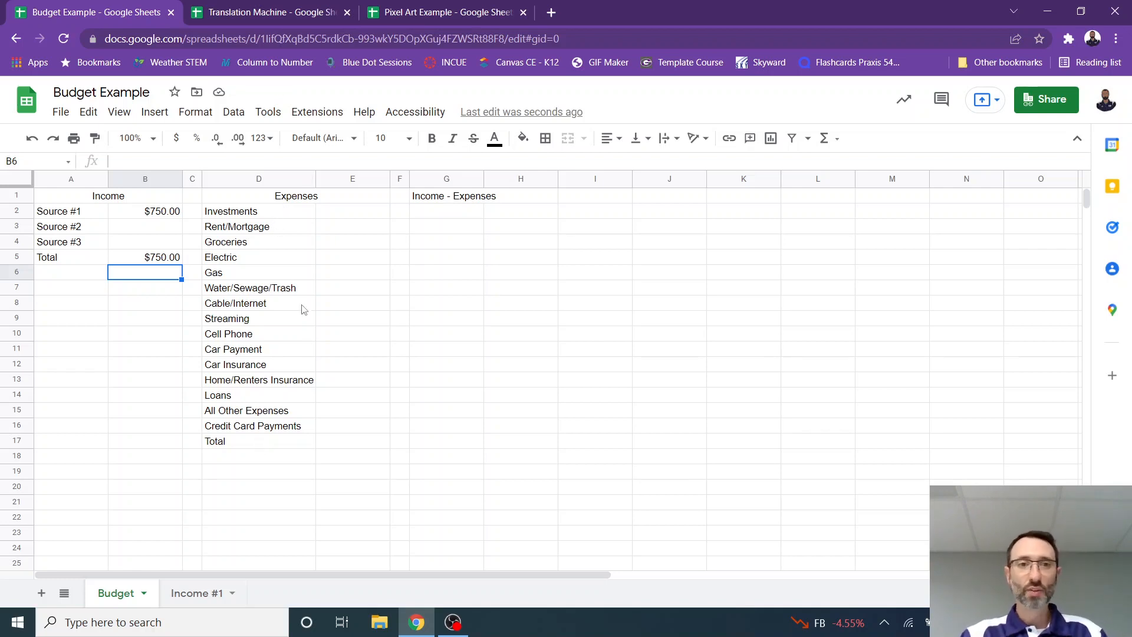
mouse_move(312, 405)
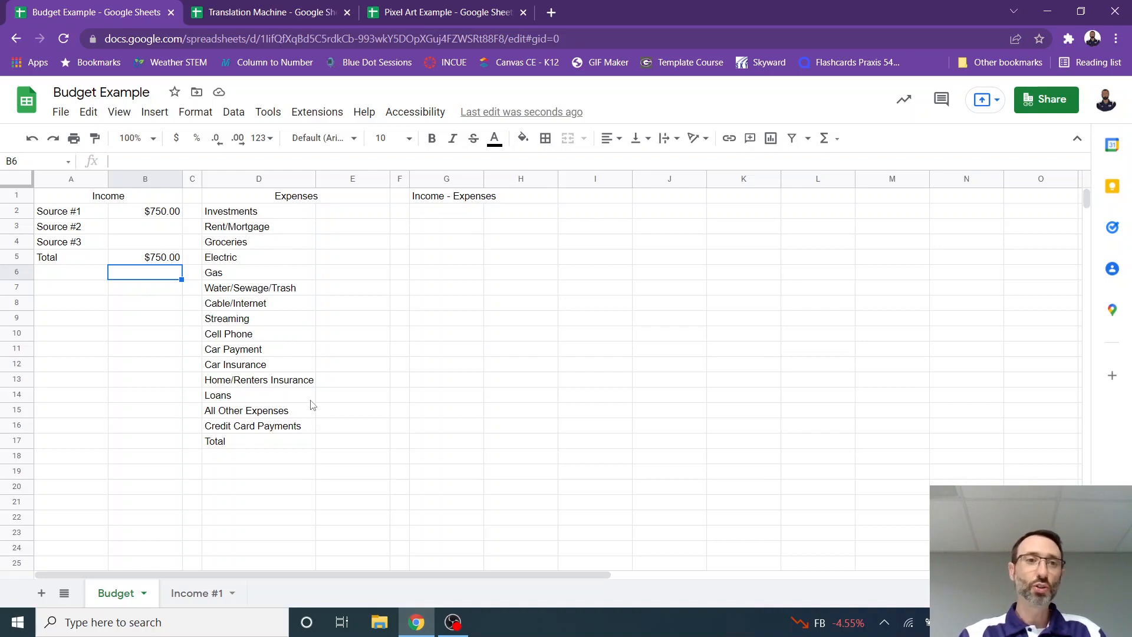
mouse_move(285, 280)
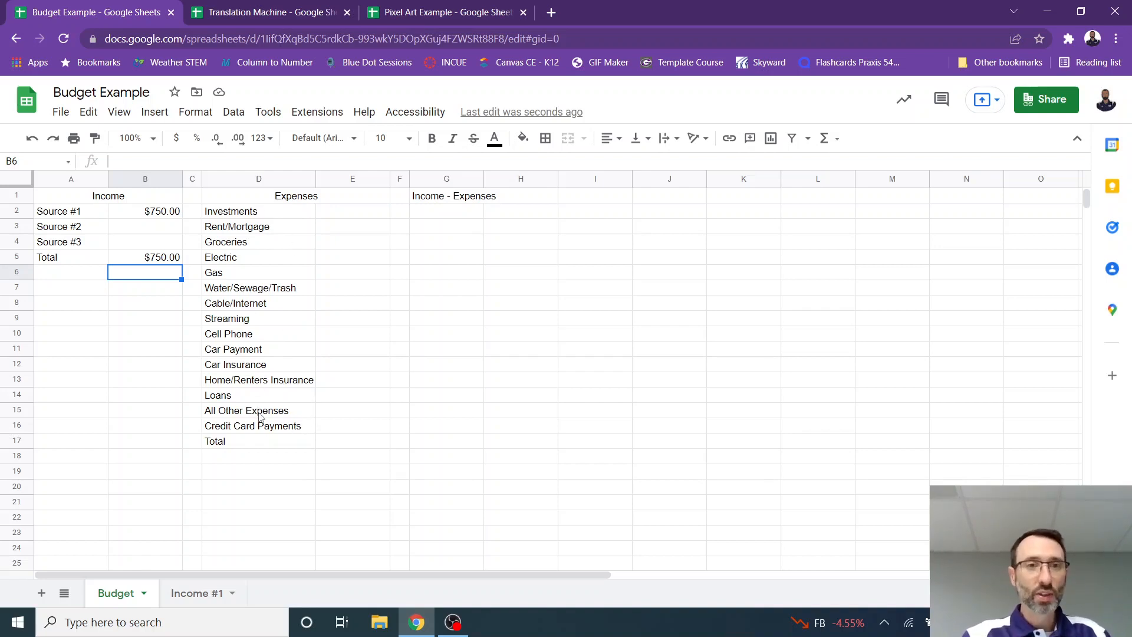
mouse_move(262, 406)
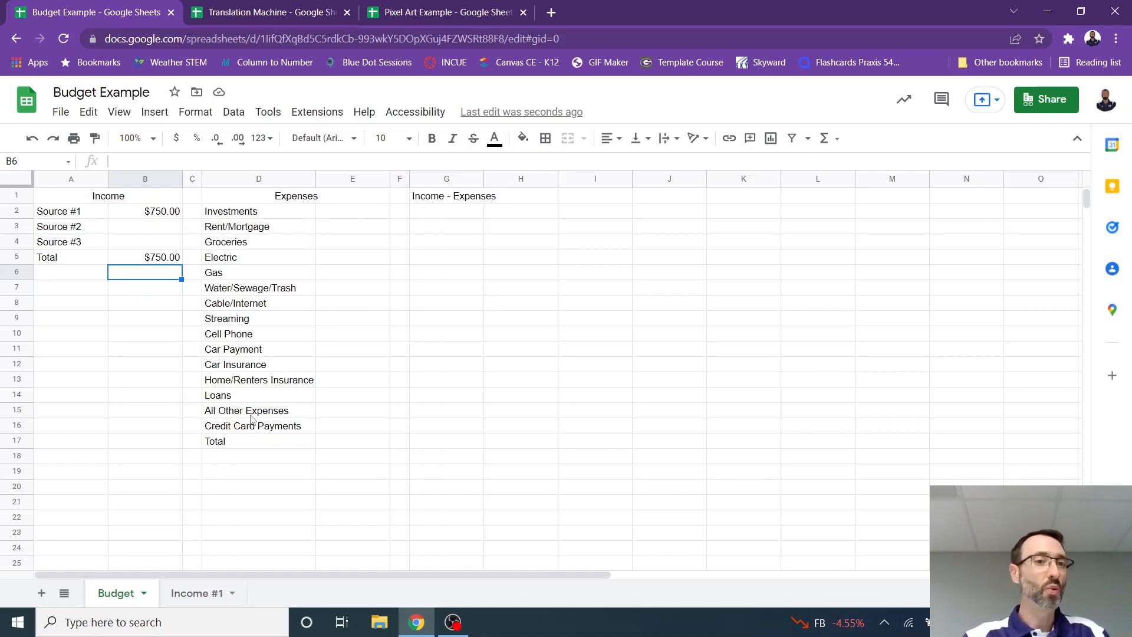
mouse_move(354, 219)
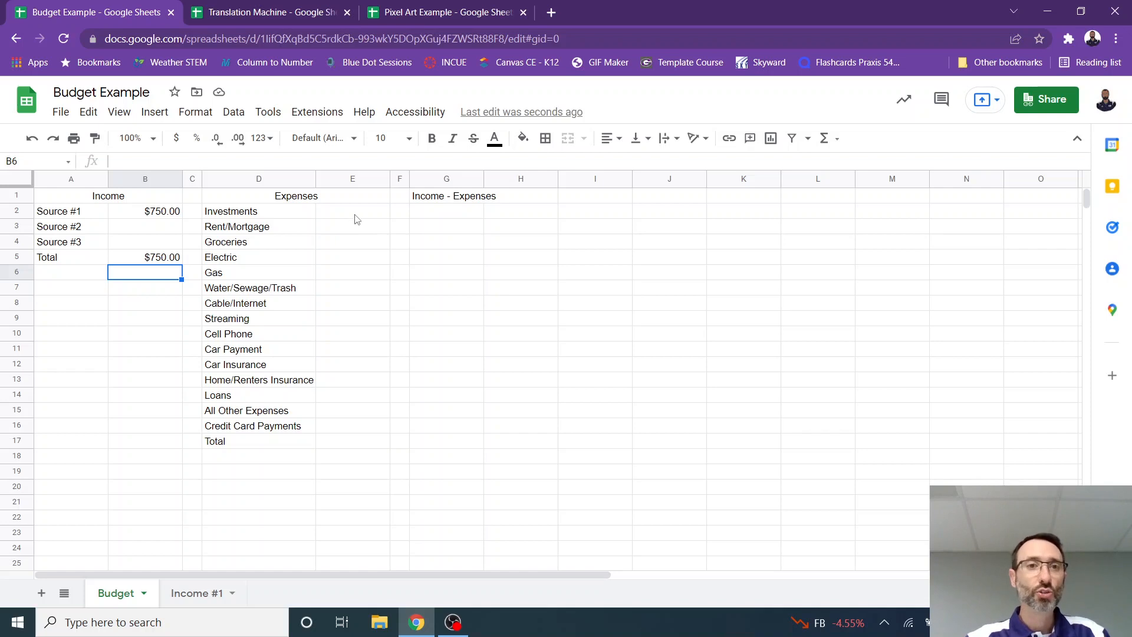
Enter 200 for Investments and 500 for Rent/Mortgage
click(352, 211)
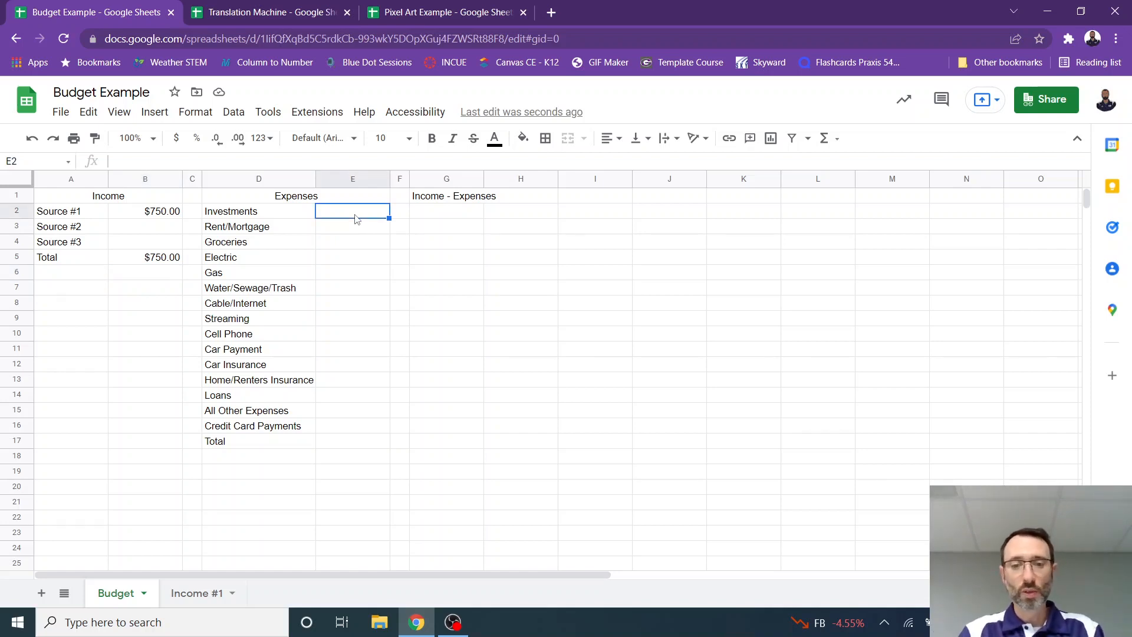
text(200)
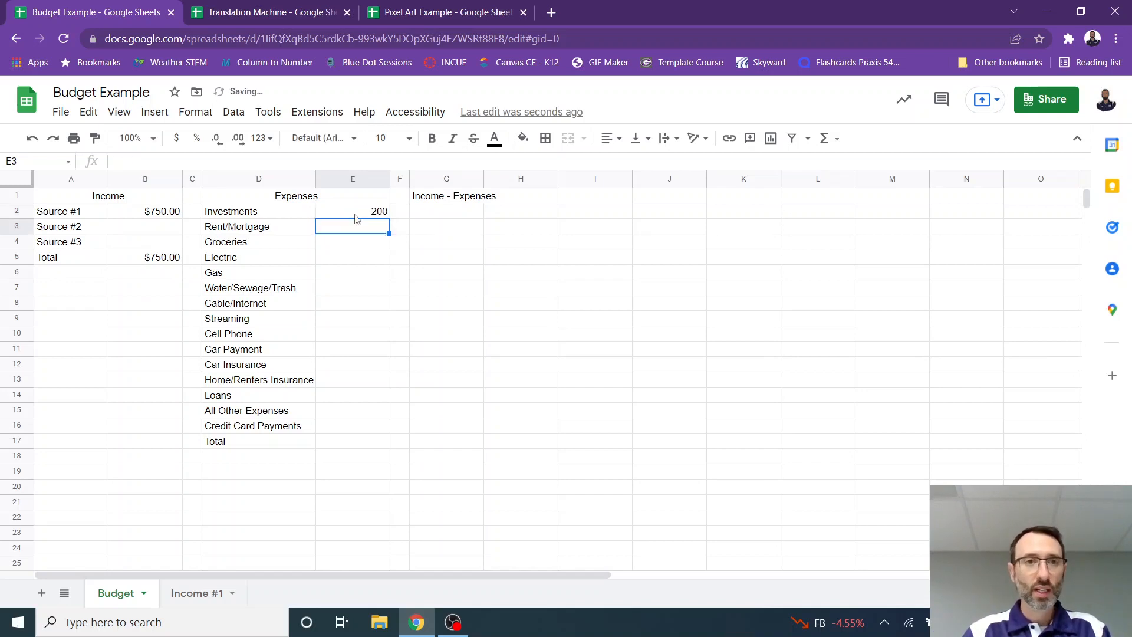
text(5)
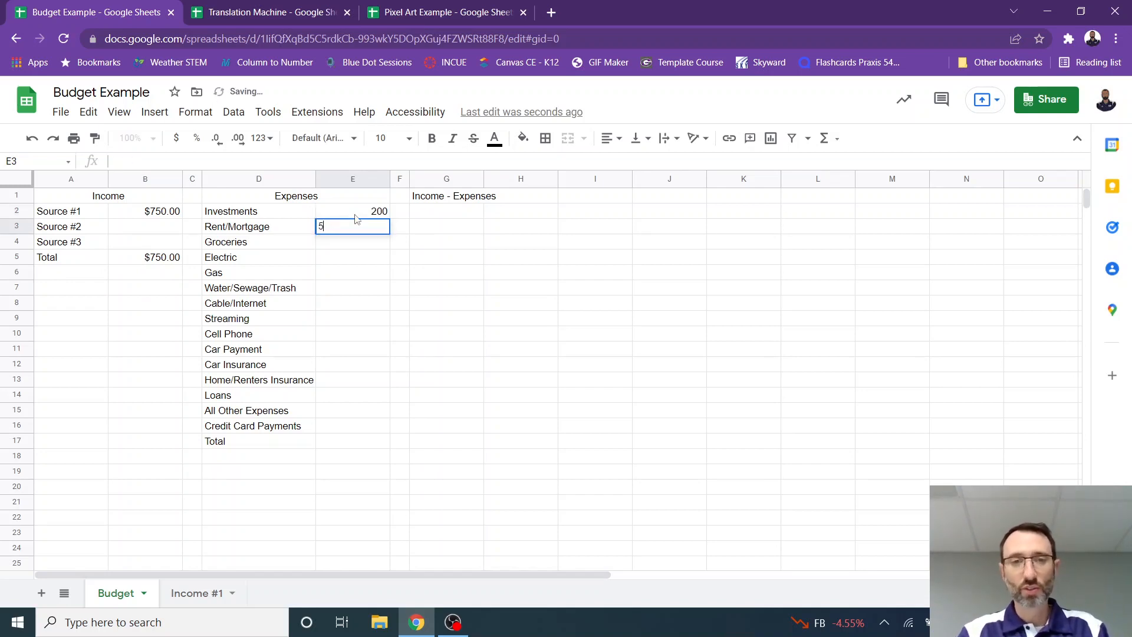
key(Enter)
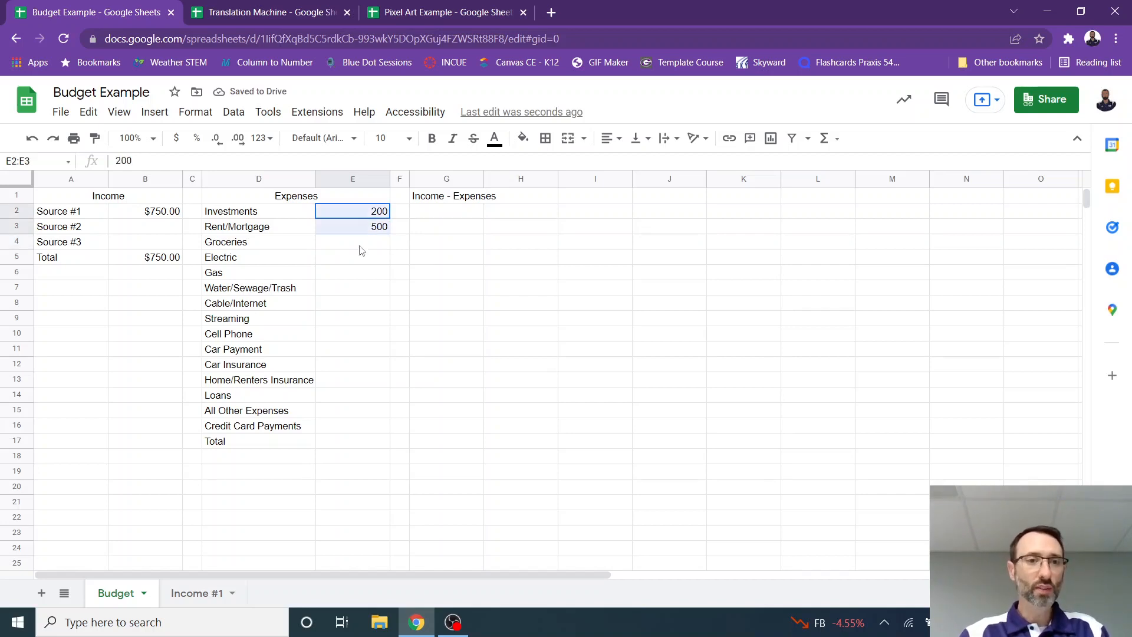
Format expenses E2:E16 as currency and SUM them in E17, totaling $700.00
drag(352, 226, 352, 424)
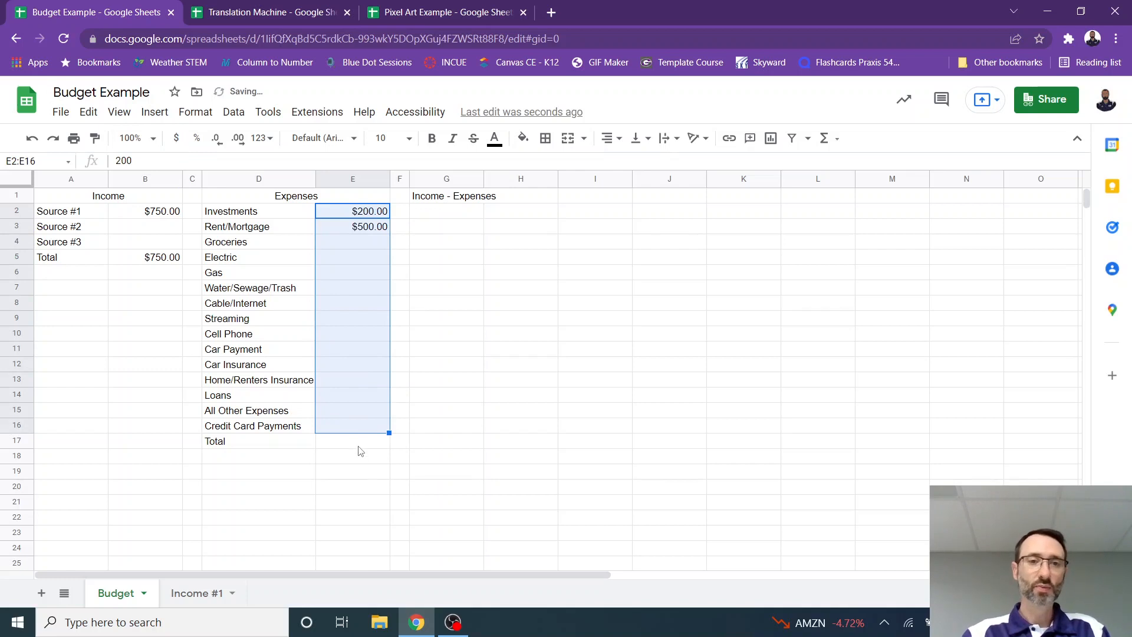
click(825, 138)
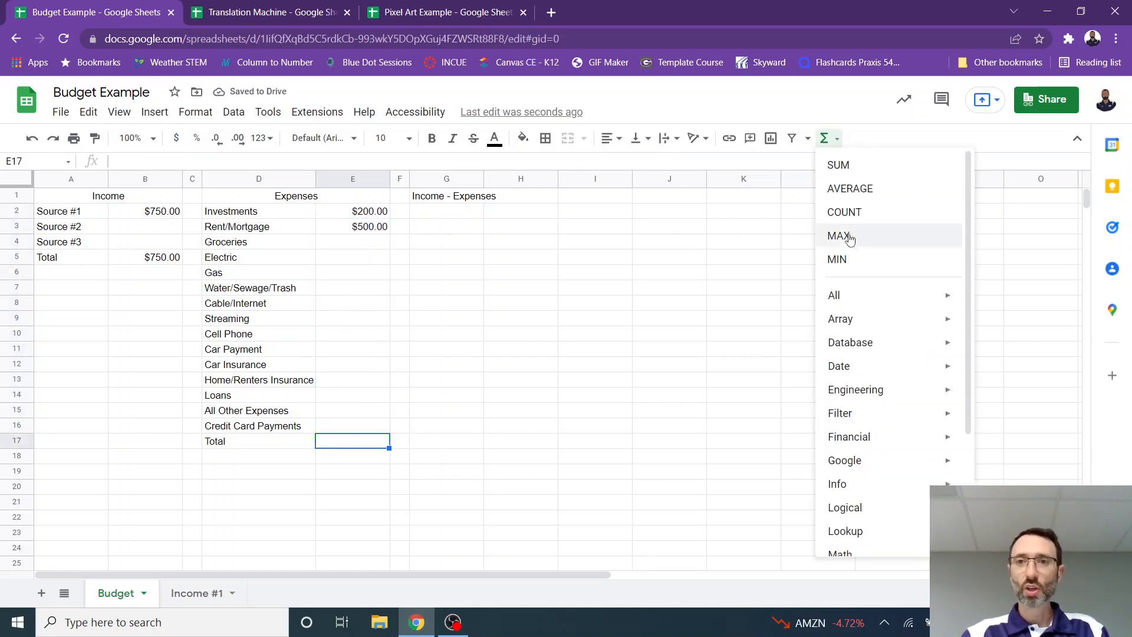
click(837, 165)
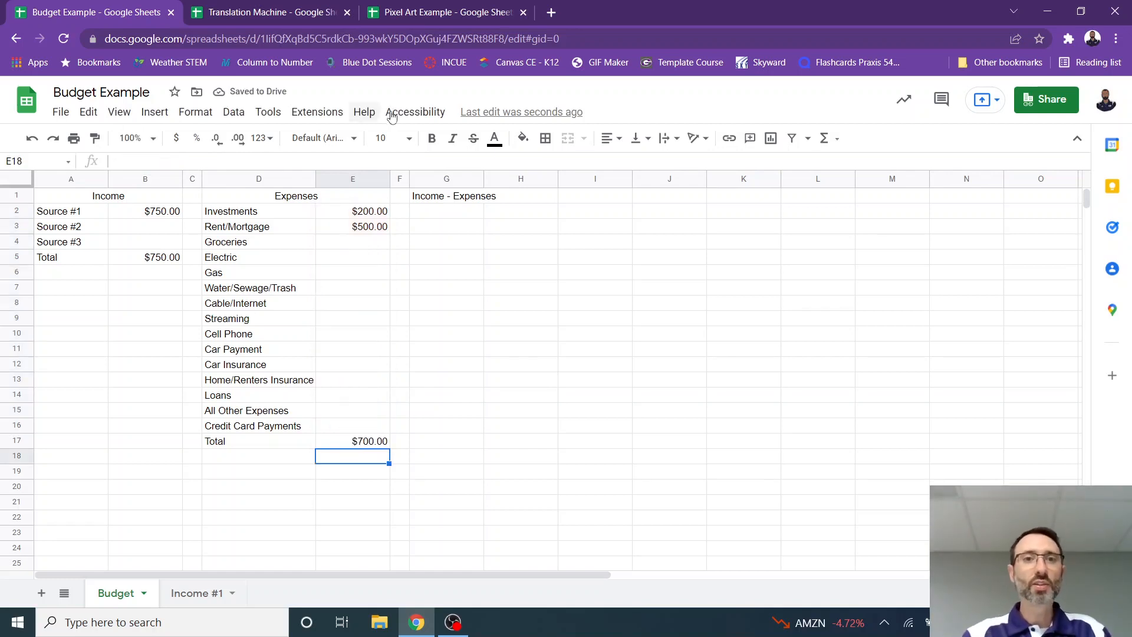
In G2, enter =B5-E17 to subtract the expenses total from income, giving $50.00
click(447, 211)
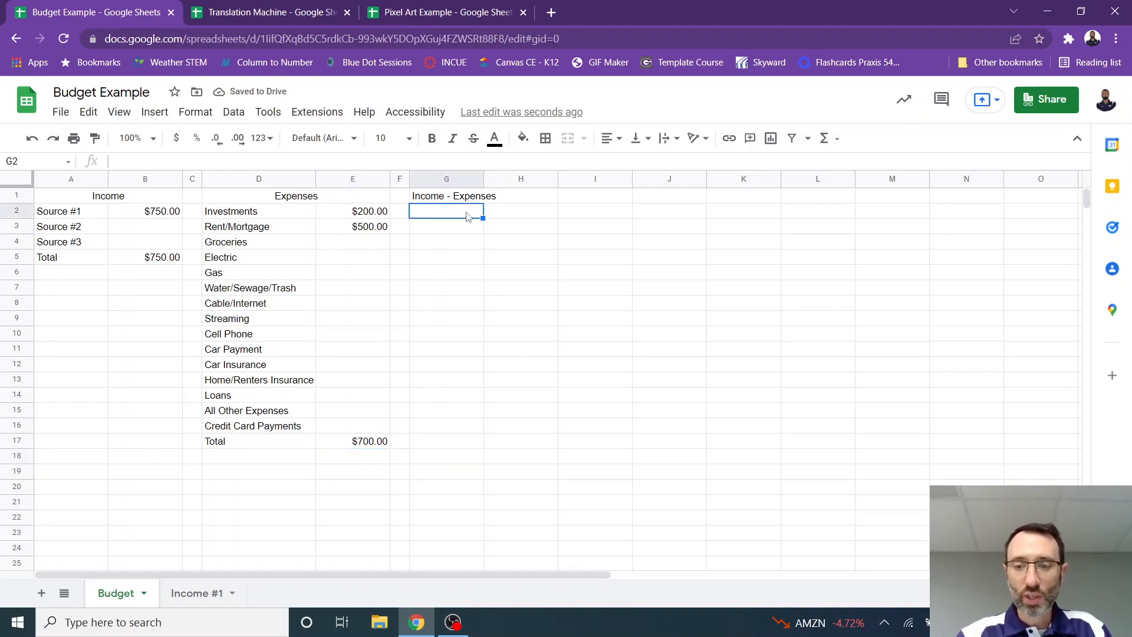
text(=)
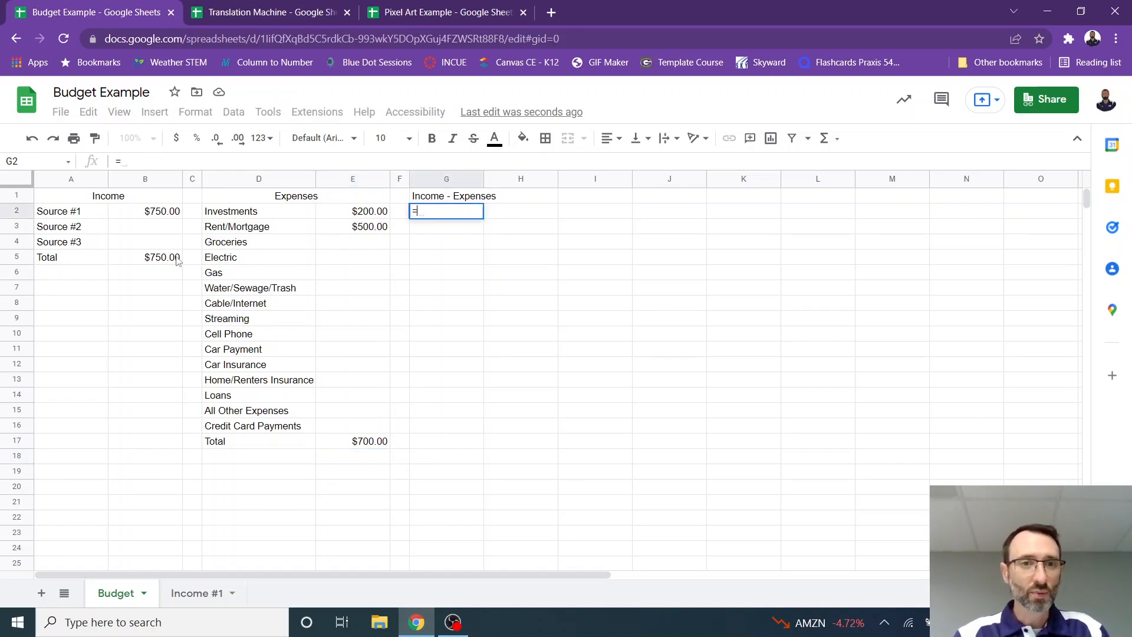
click(145, 257)
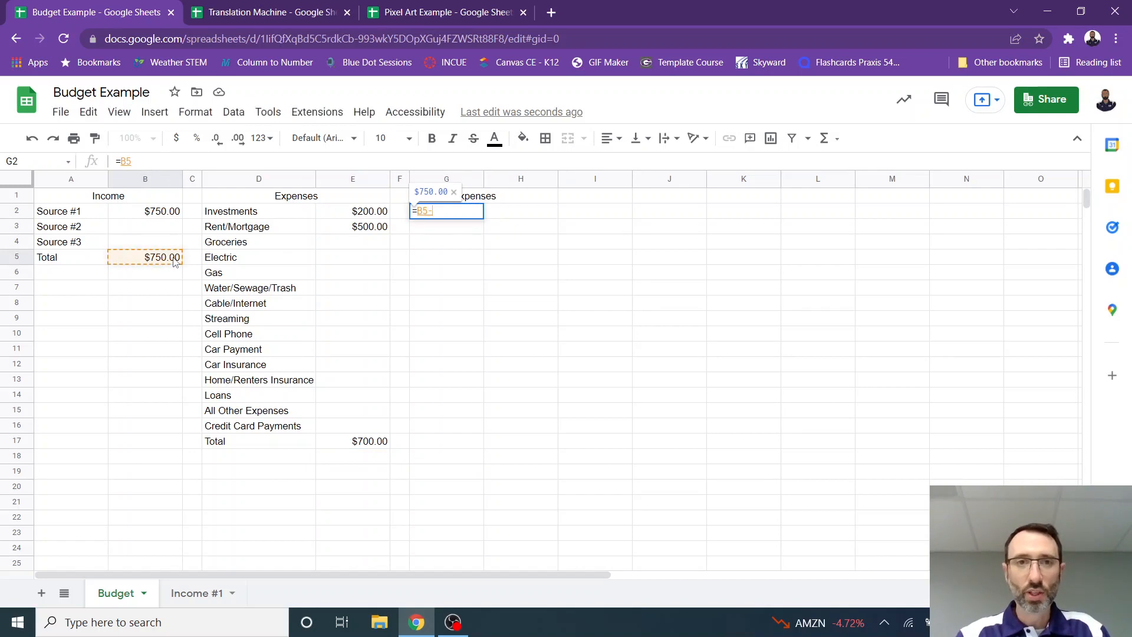
click(352, 441)
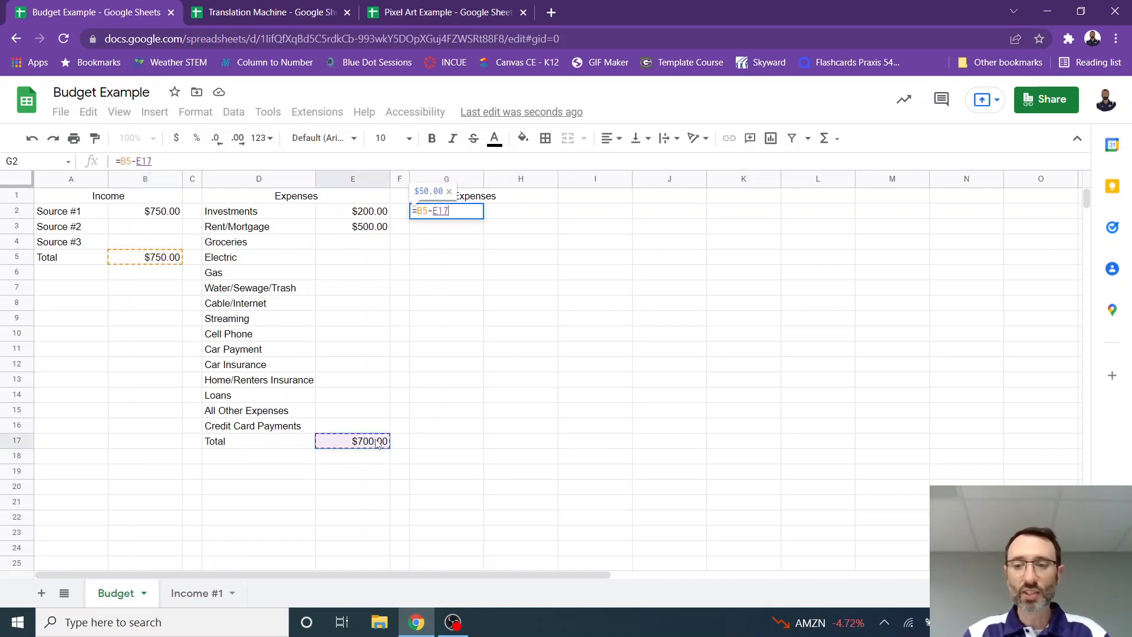
key(Enter)
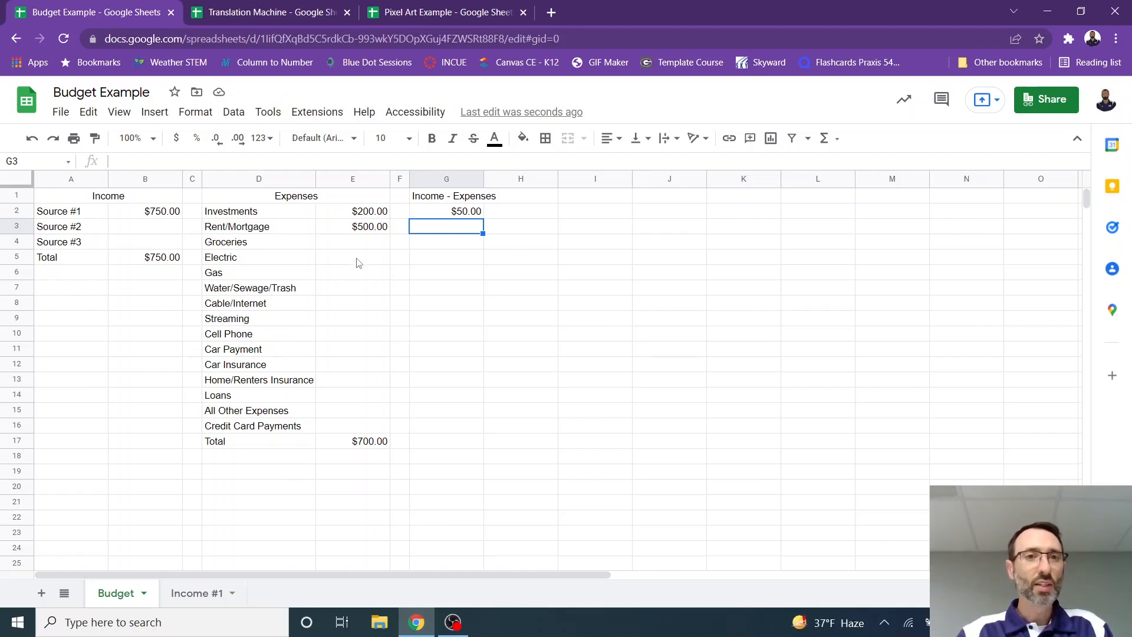
mouse_move(350, 341)
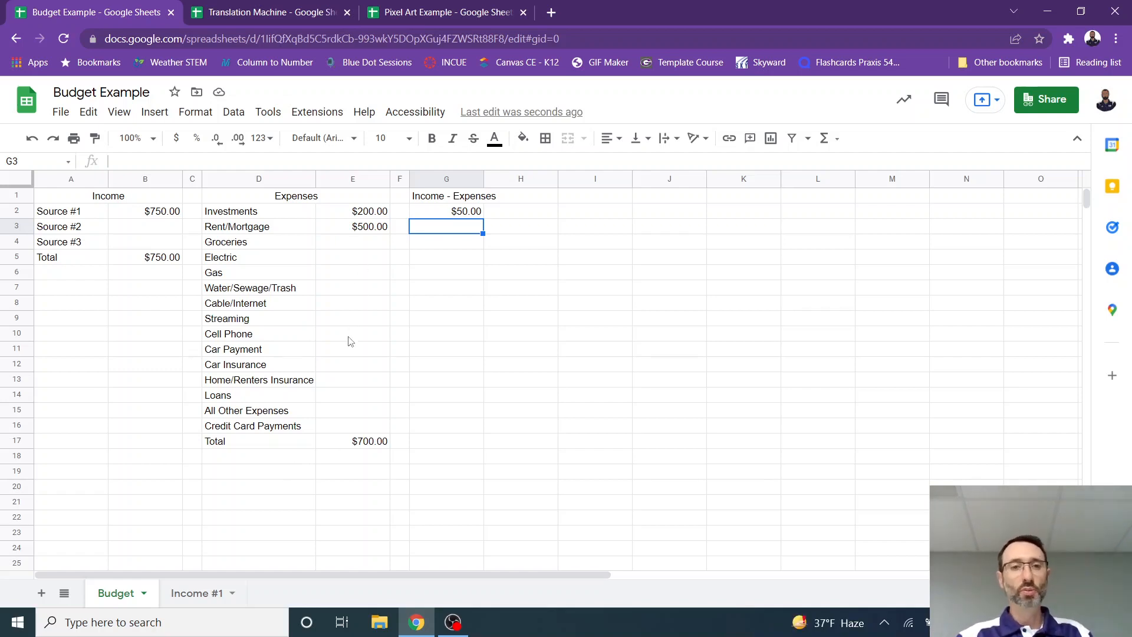
Enter 105 for Cell Phone and add a yellow-fill rule for values greater than 100
text(105.00)
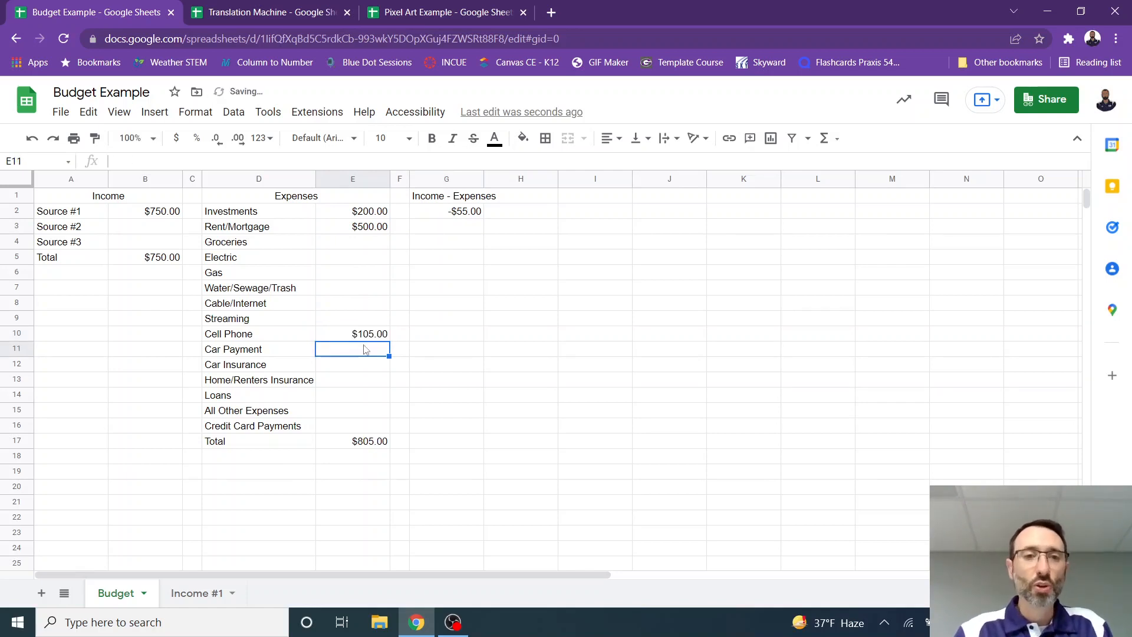
click(353, 333)
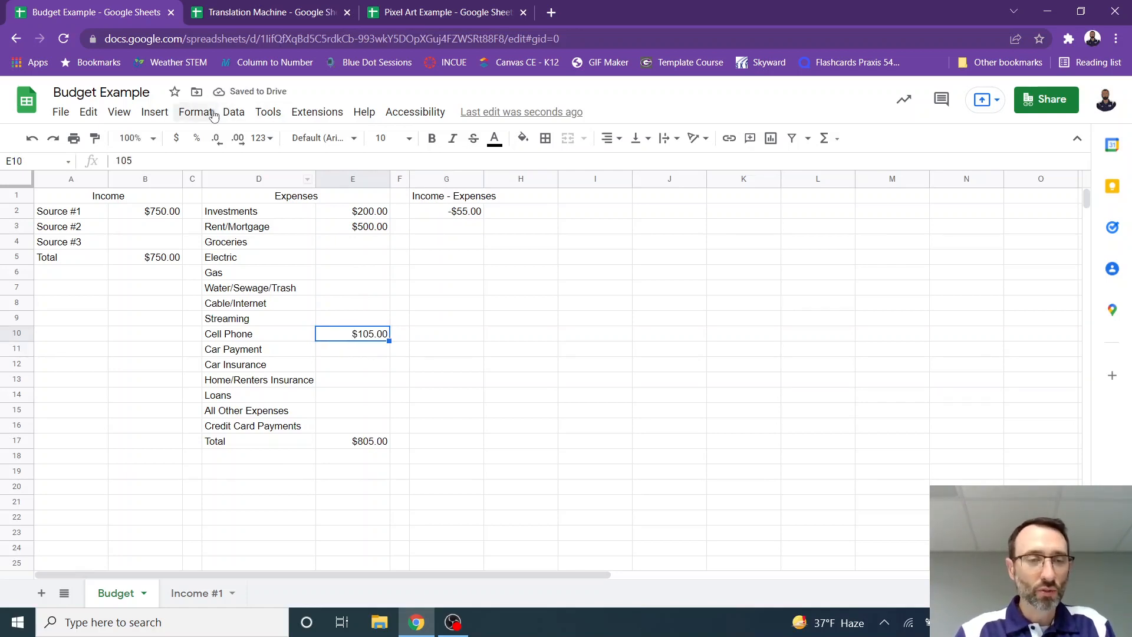
click(195, 112)
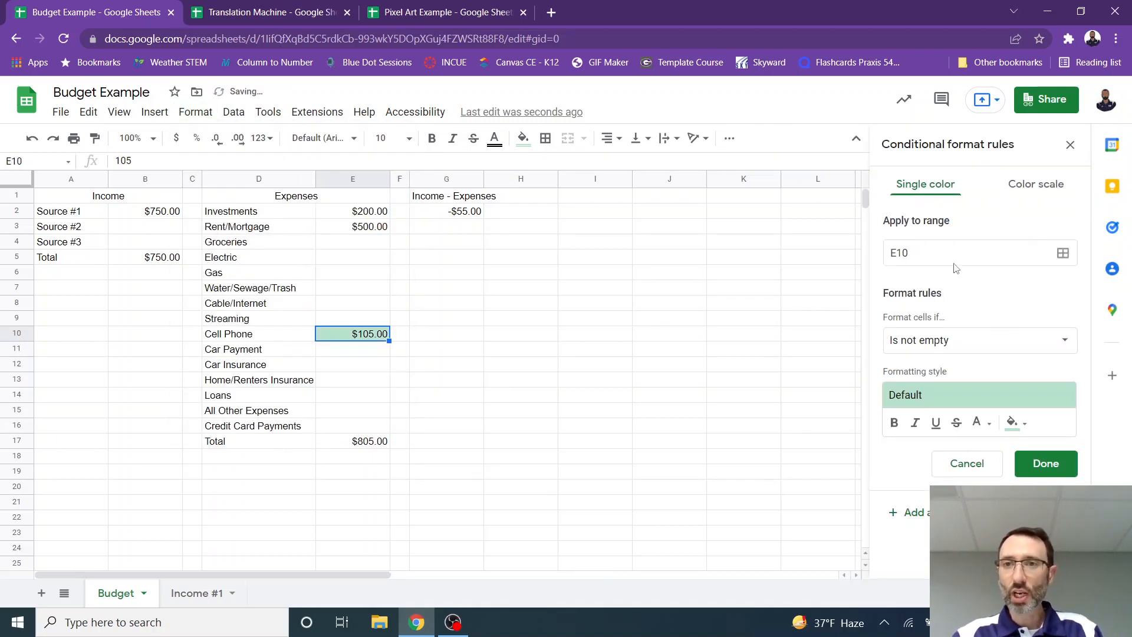
click(978, 340)
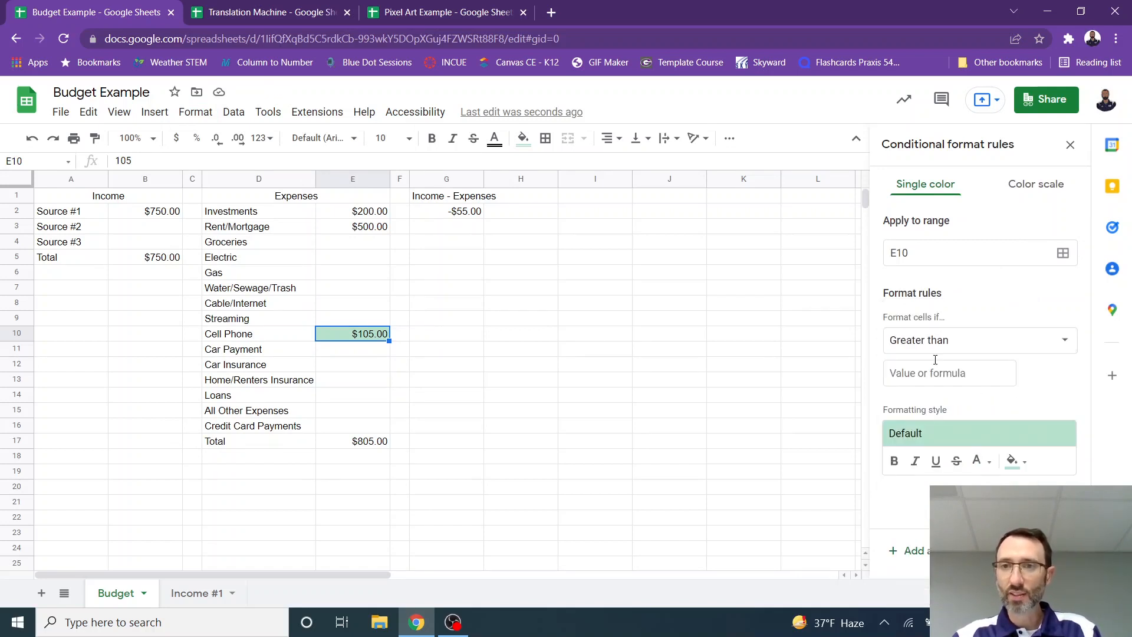
text(100)
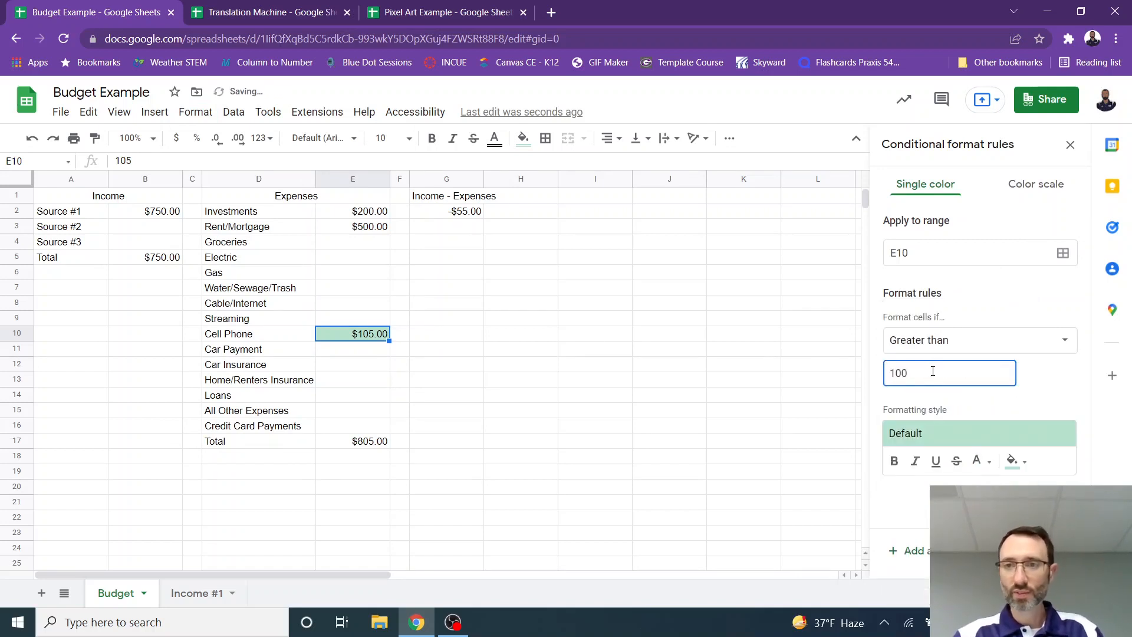
click(1013, 461)
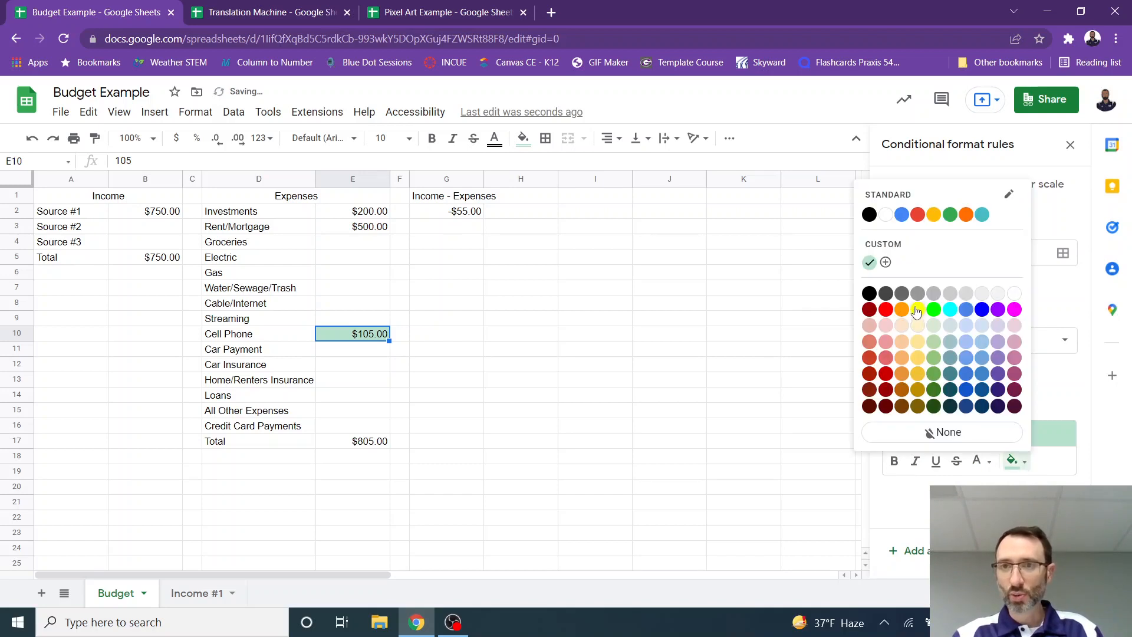
click(916, 309)
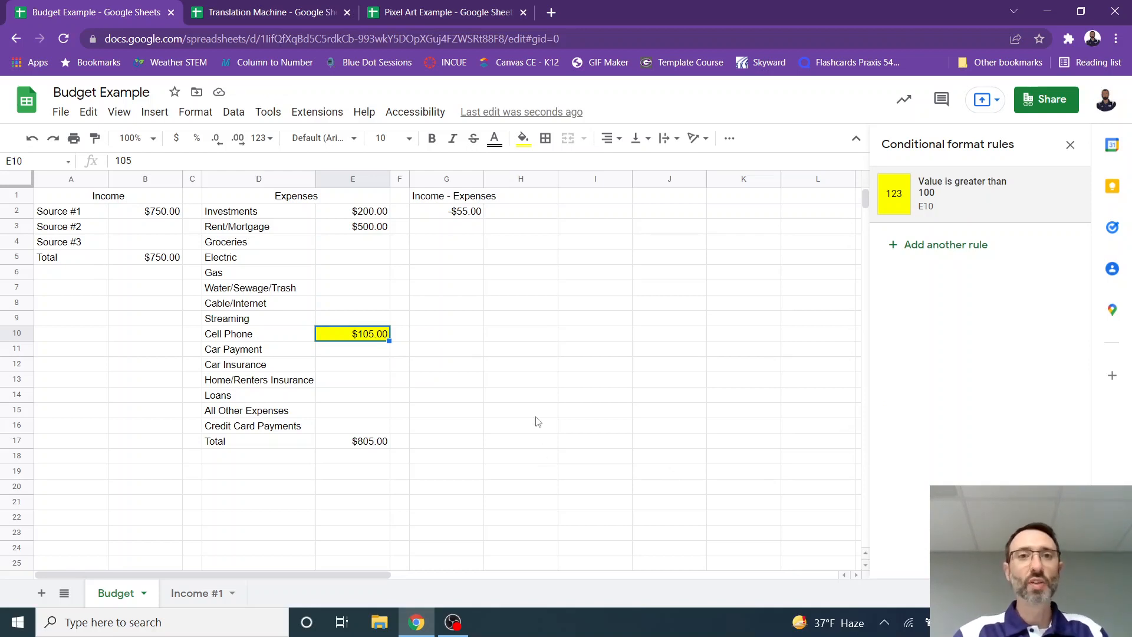
click(446, 211)
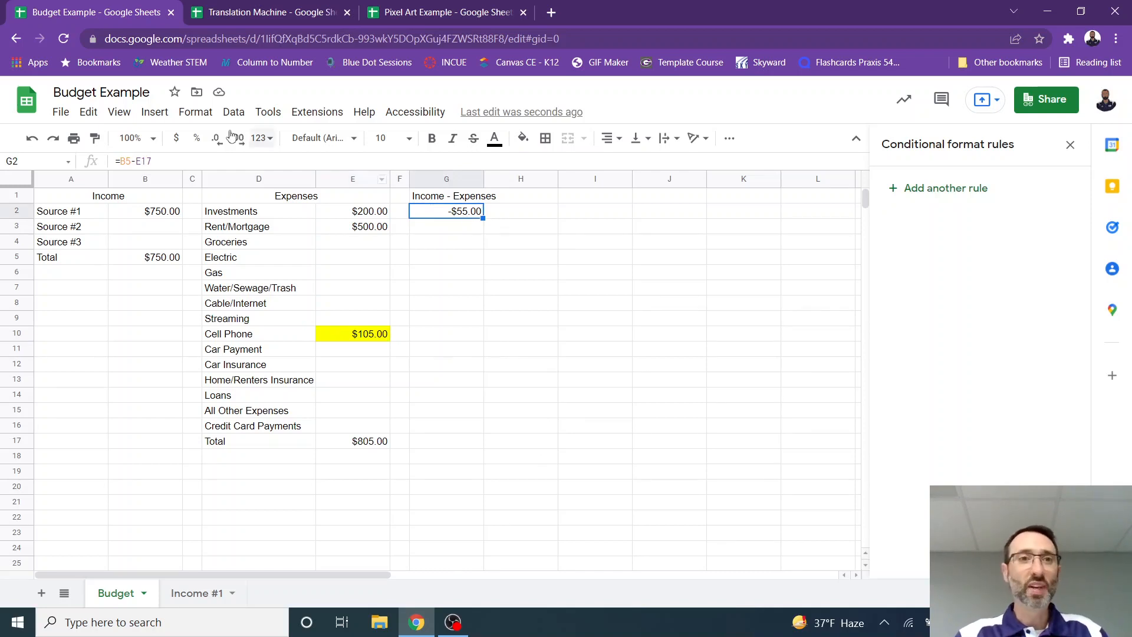
Add a conditional rule filling G2 yellow when its value is less than 0
click(195, 112)
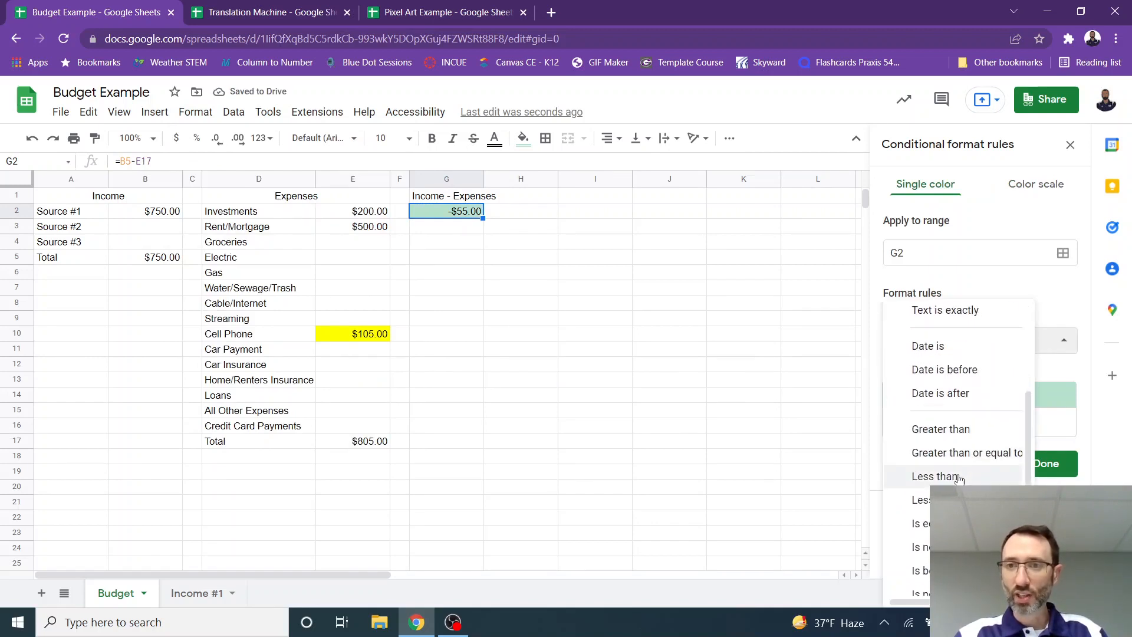
click(938, 475)
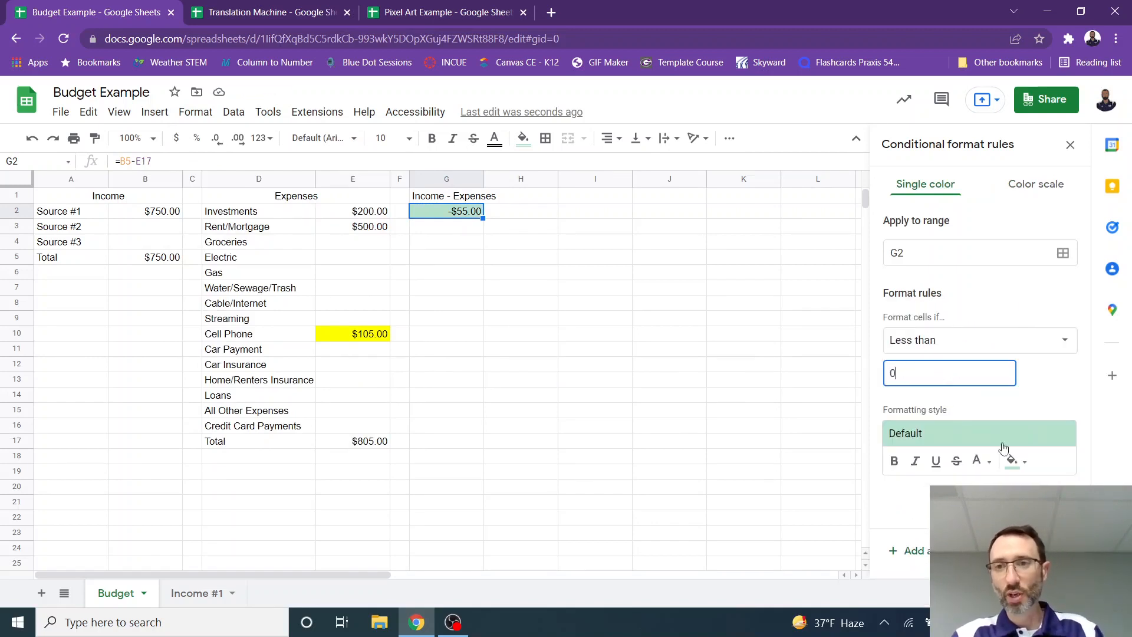
click(1012, 460)
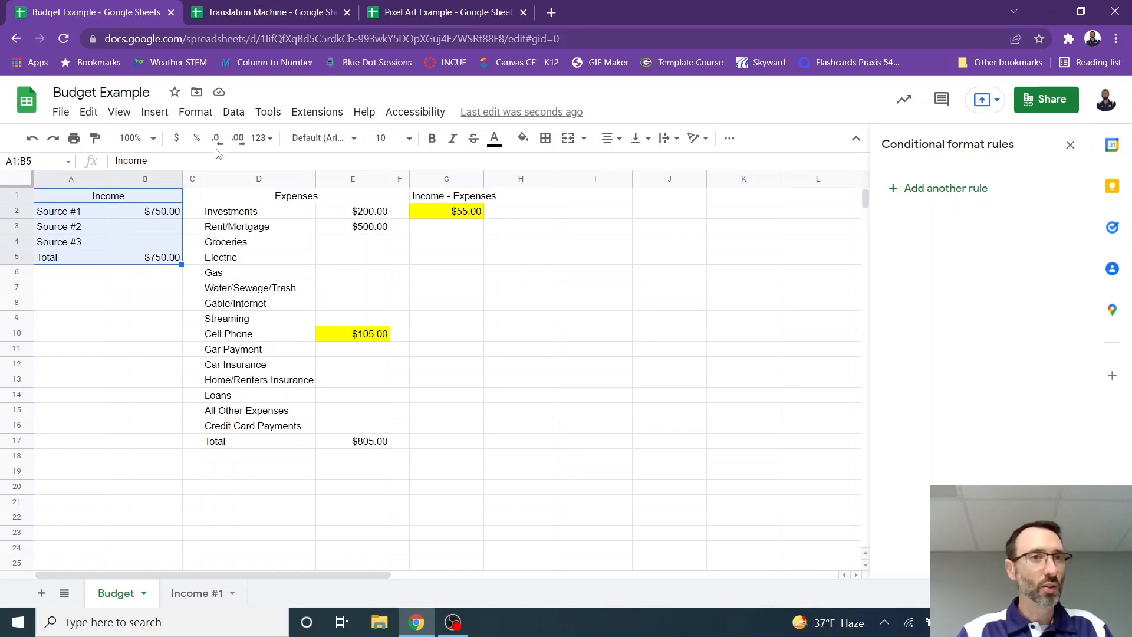
Give the A1:B5 Income table grey alternating colours with a bold header, then open Translation Machine
click(195, 112)
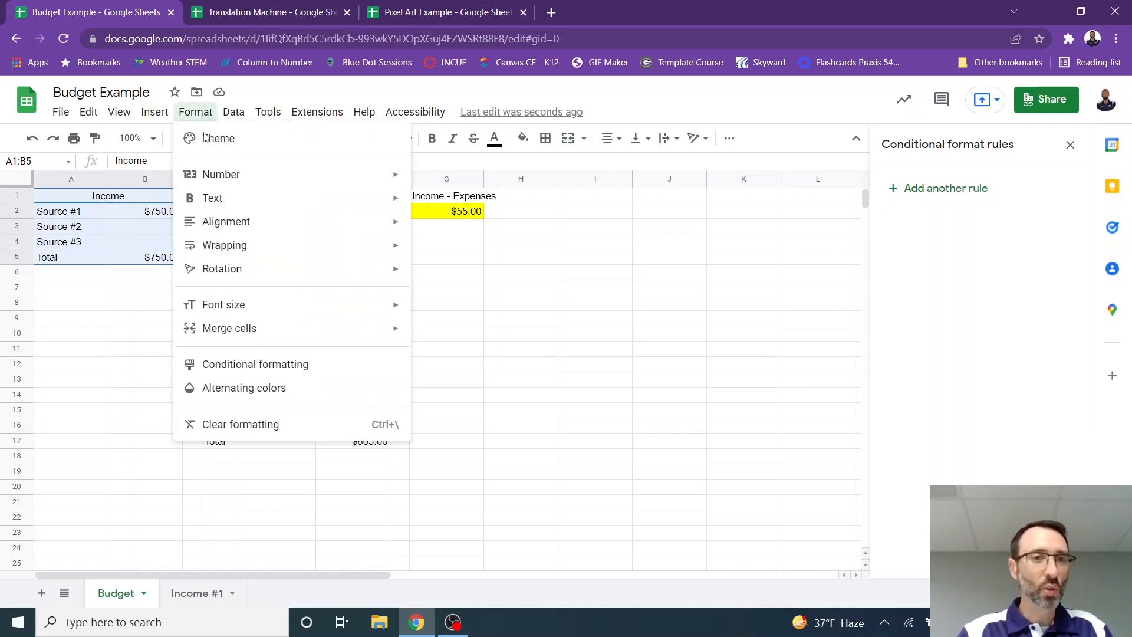
click(244, 388)
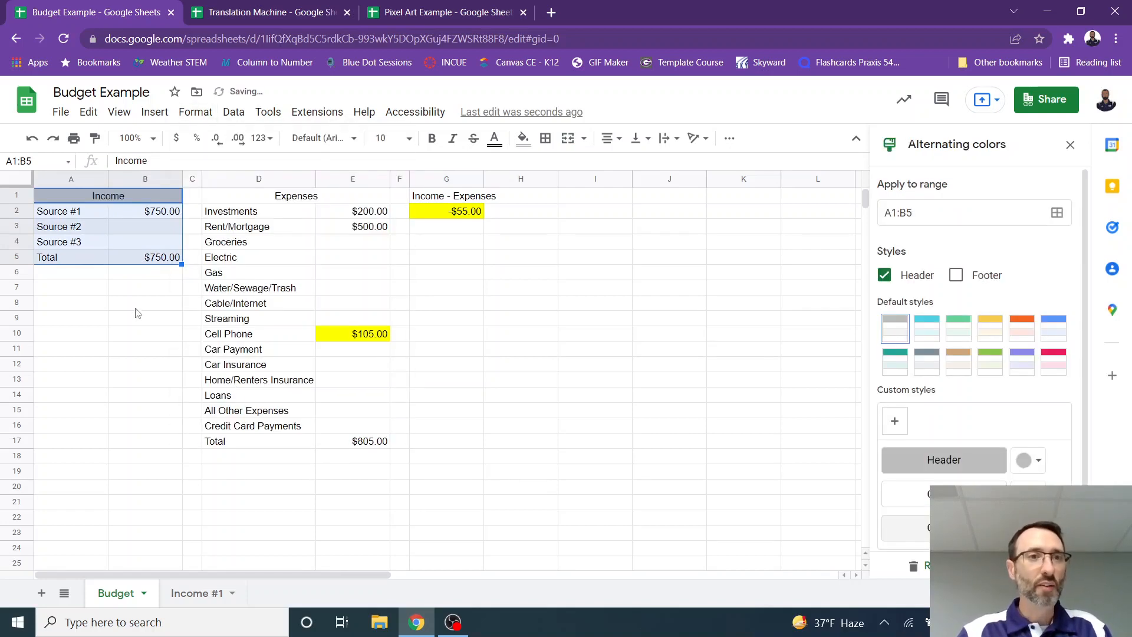
click(145, 348)
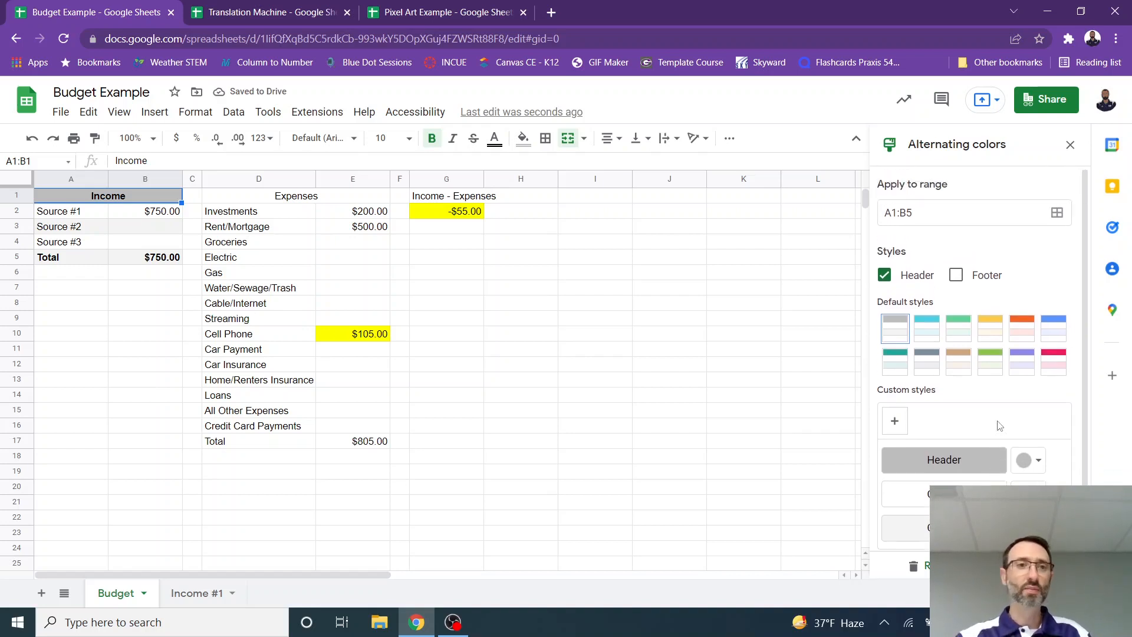
click(267, 13)
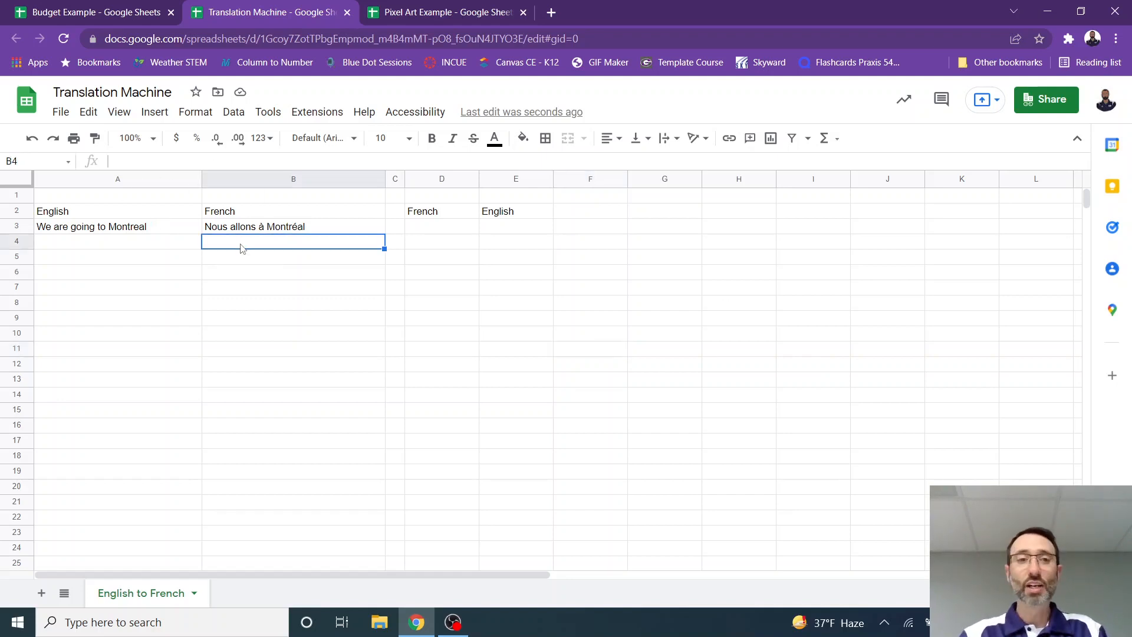
In B4, enter =GOOGLETRANSLATE(A4,"en","fr") to translate A4 into French
text(=)
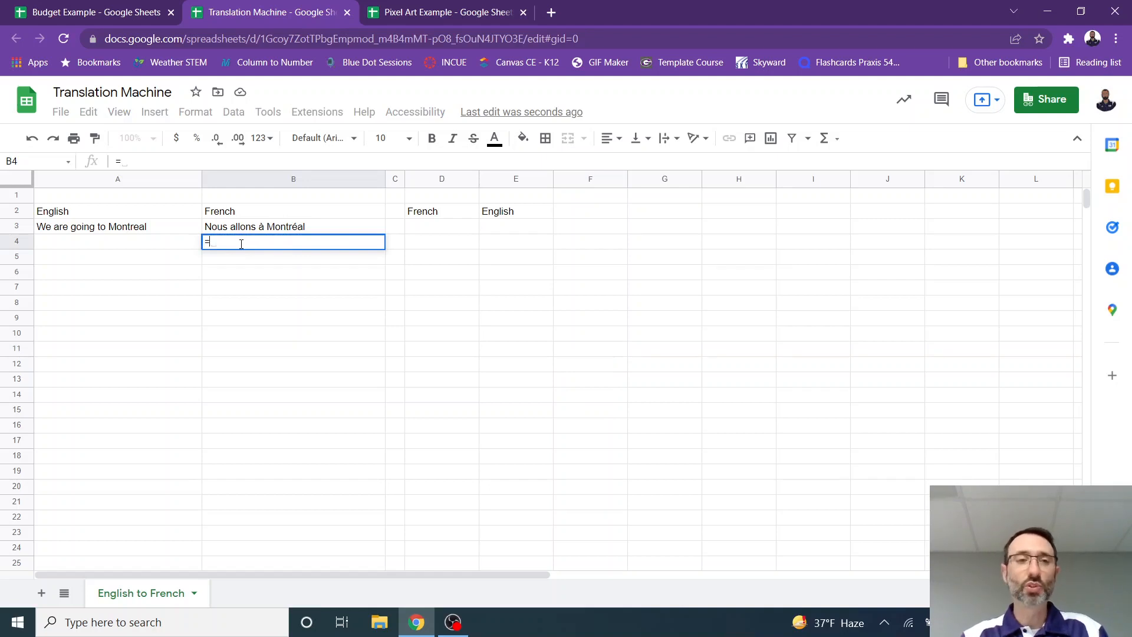
text(g)
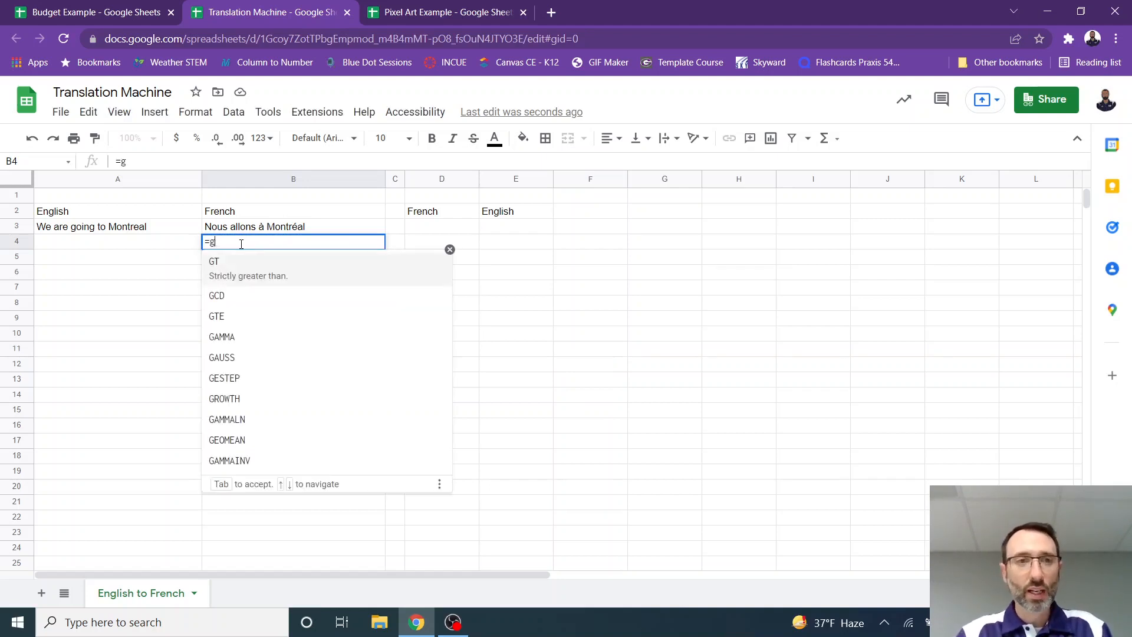
text(oogle)
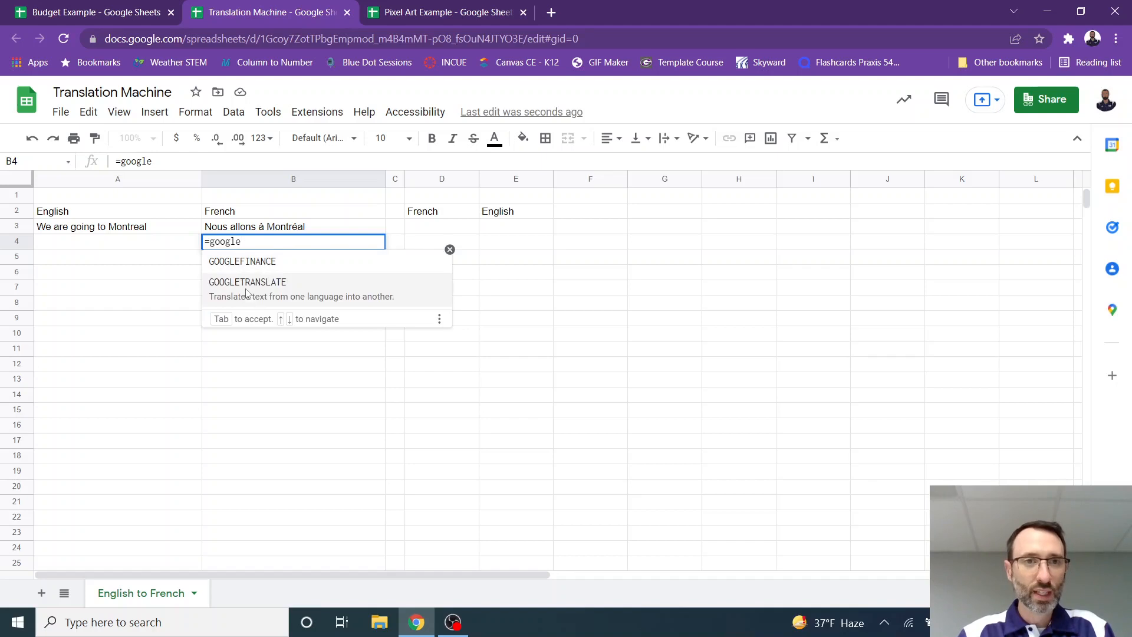
click(247, 282)
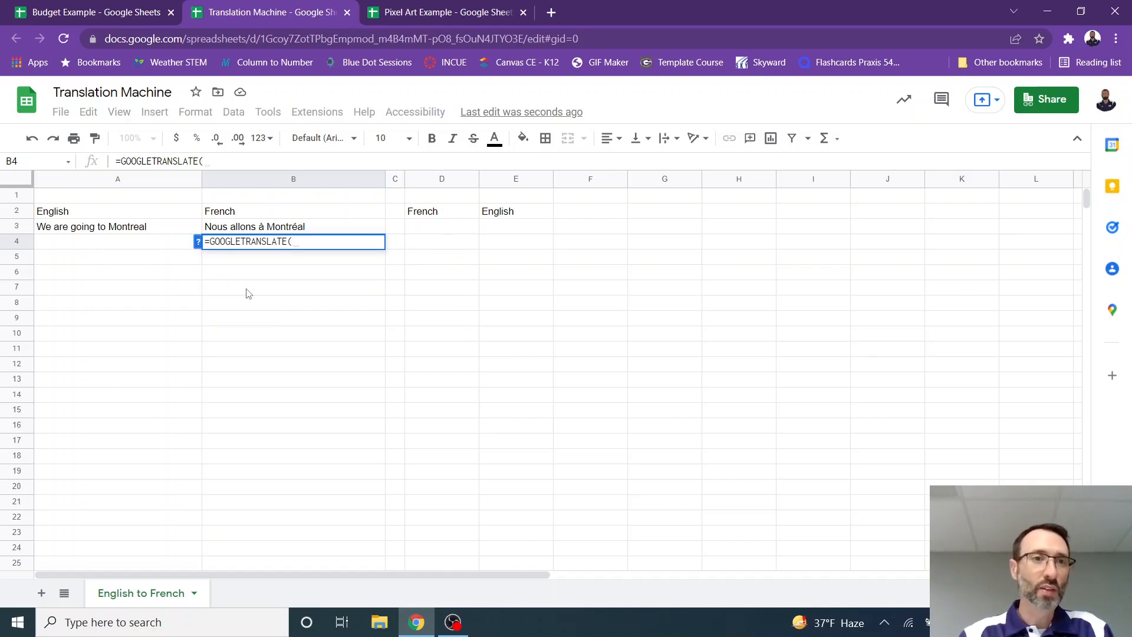
click(116, 241)
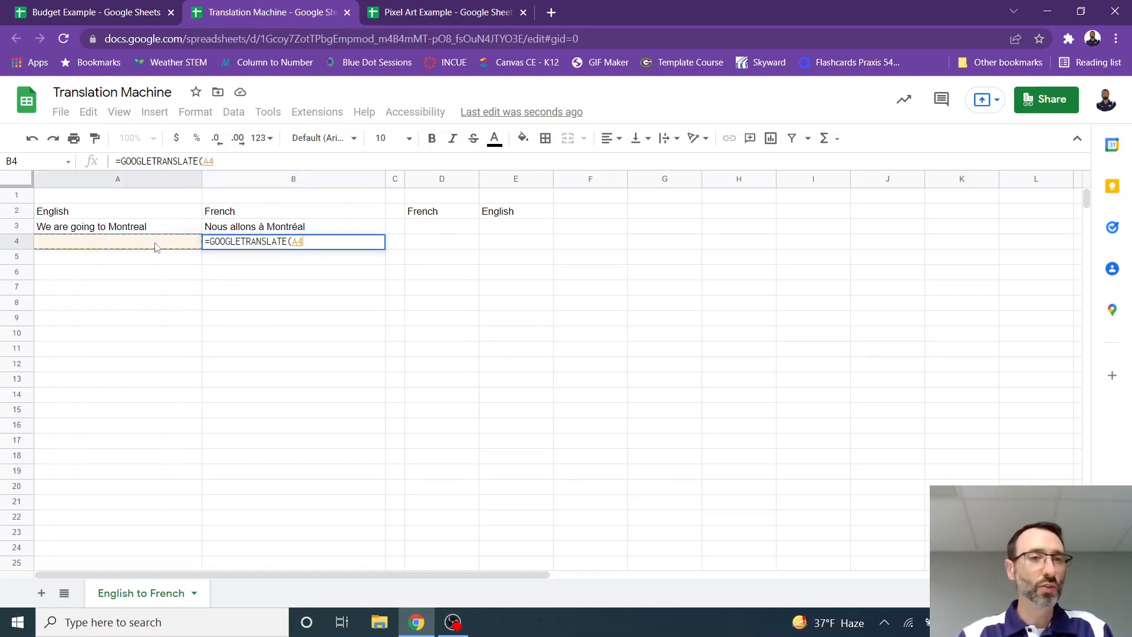
text(,)
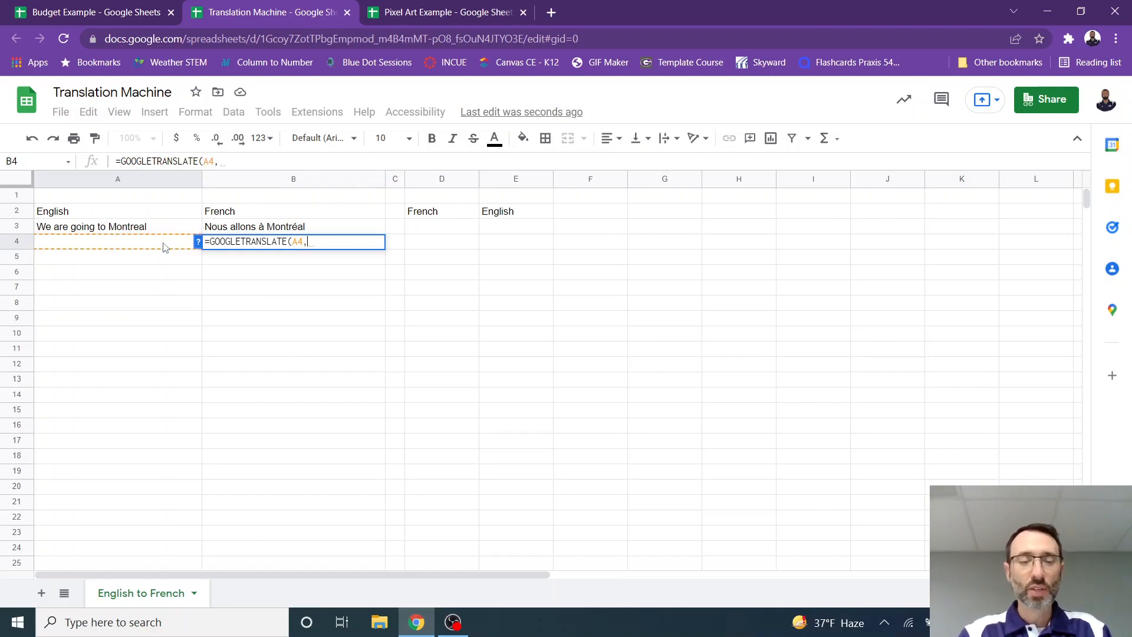
text("en)
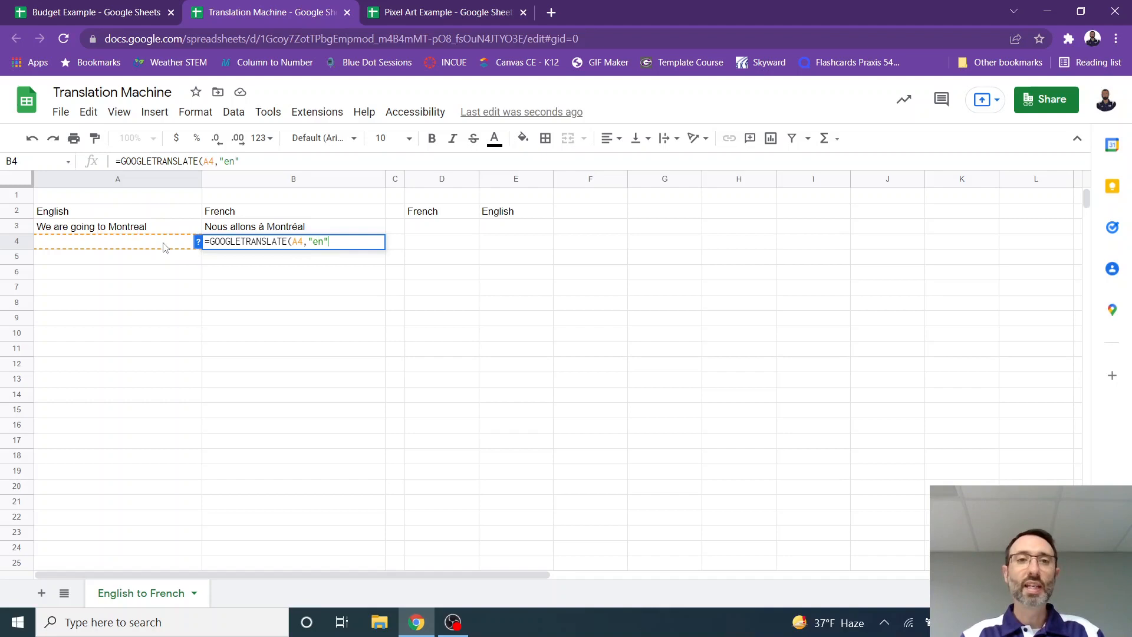
text(, ")
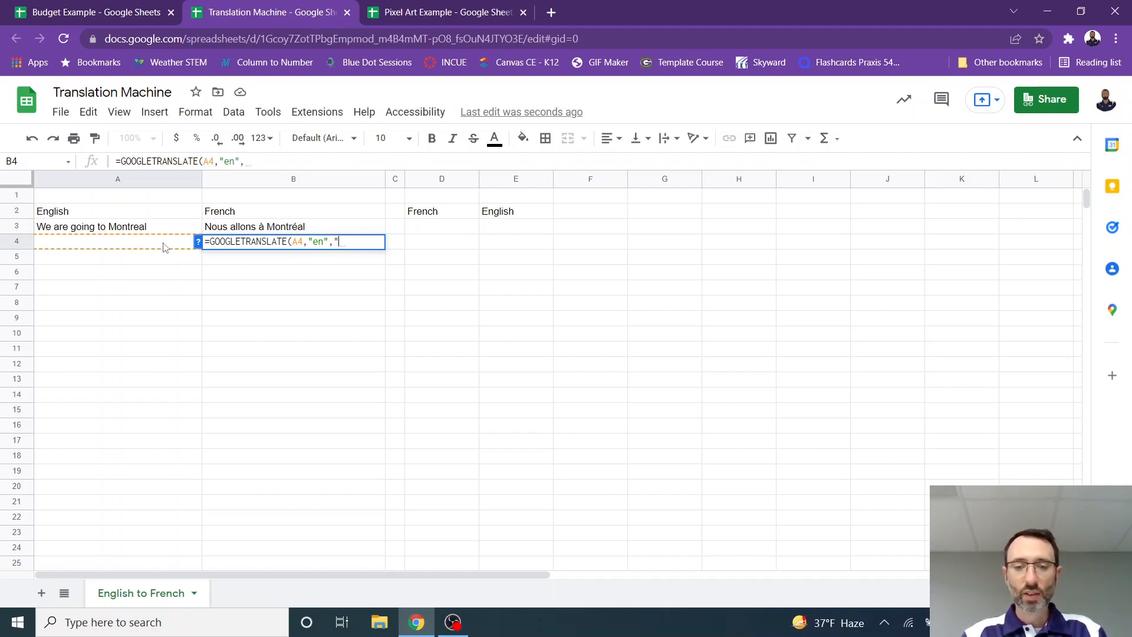
text(fr")
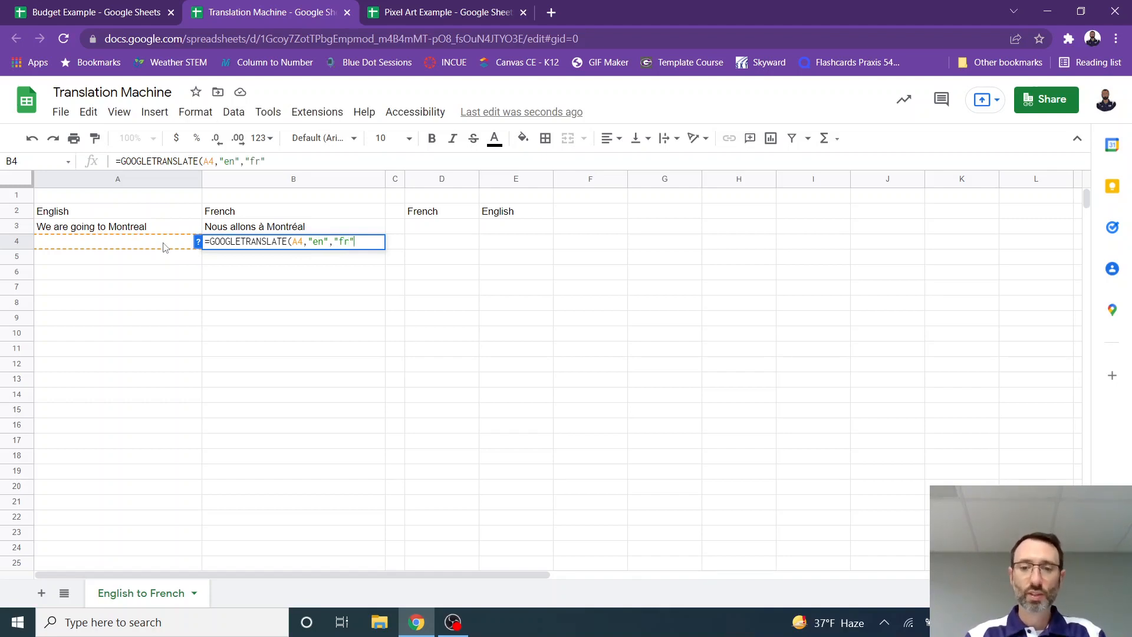
text())
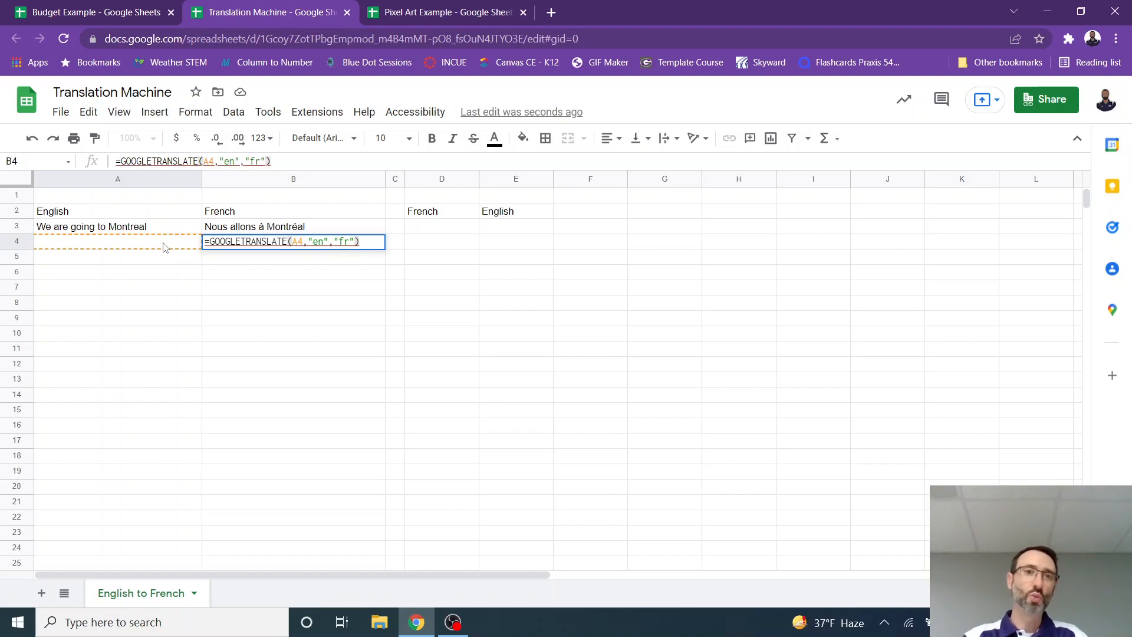
key(Enter)
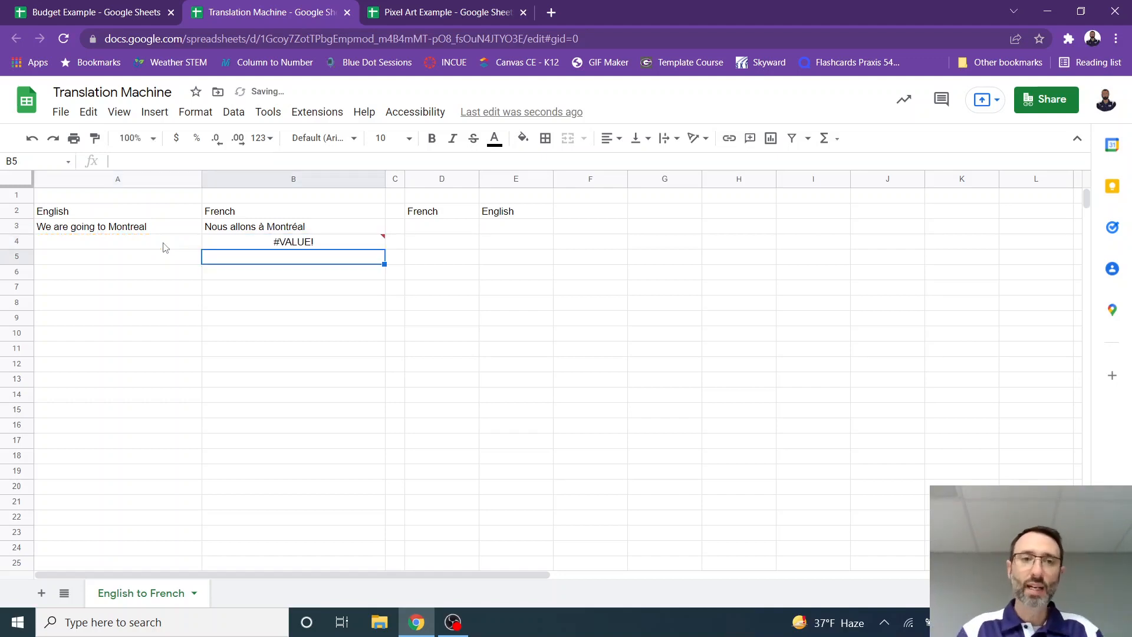
Type Yes in A4 so B4 shows Oui, and select the A2:B4 table
click(117, 242)
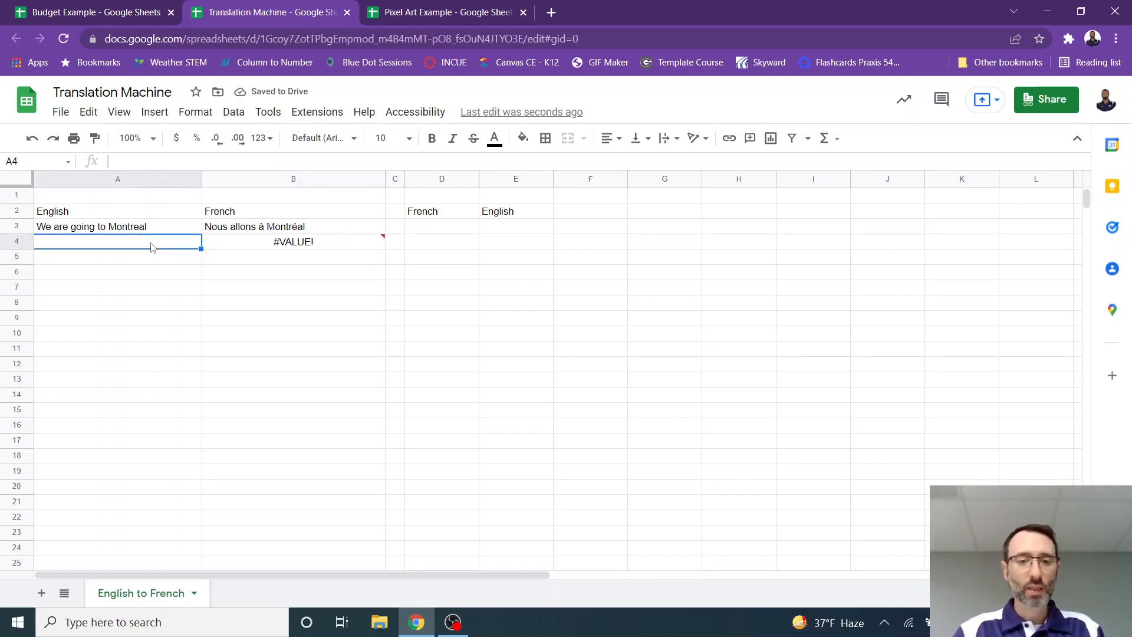
text(Yes)
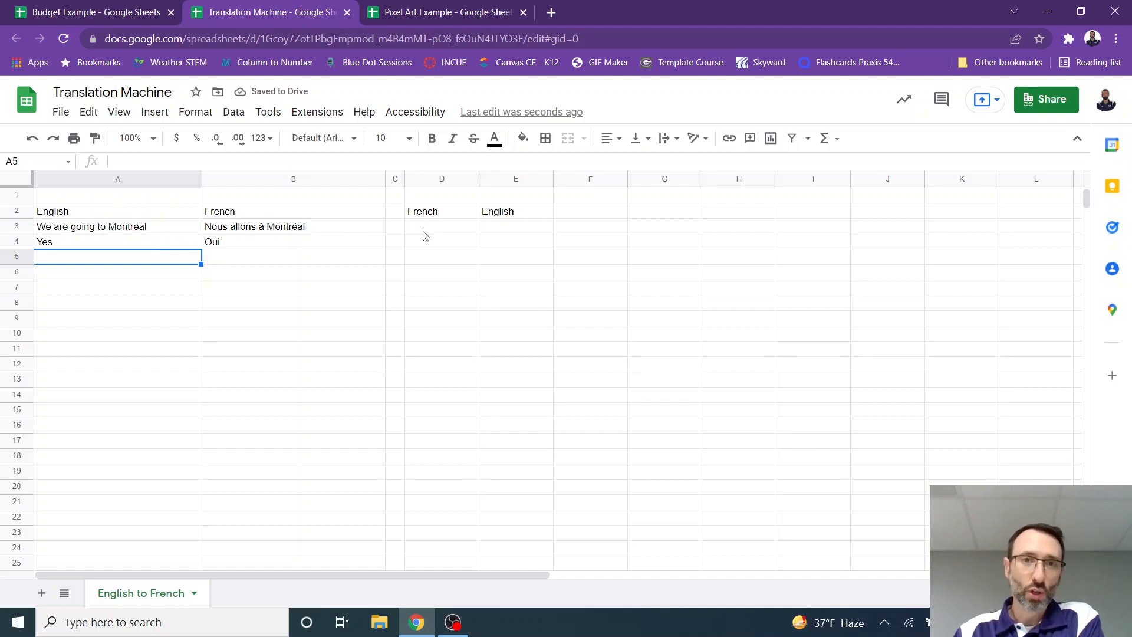
mouse_move(561, 226)
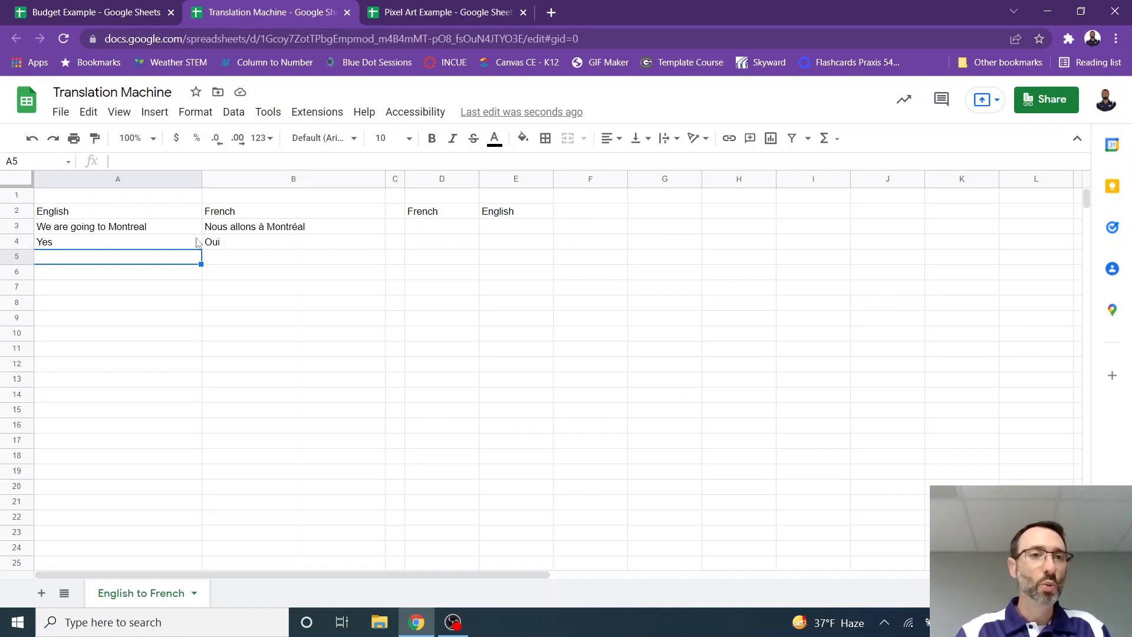
drag(118, 211, 293, 225)
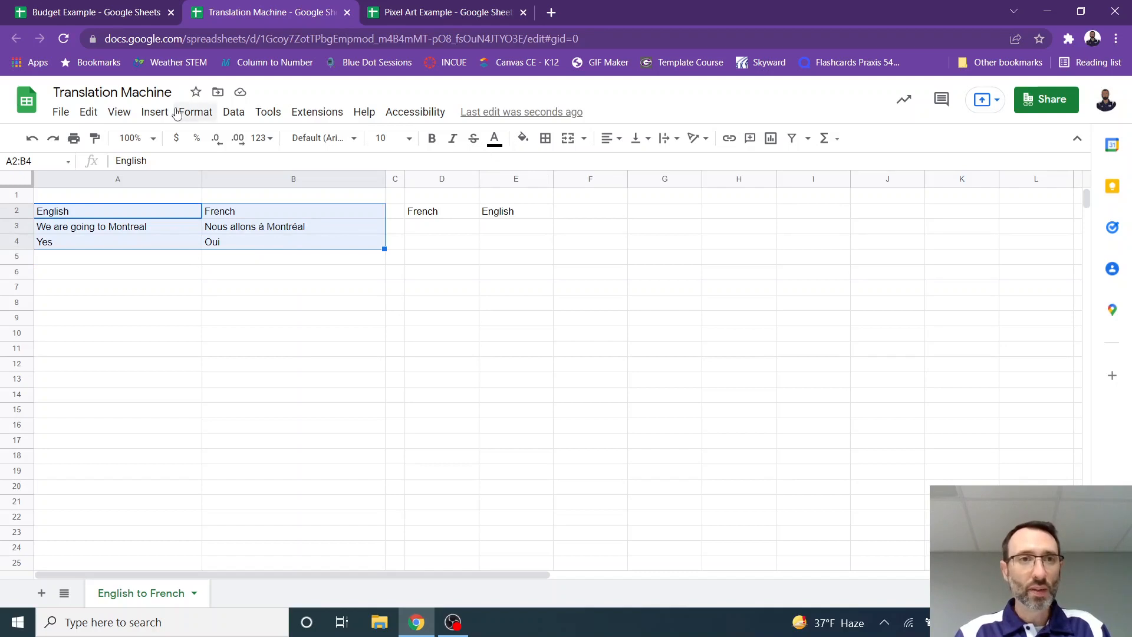
Give the translation table cyan alternating colours, a large bold header and centred text
click(194, 112)
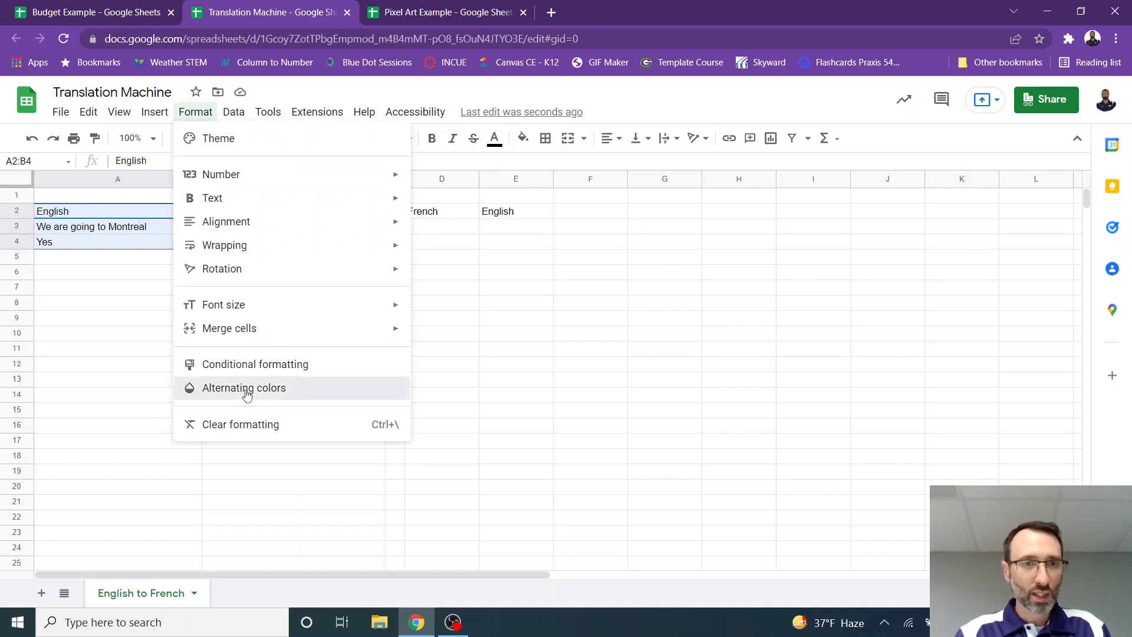
click(244, 387)
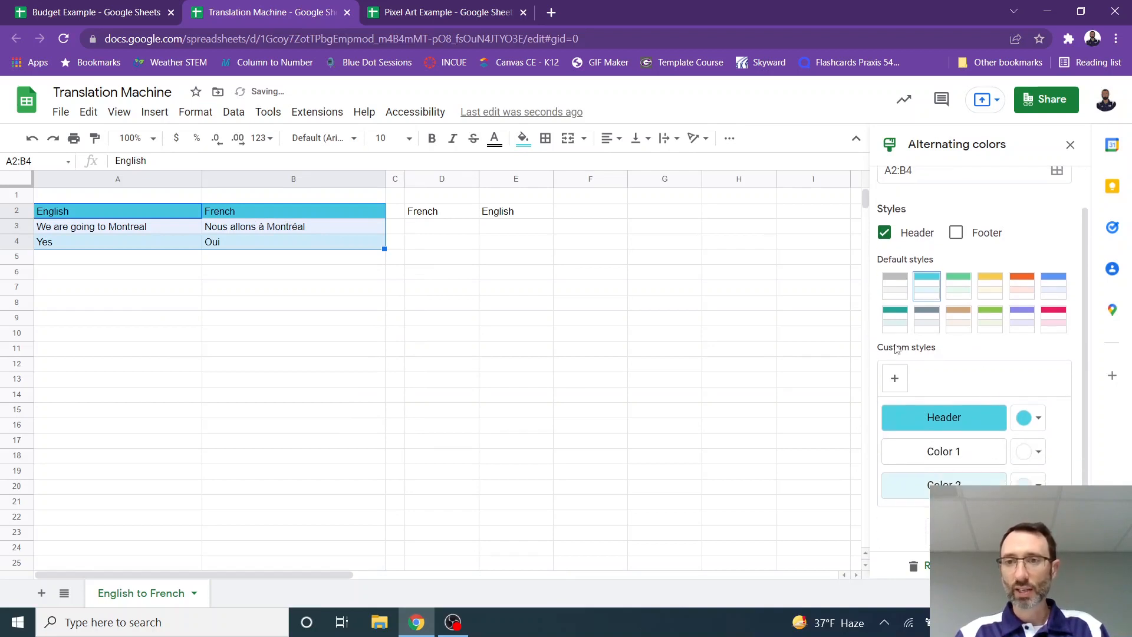
click(1070, 145)
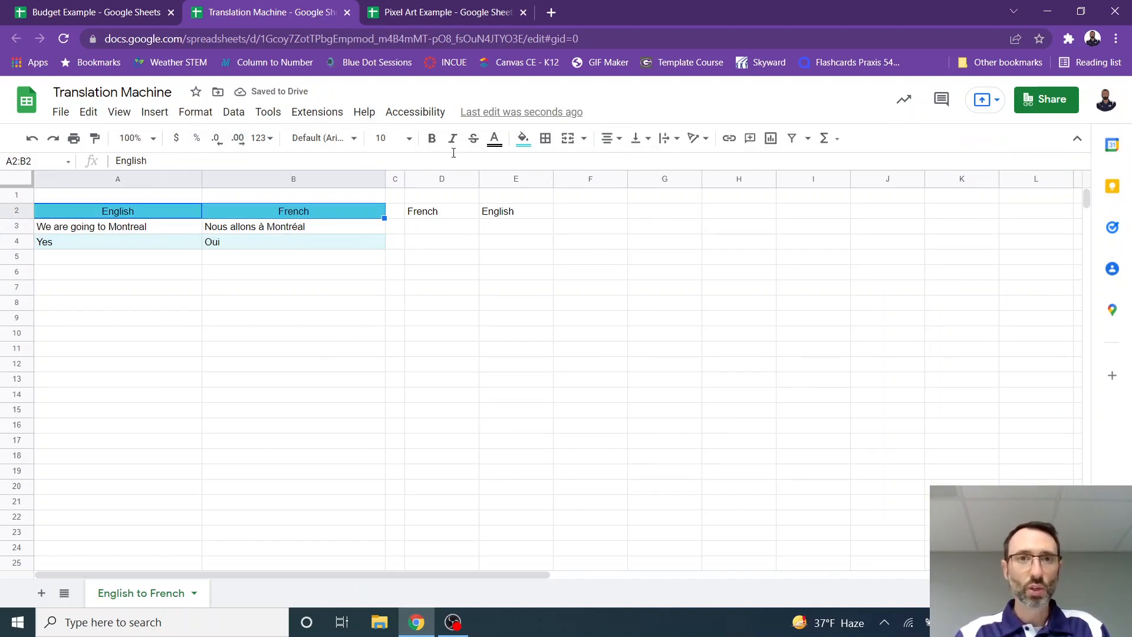
click(379, 138)
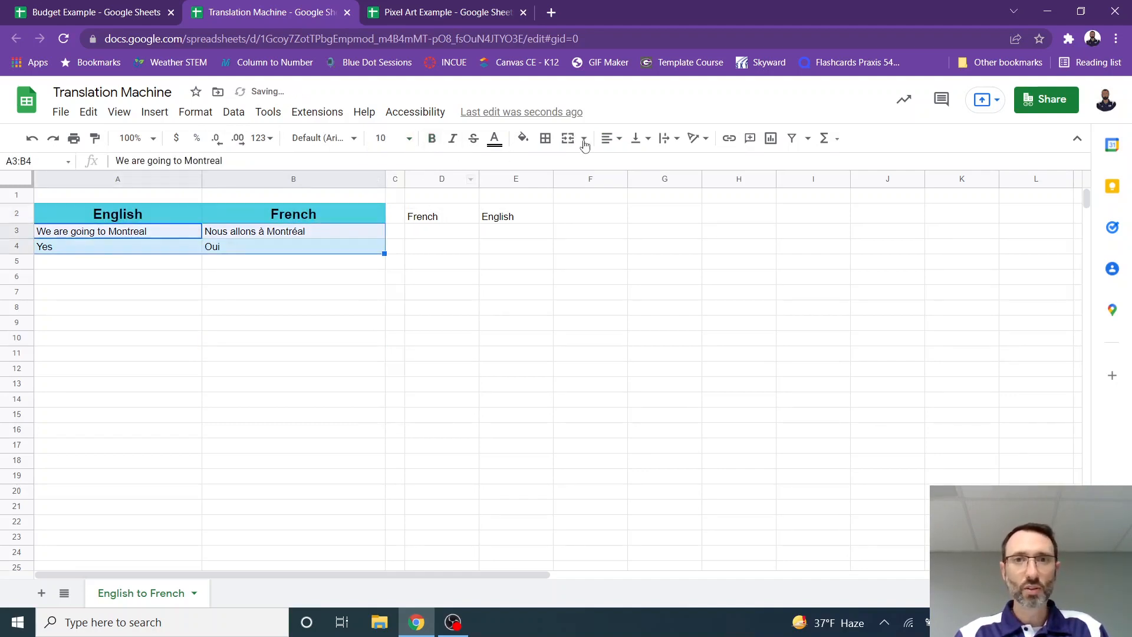
click(293, 306)
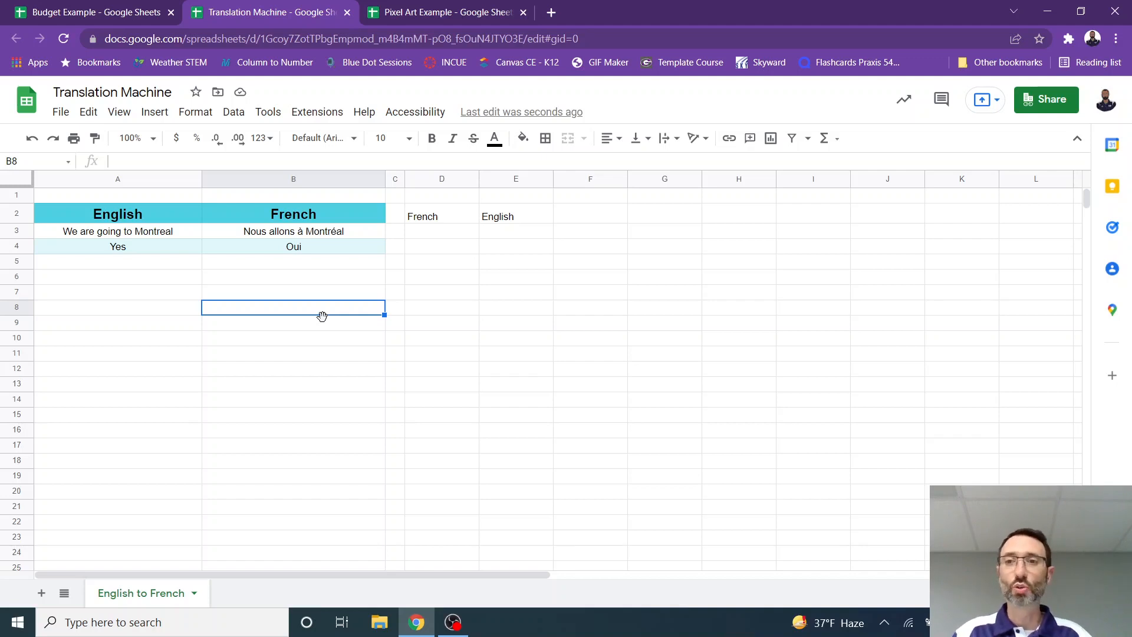
In Pixel Art Example, enter 2 in A2 followed by 1s in B2–D2
click(443, 13)
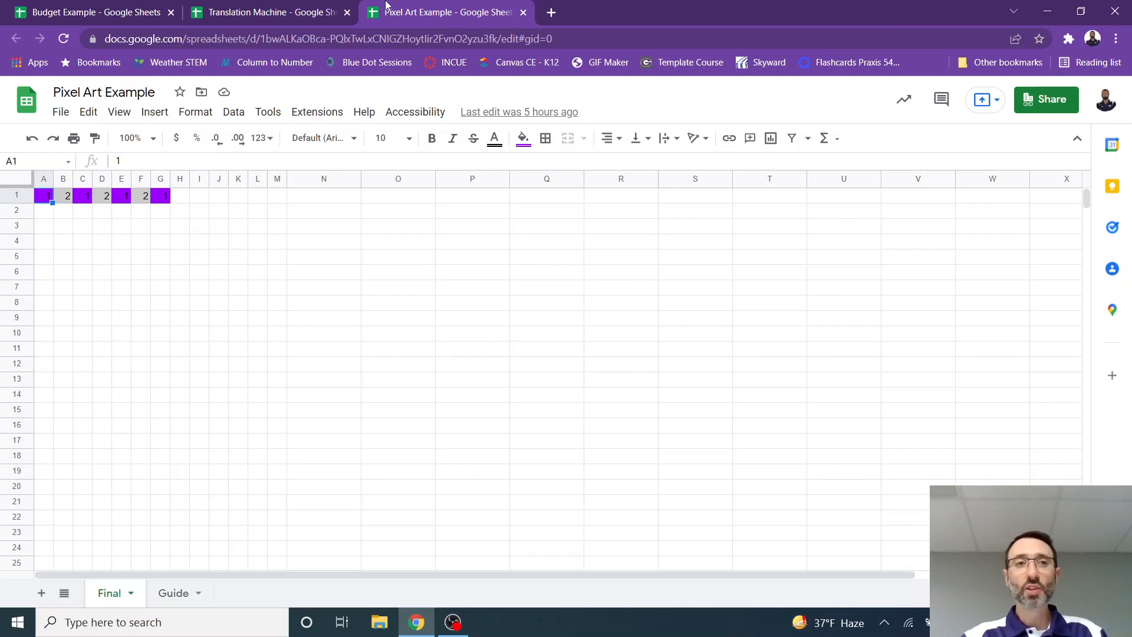
click(43, 210)
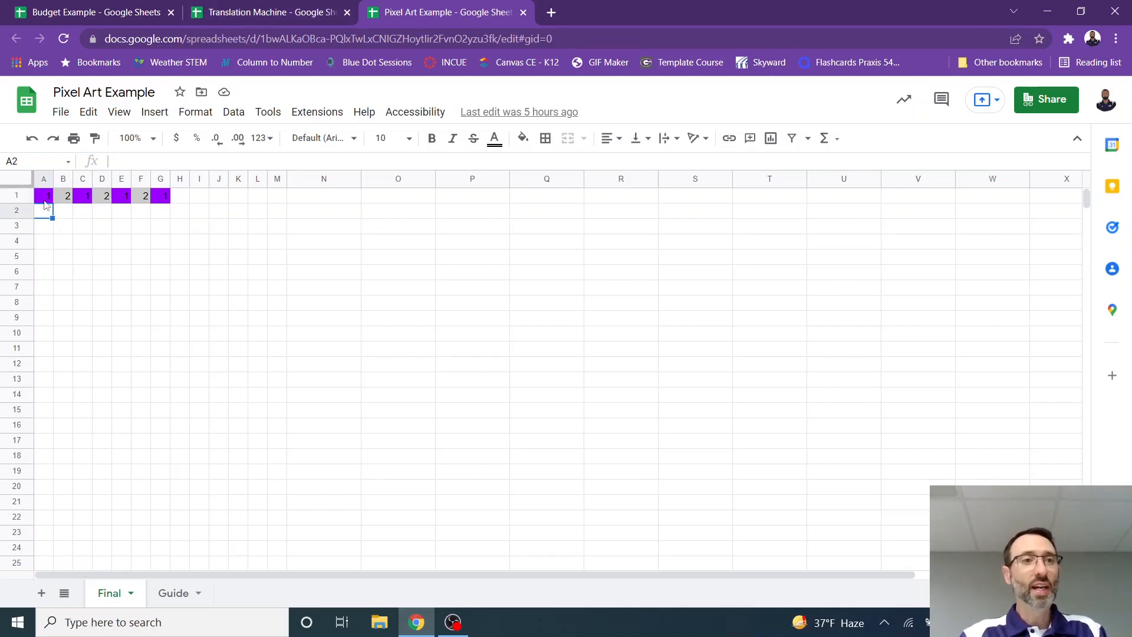
text(2)
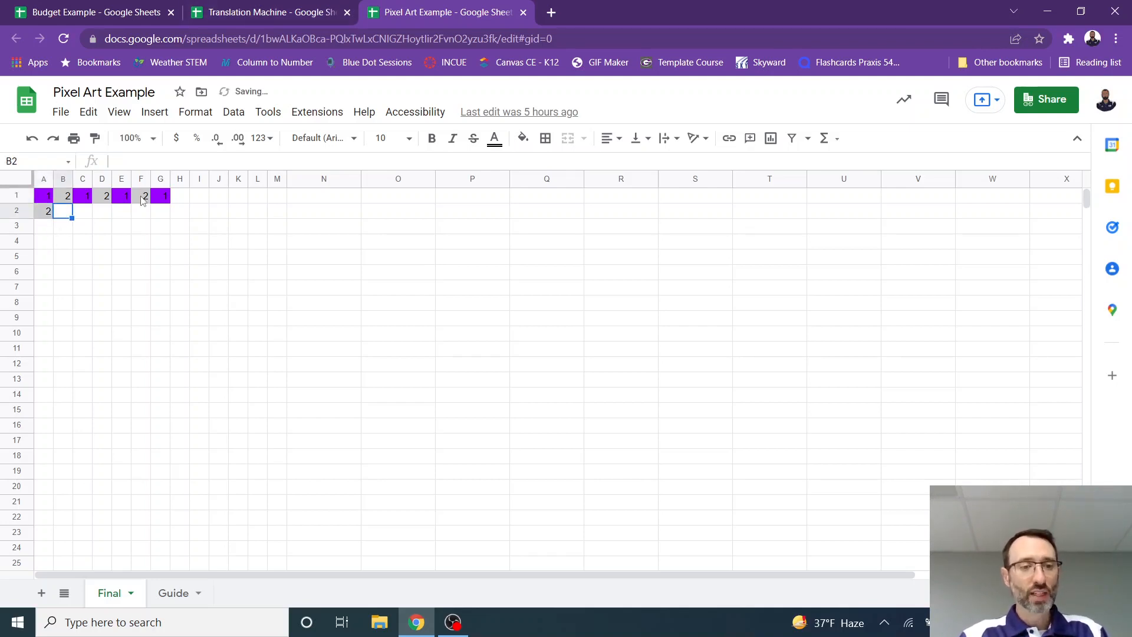
text(1)
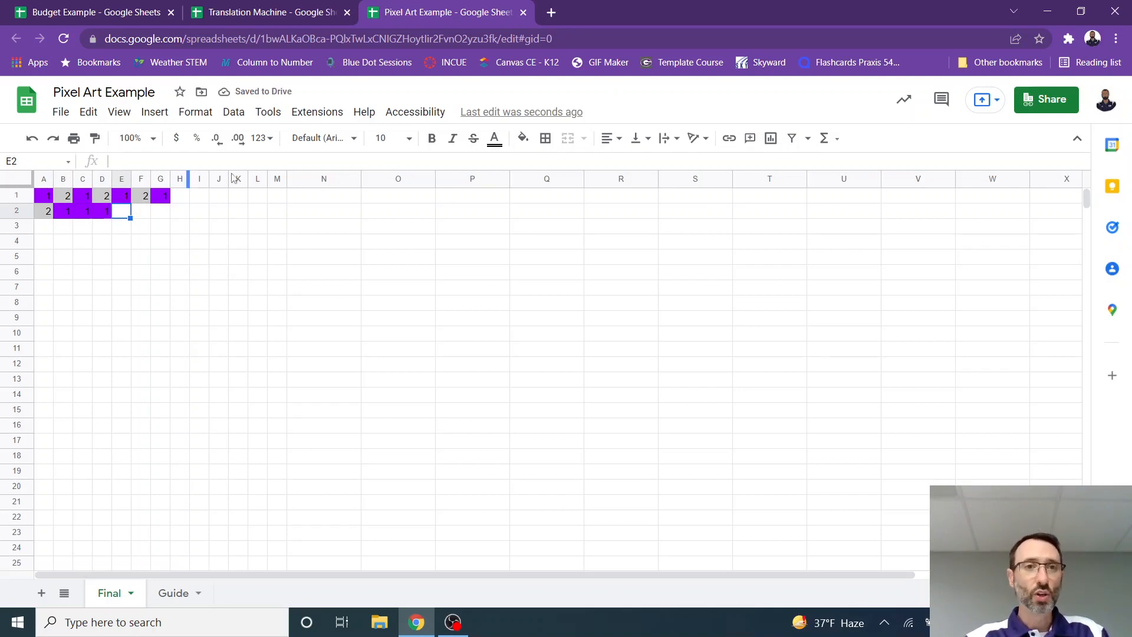
Resize columns N–U to a narrow width and select the grid block N1:U23
drag(323, 178, 843, 178)
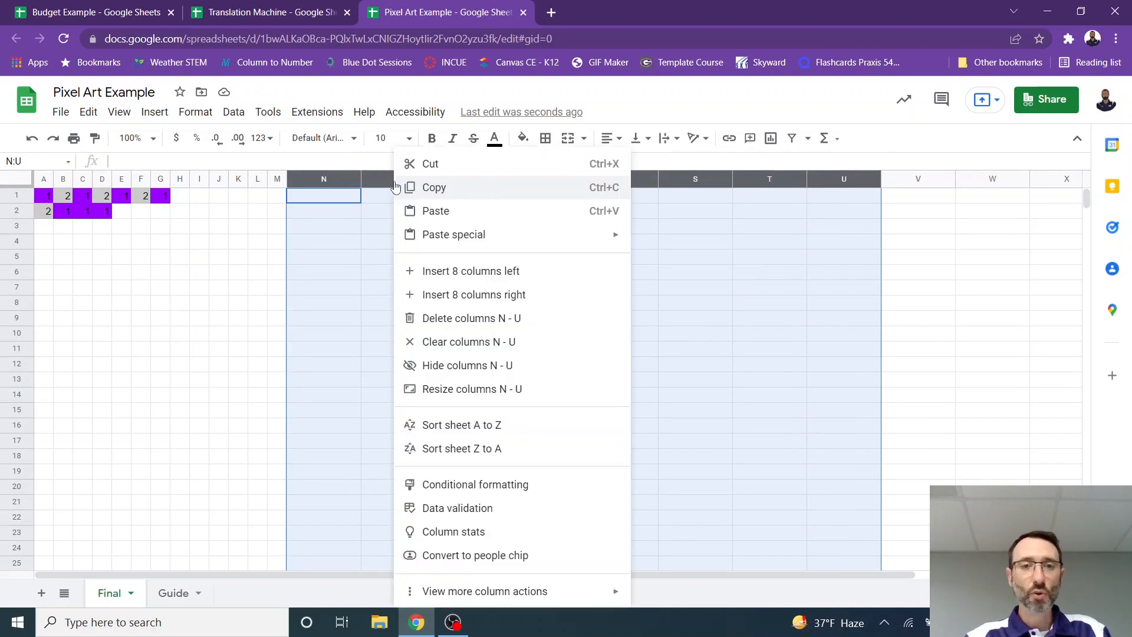
click(472, 388)
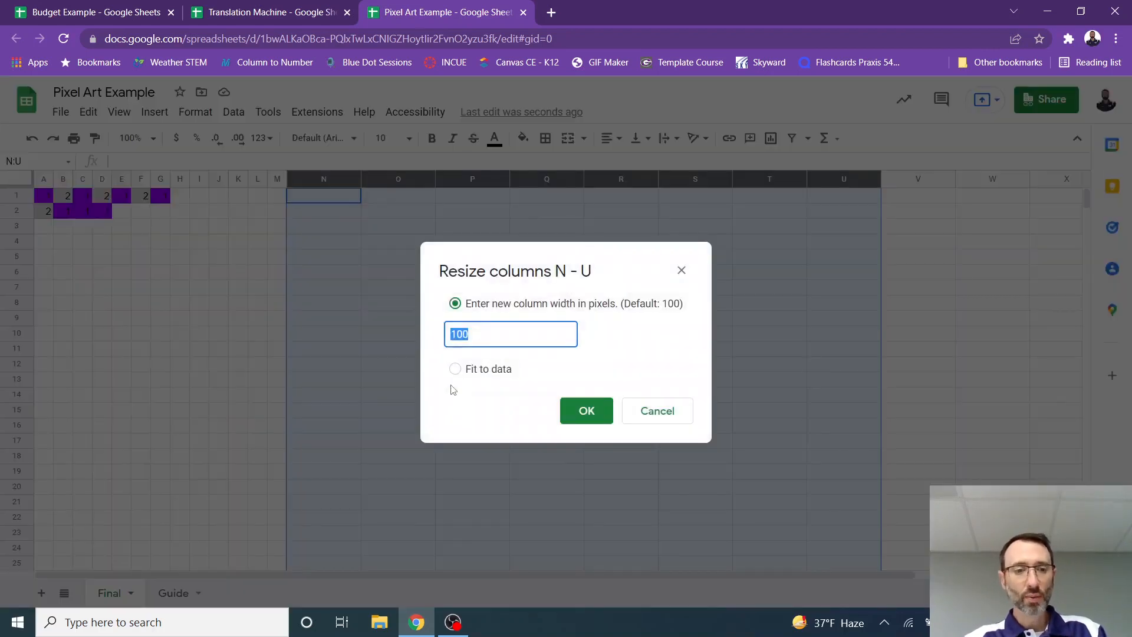
click(585, 410)
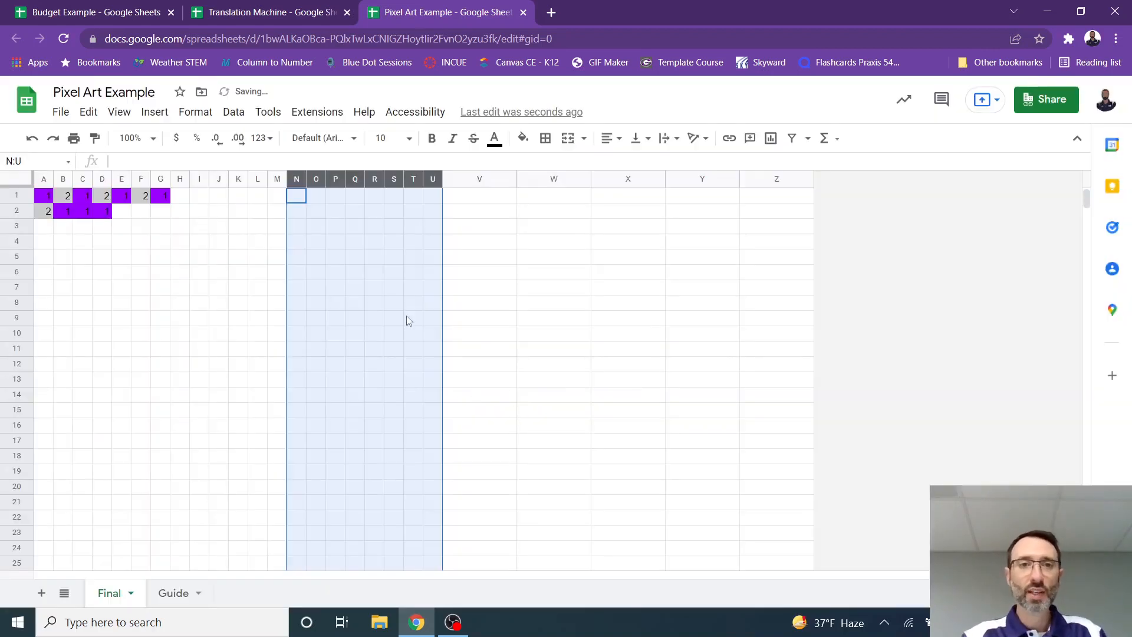
drag(296, 195, 411, 532)
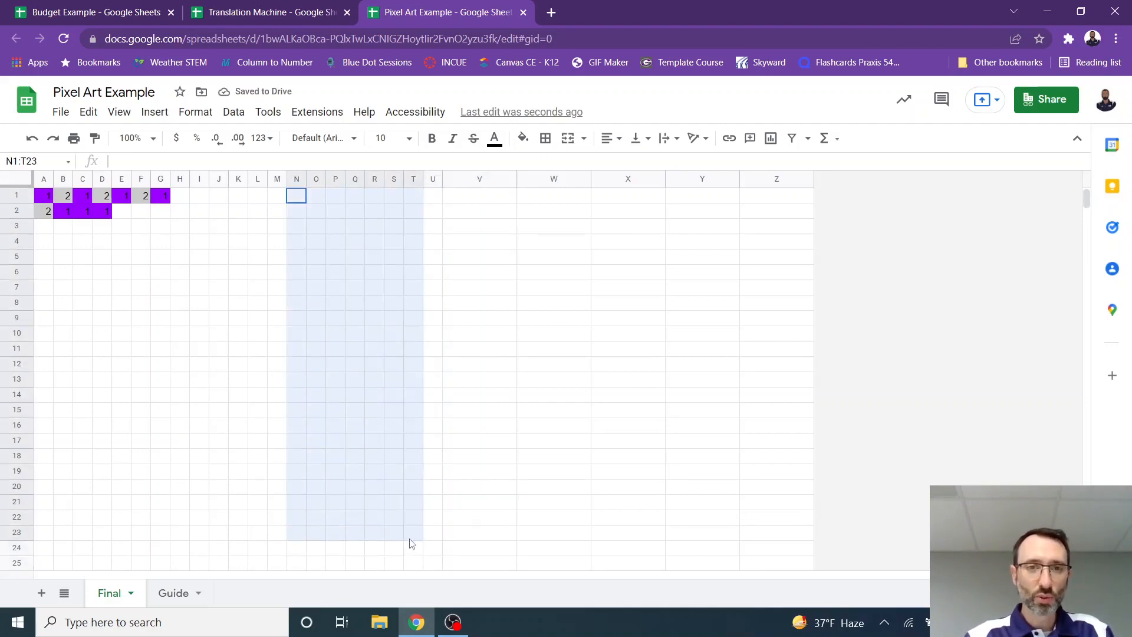
click(195, 112)
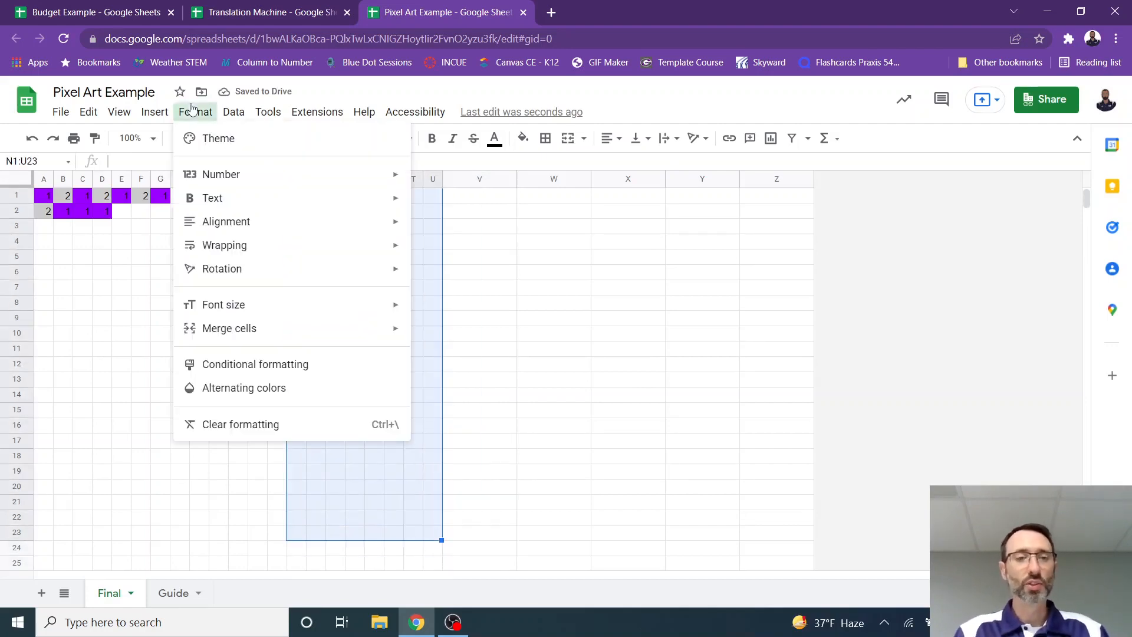
Add a conditional rule on N1:U23: text exactly 1 gets a purple fill
click(254, 363)
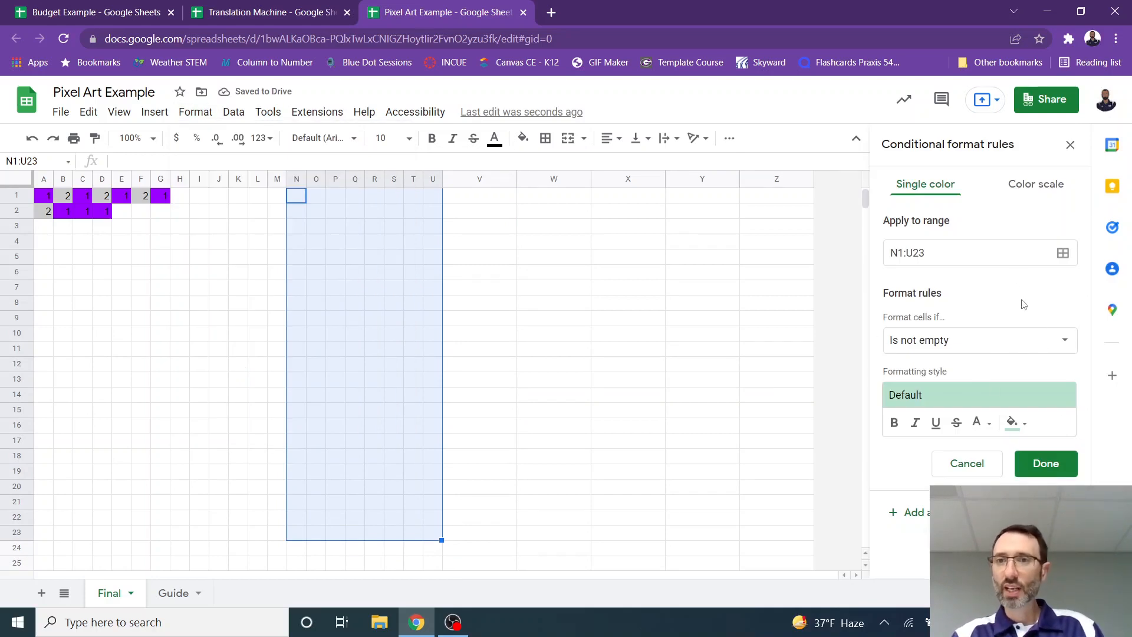
click(978, 341)
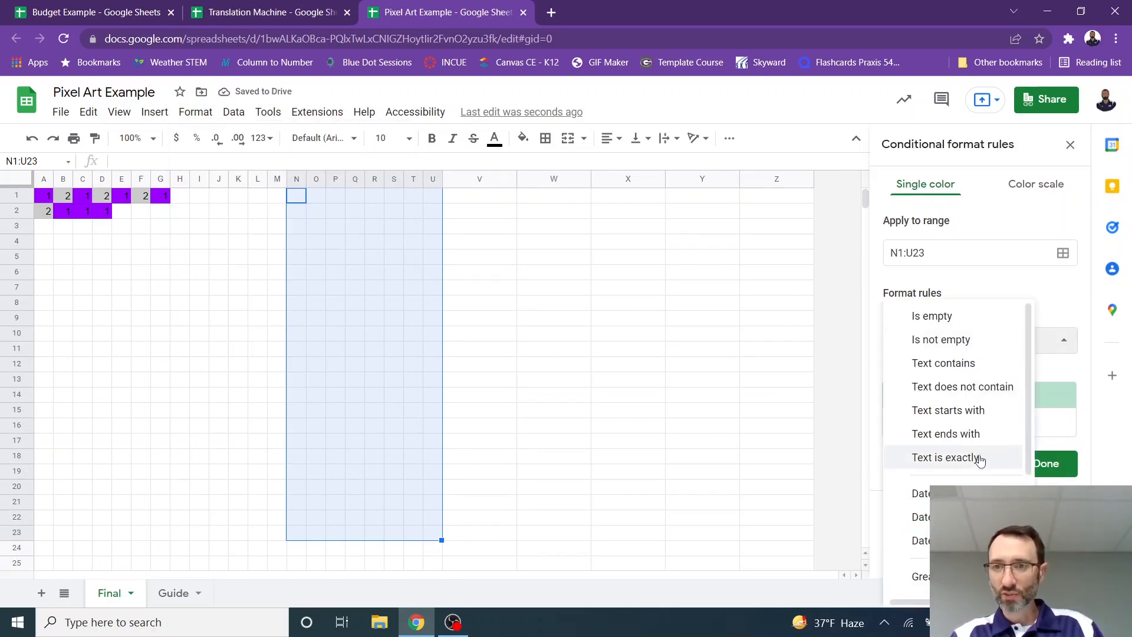
click(943, 457)
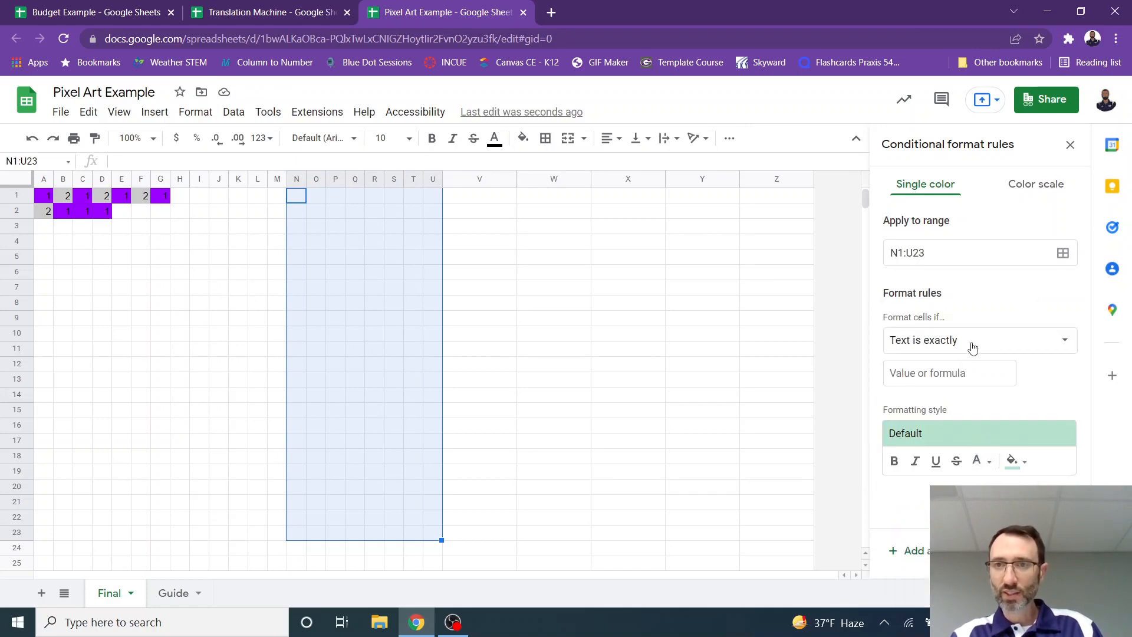
text(1)
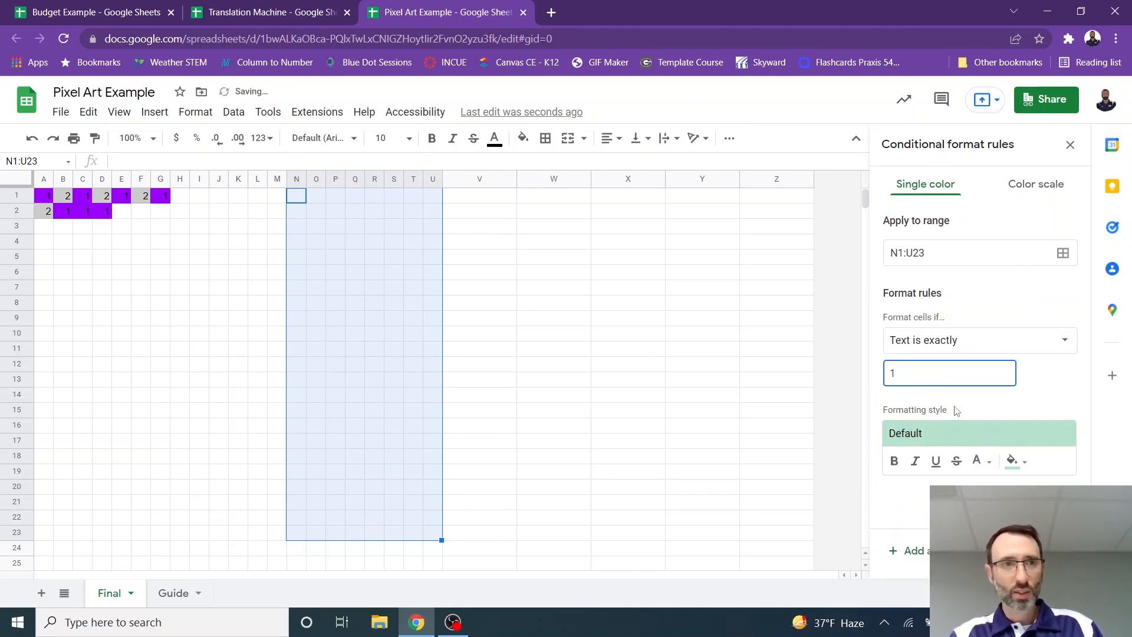
click(1010, 461)
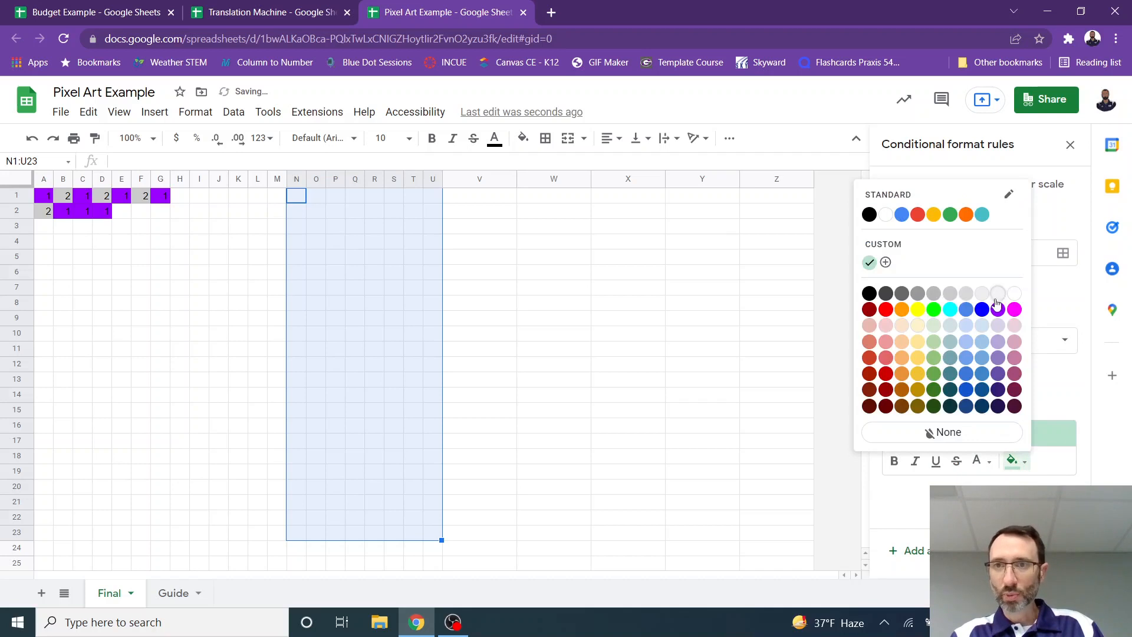
click(1014, 309)
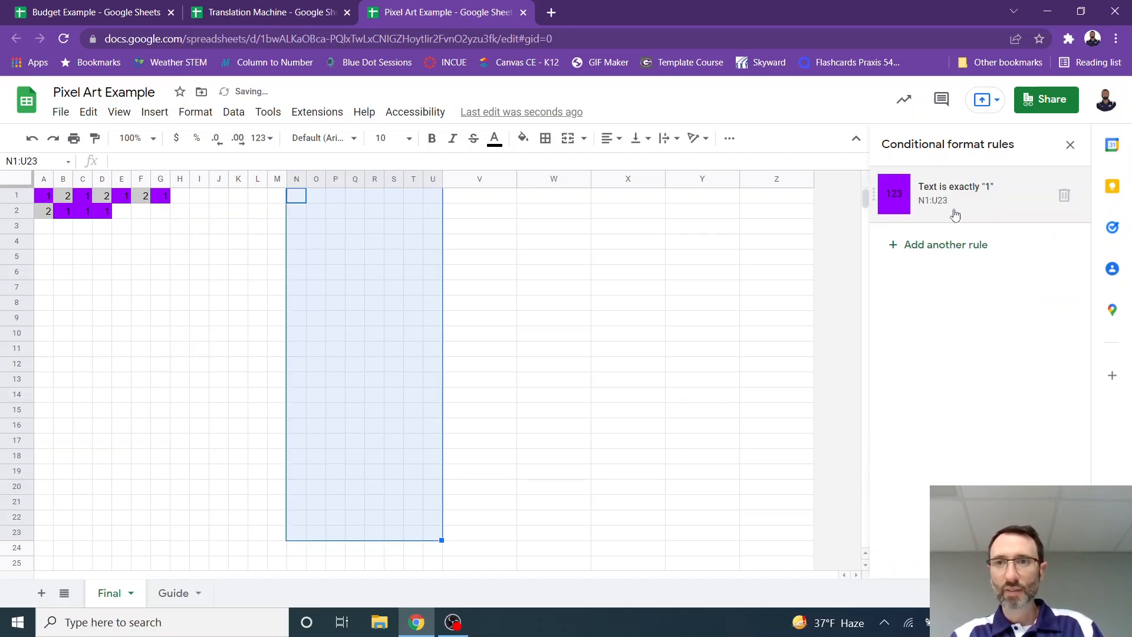
Add a second rule: text exactly 2 gets a gray fill
click(954, 193)
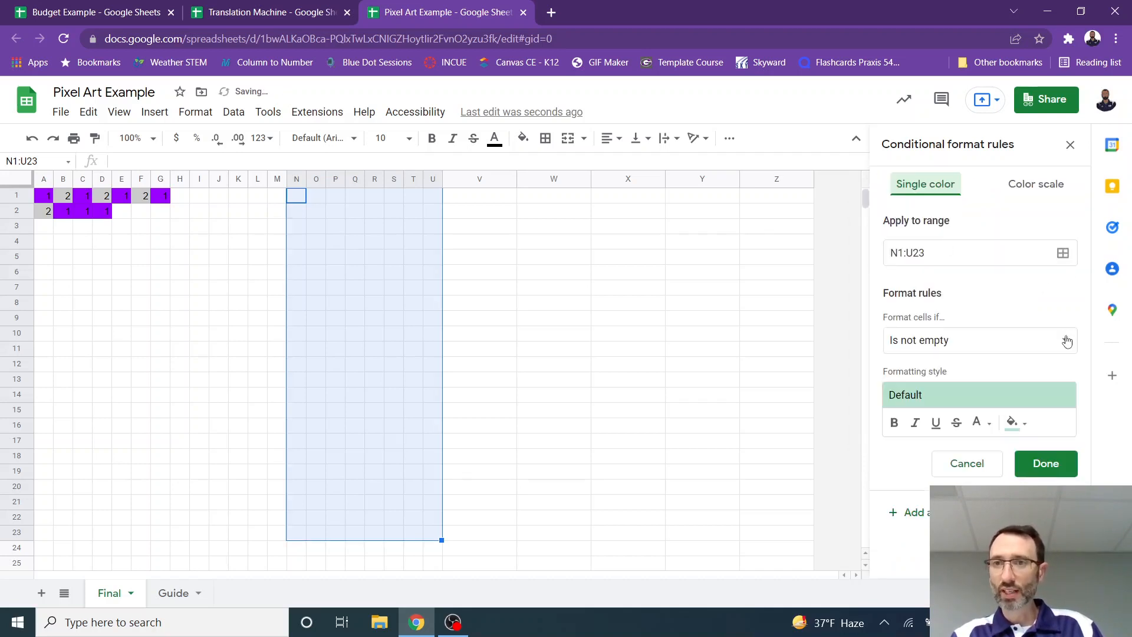
click(978, 340)
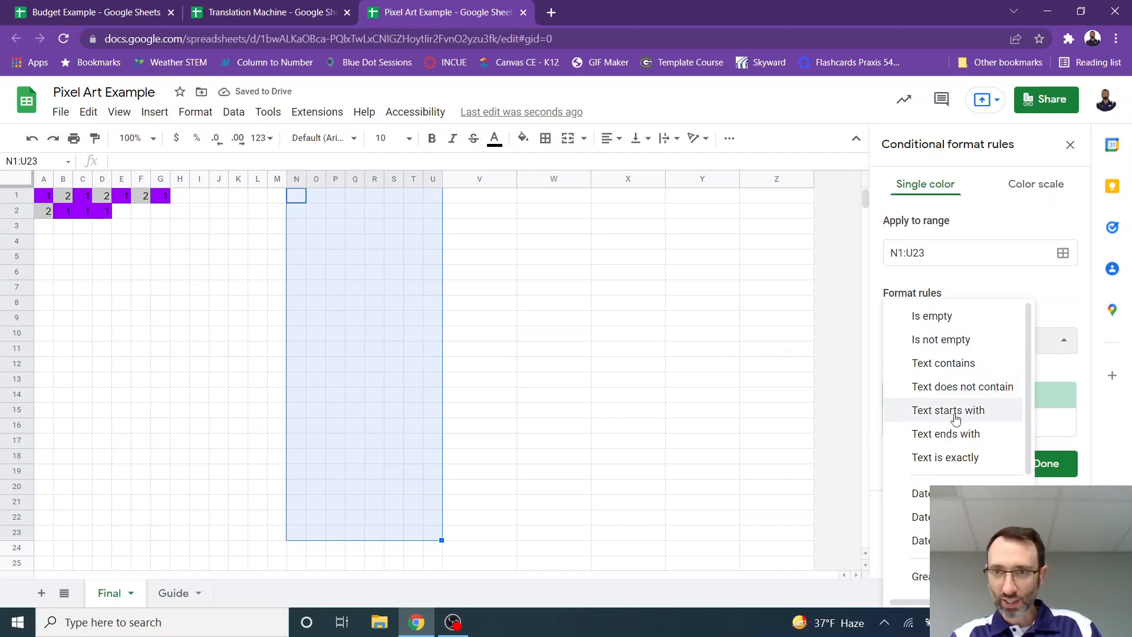
click(944, 457)
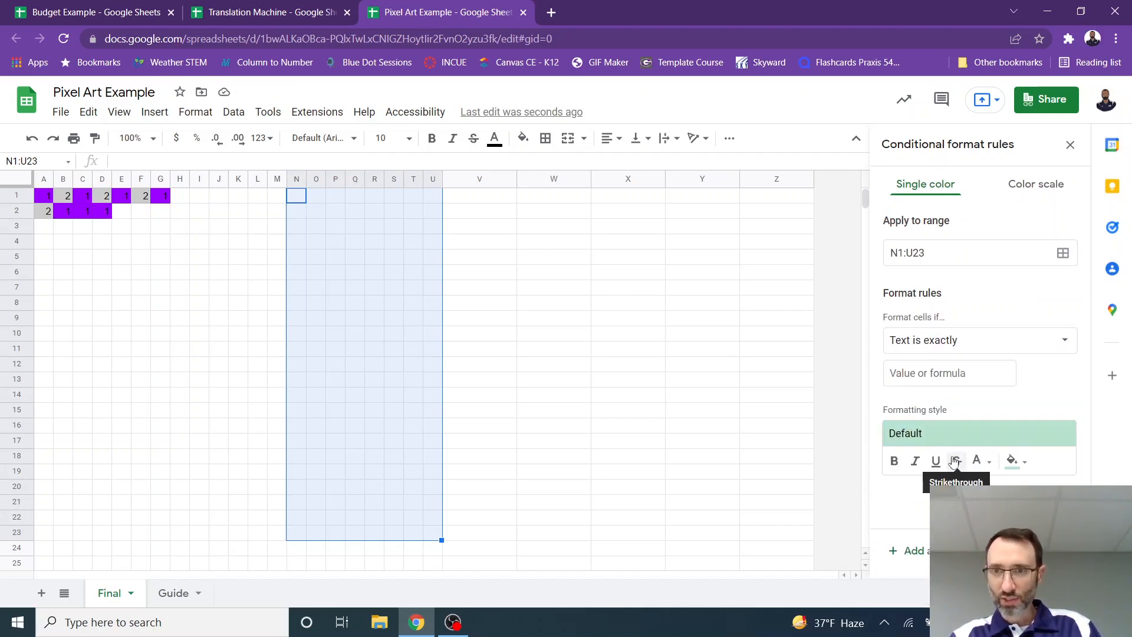
text(2)
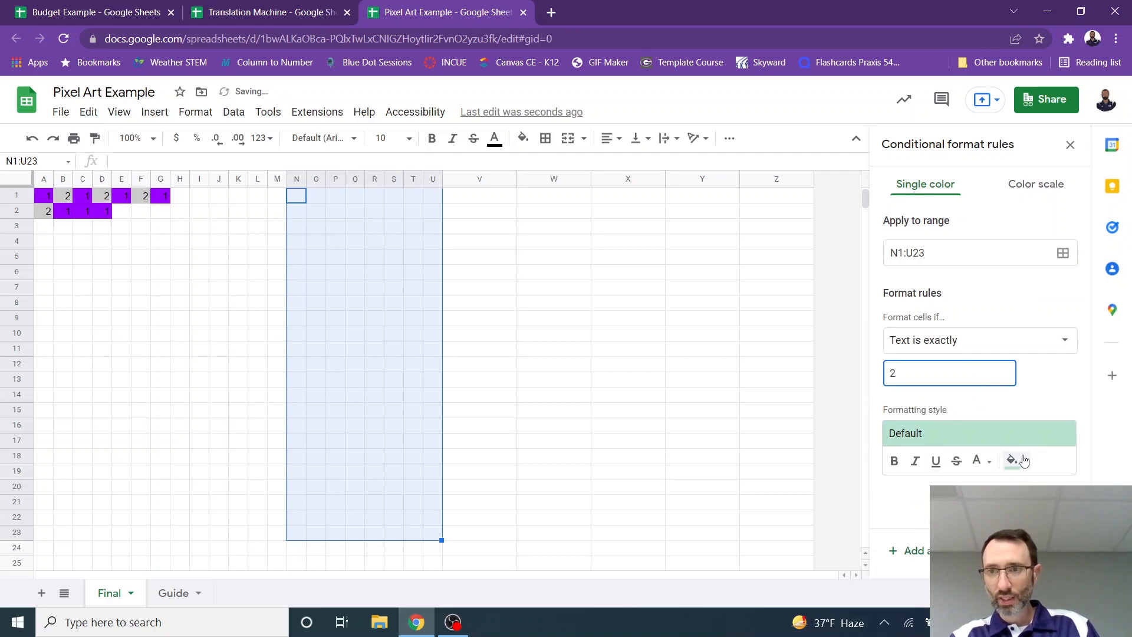
click(1012, 460)
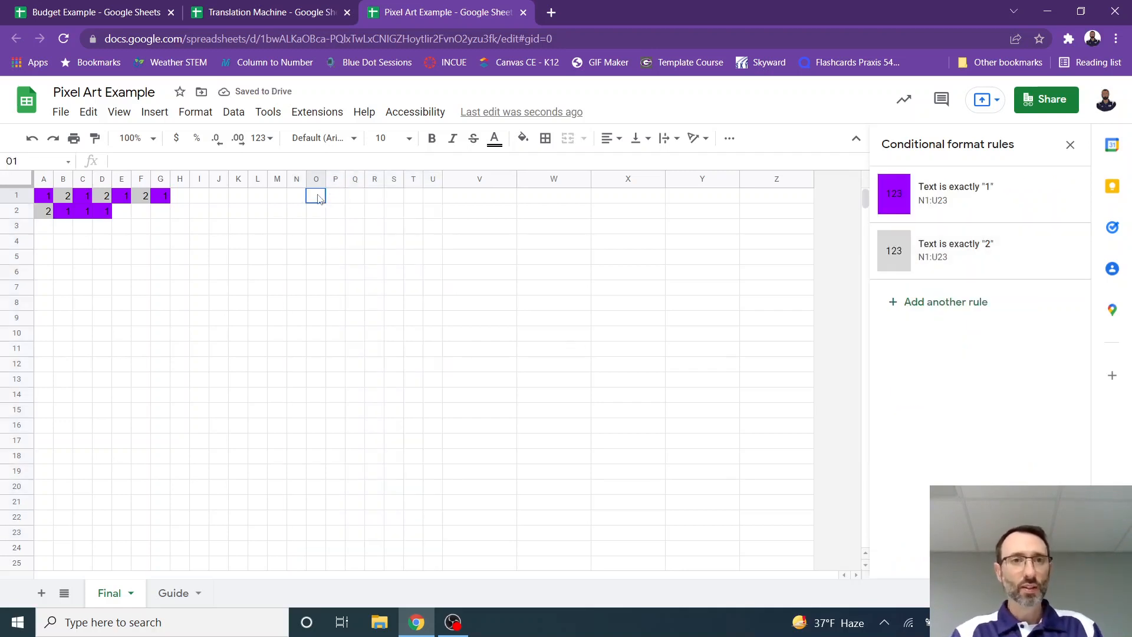
Enter 2 in P1 to test the gray rule, then visit Guide and return to Final
text(2)
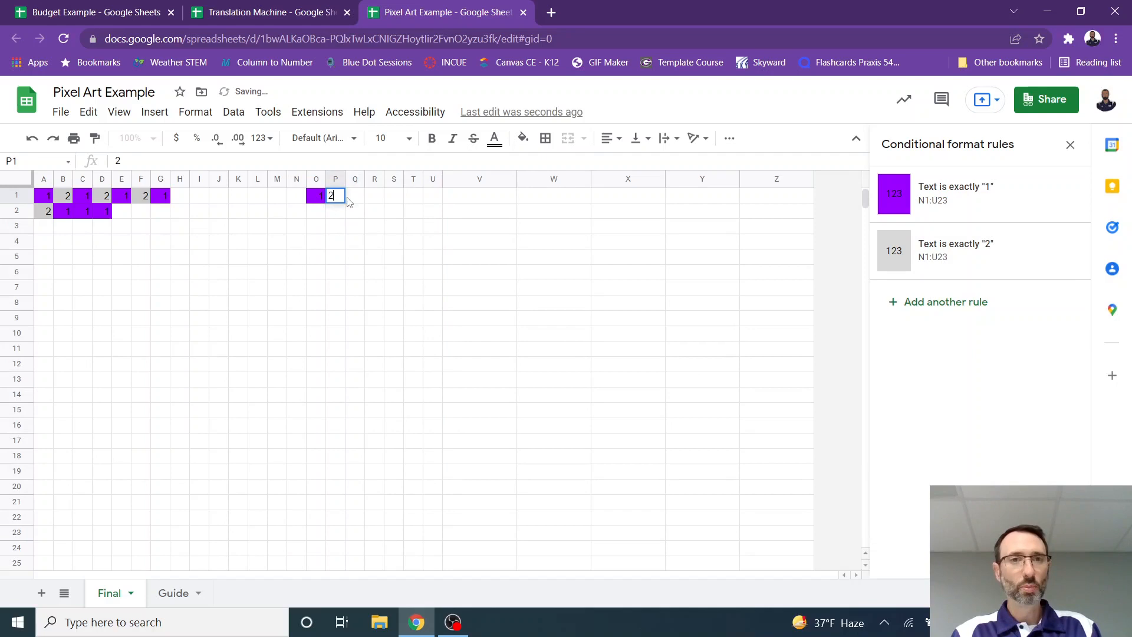
key(enter)
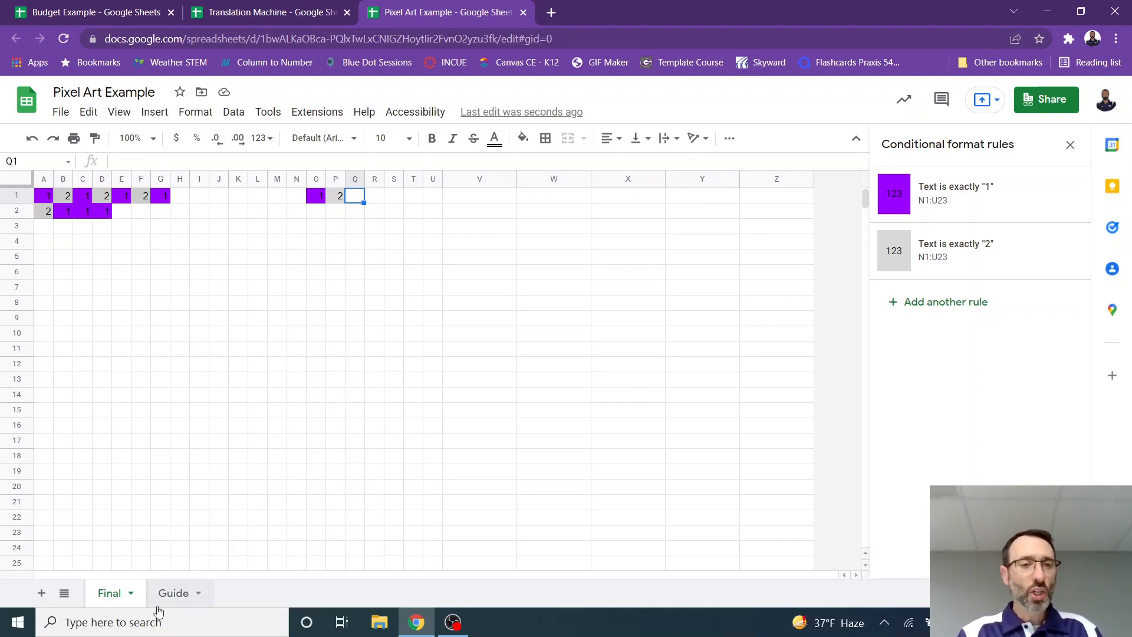
click(172, 592)
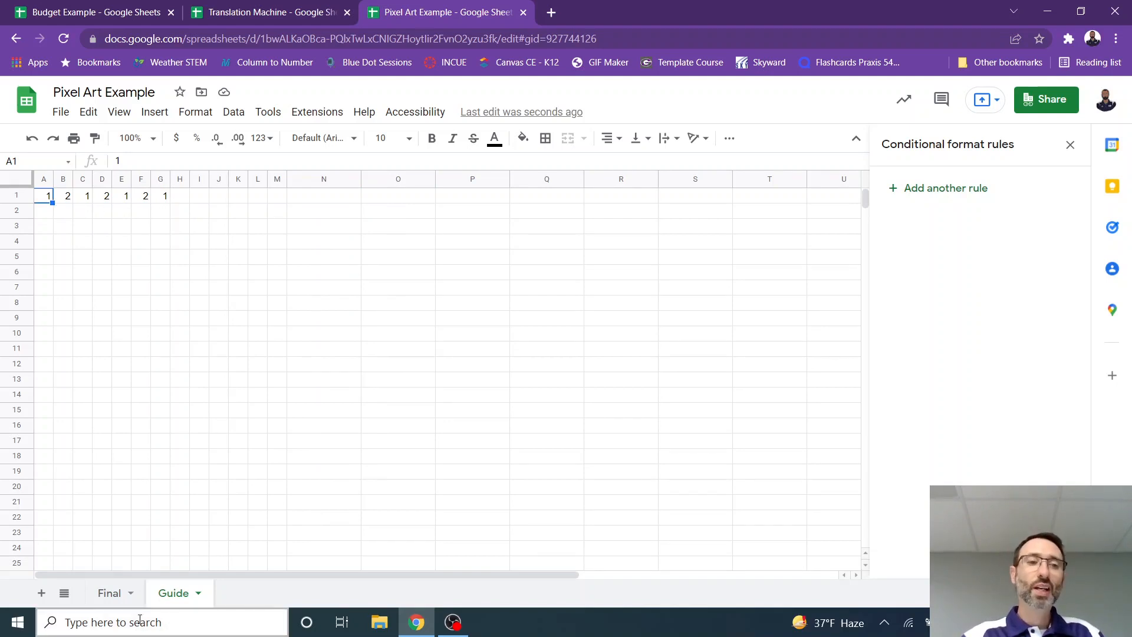
click(109, 593)
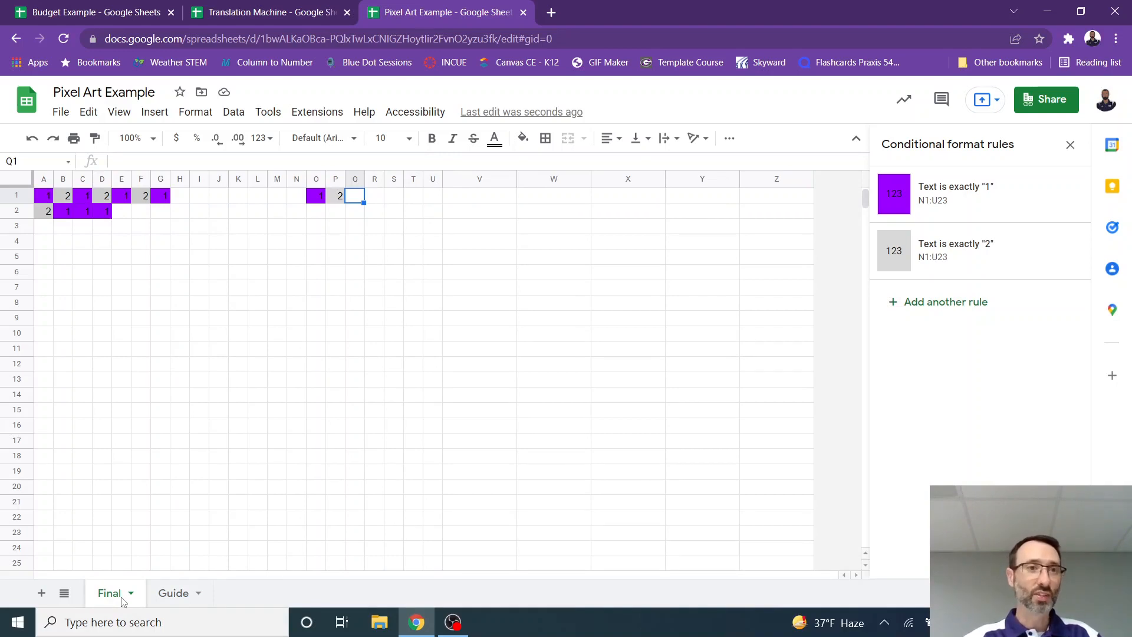
mouse_move(173, 287)
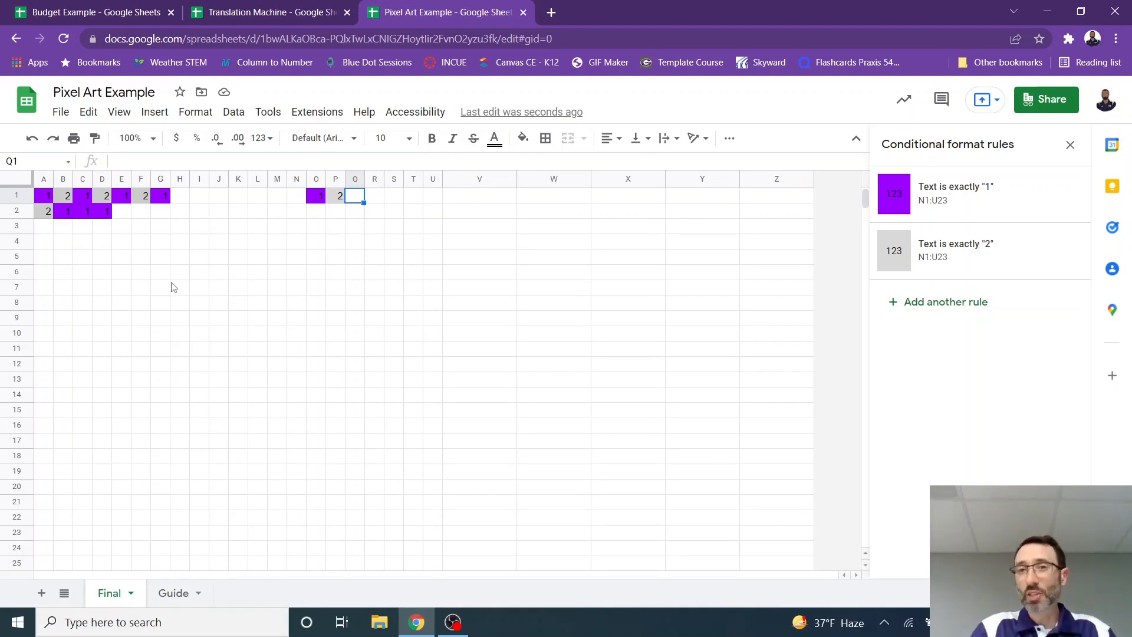